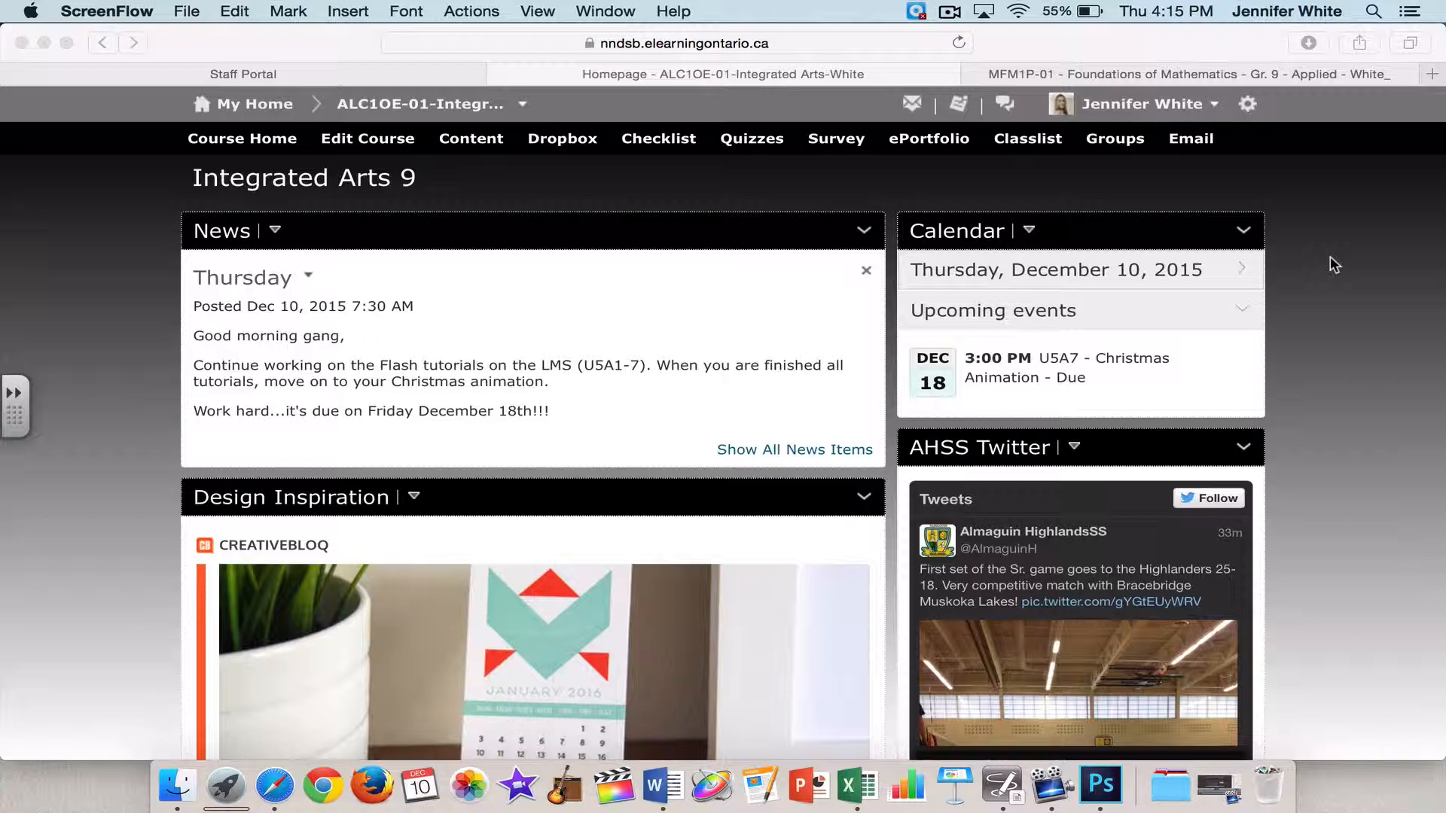
pyautogui.moveTo(1156, 434)
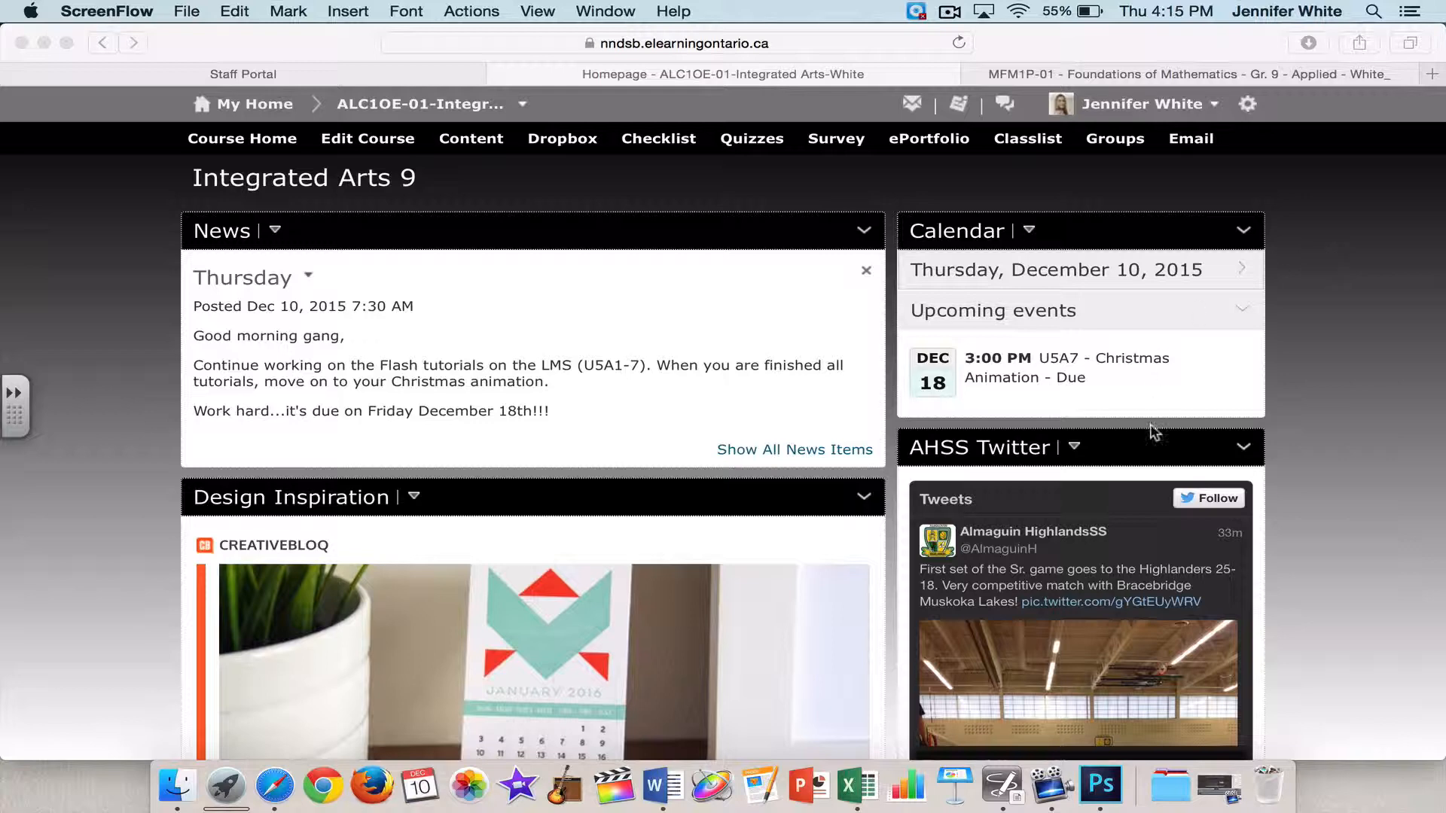
pyautogui.moveTo(1029, 452)
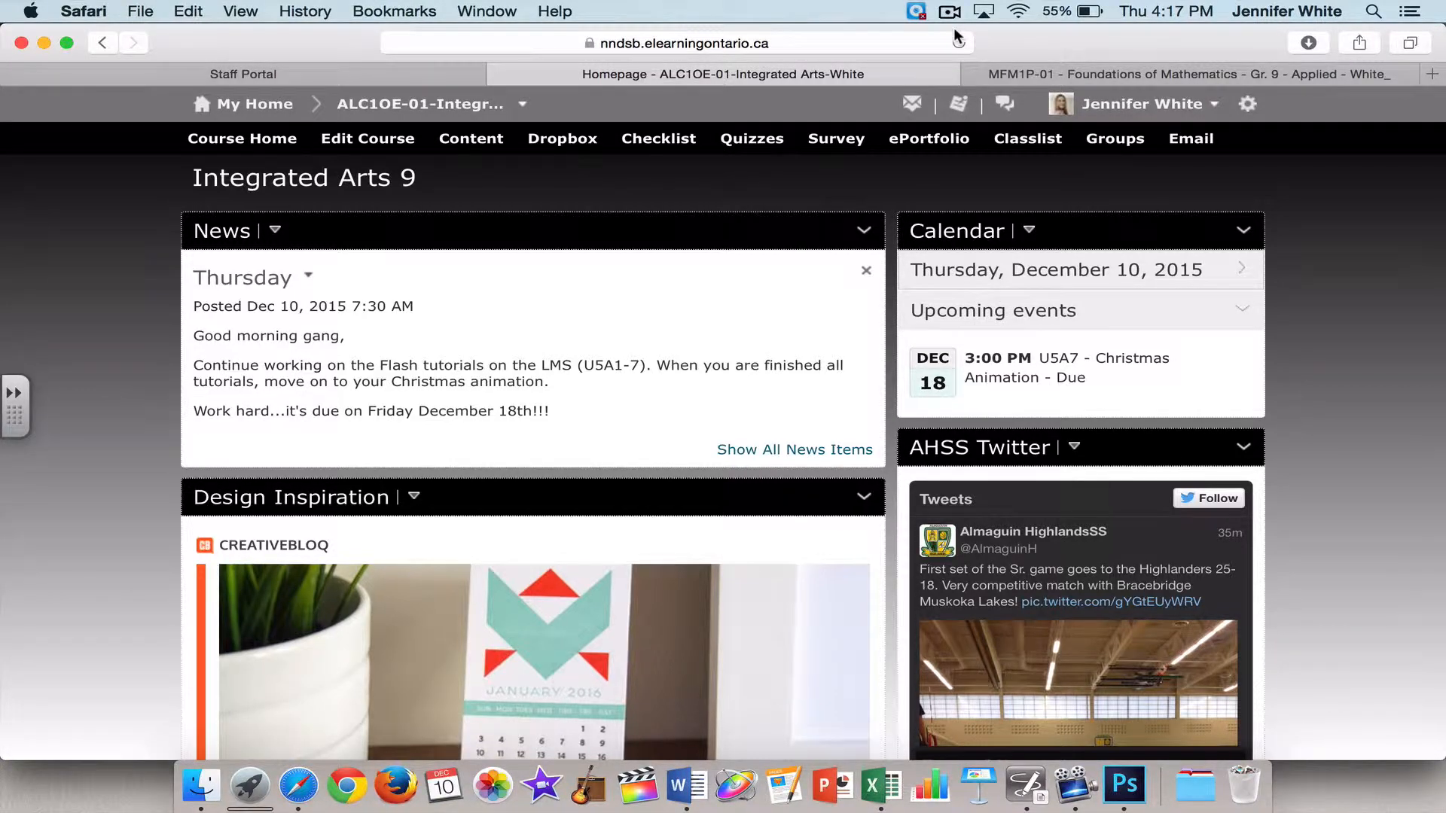
# Switch to the MFM1P-01 math course and open its Course Administration page
pyautogui.click(1190, 74)
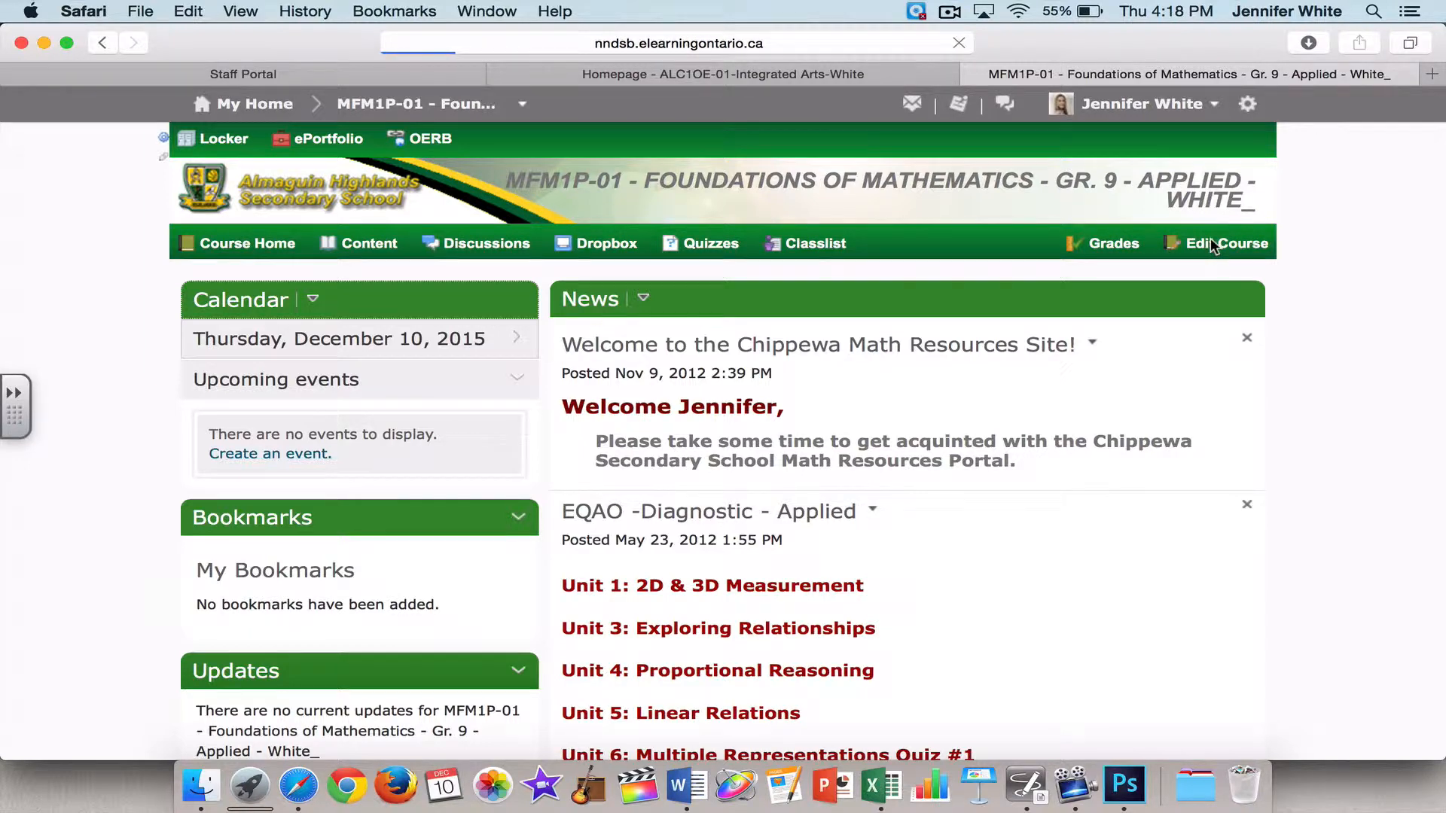
pyautogui.click(1224, 243)
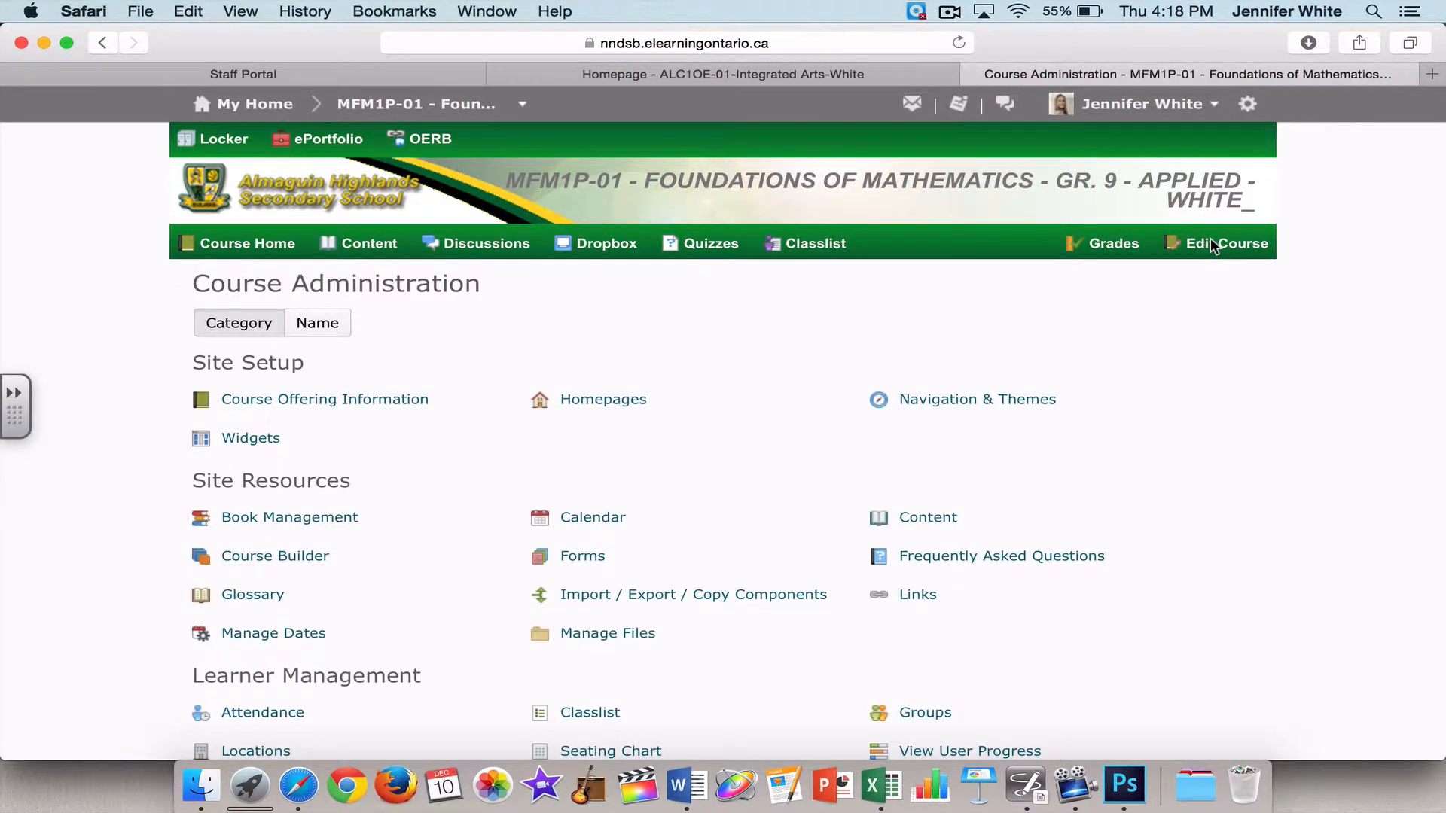
pyautogui.moveTo(889, 277)
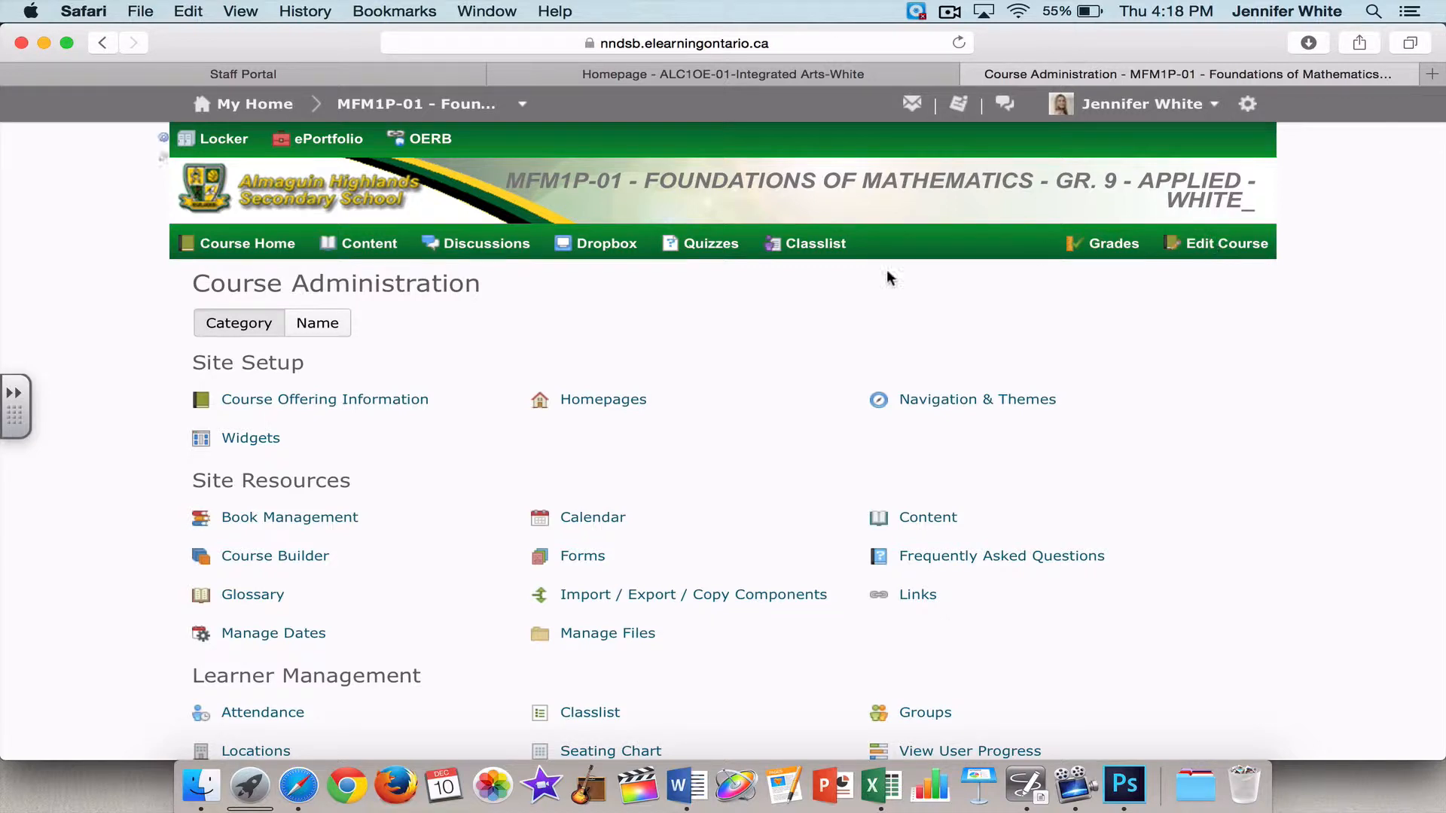
pyautogui.moveTo(434, 313)
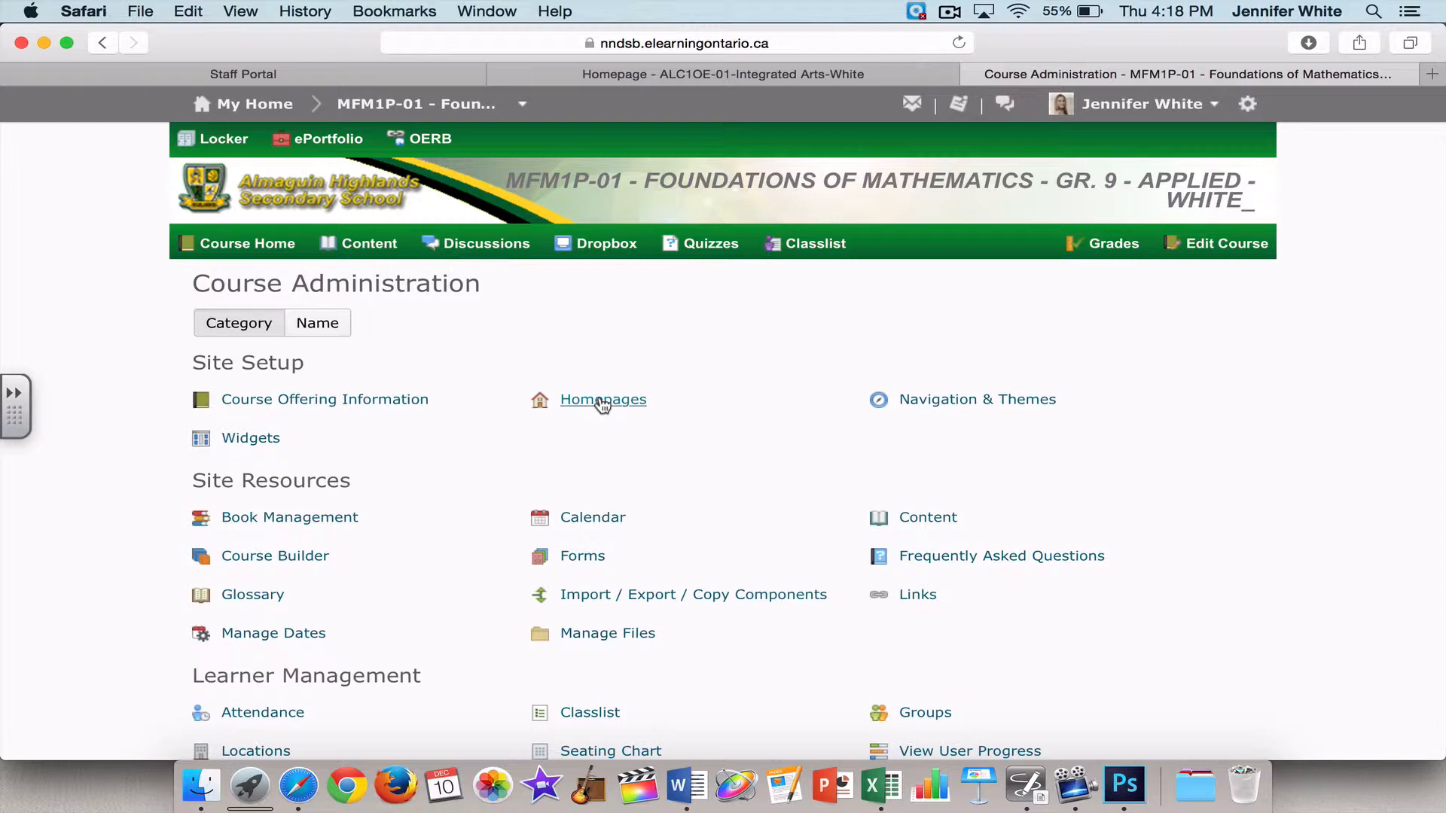
# From the course Homepages list, start creating a new blank homepage
pyautogui.click(602, 399)
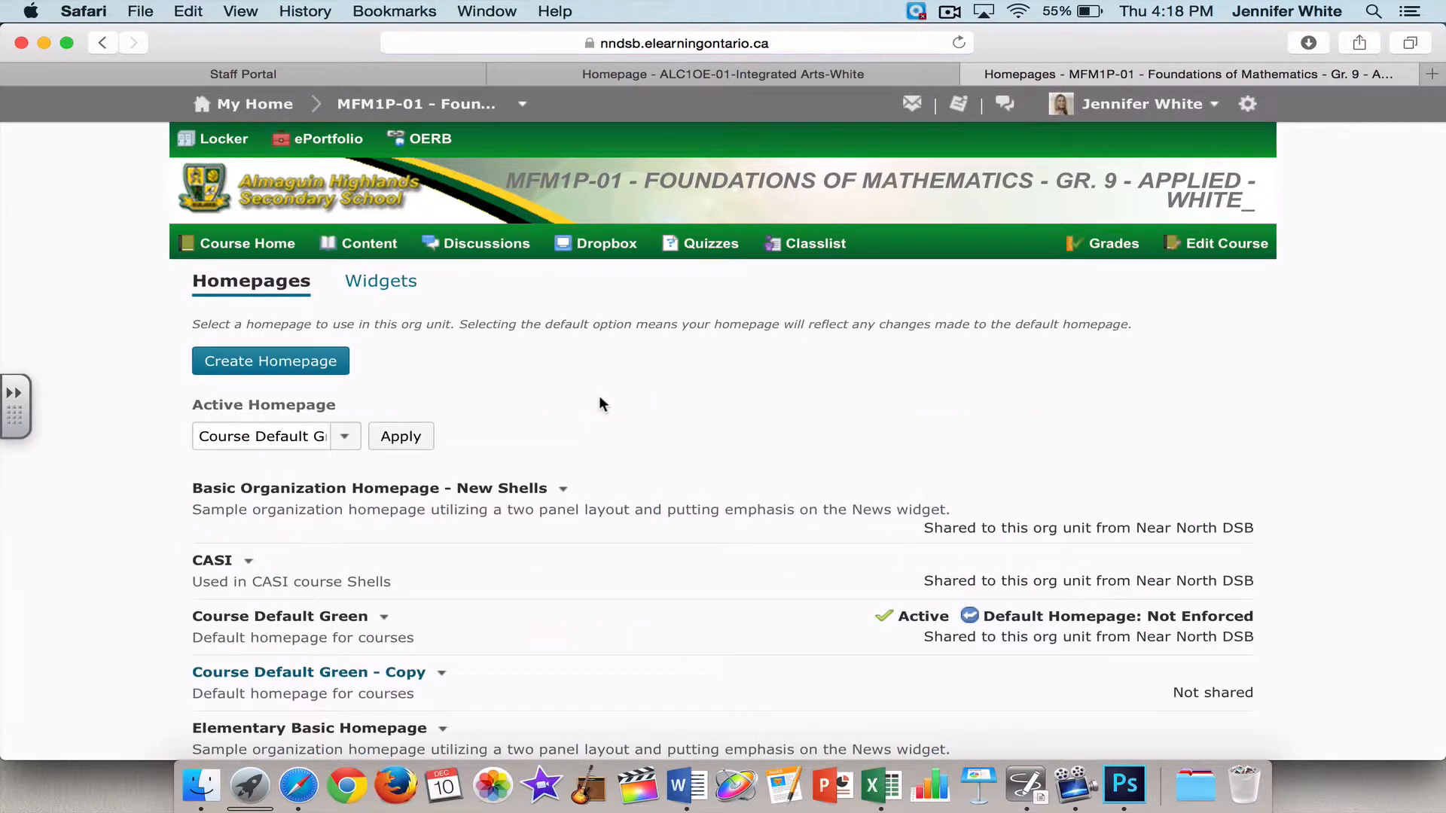
pyautogui.scroll(-3)
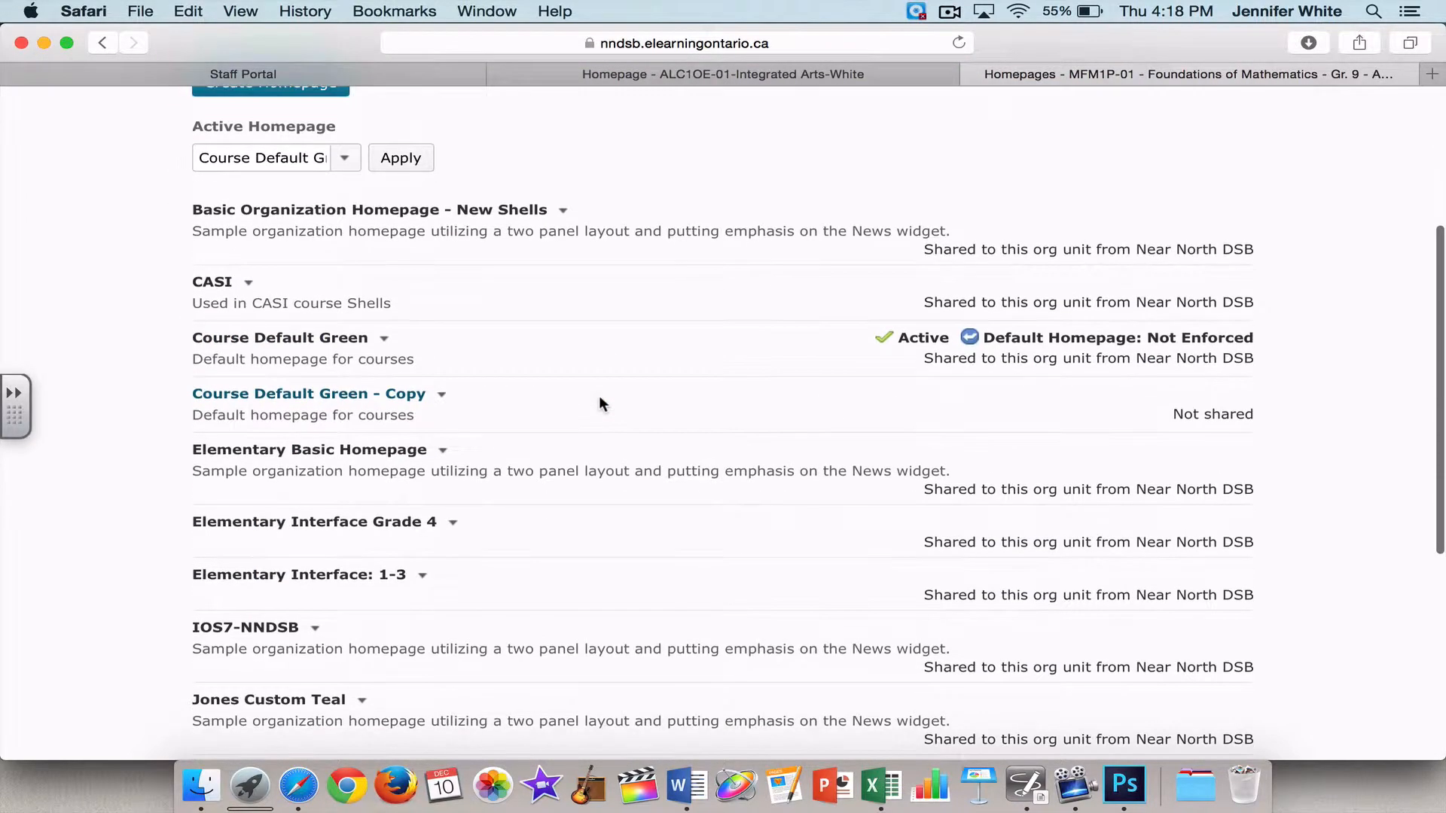
pyautogui.scroll(-3)
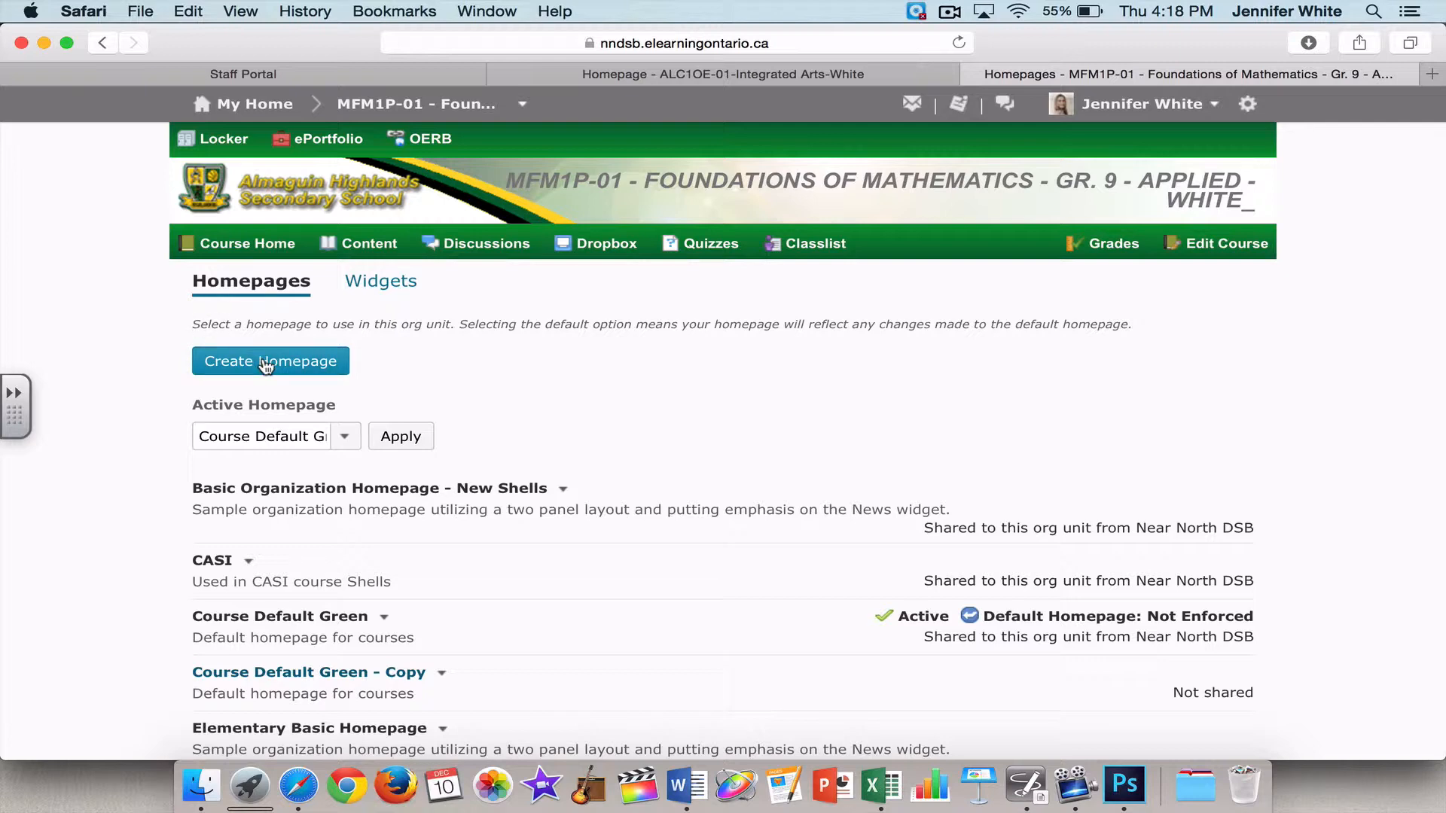
pyautogui.click(270, 360)
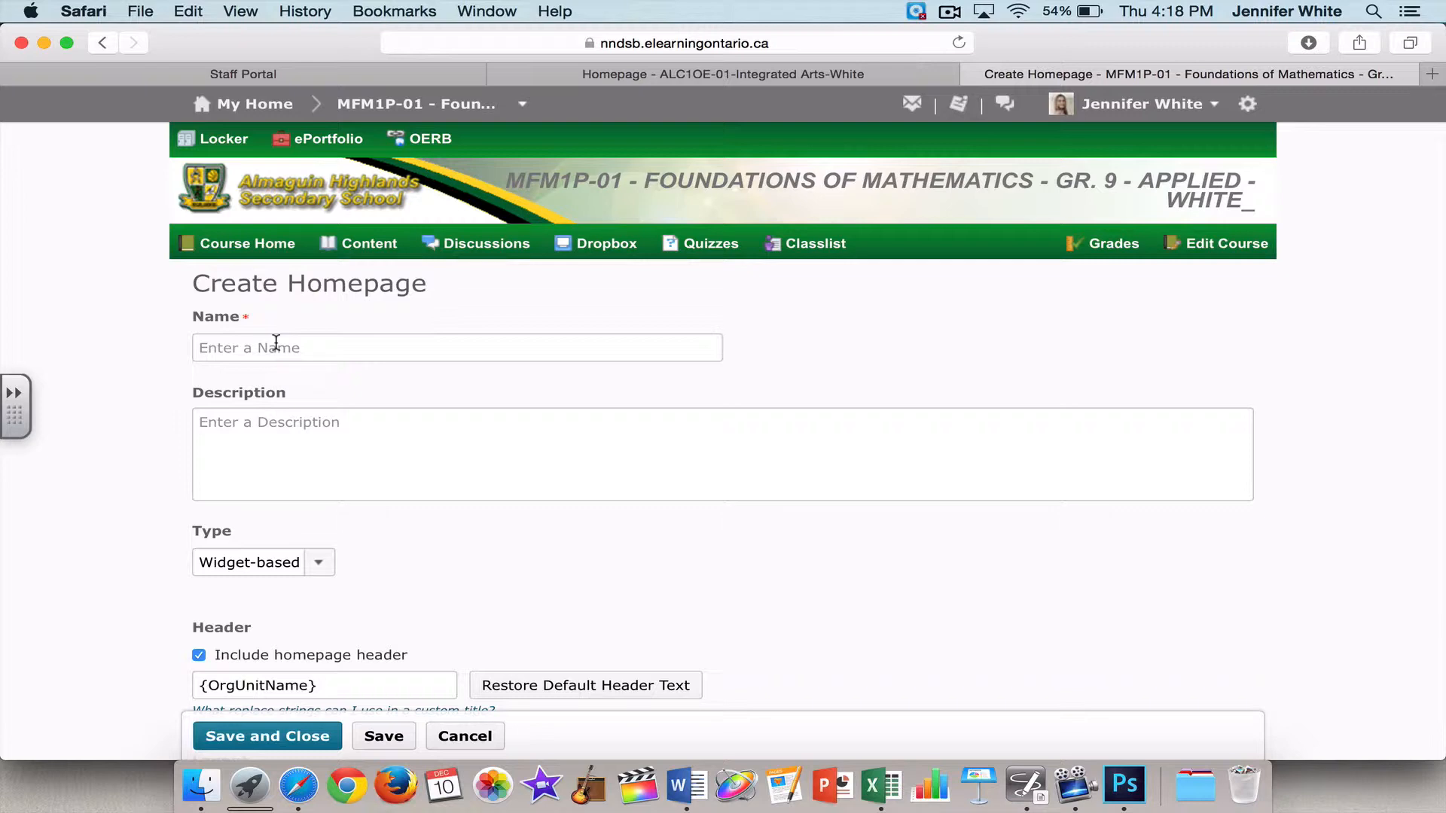
# Name the homepage 'test' and replace the header text with 'Applied Math 9'
pyautogui.click(456, 348)
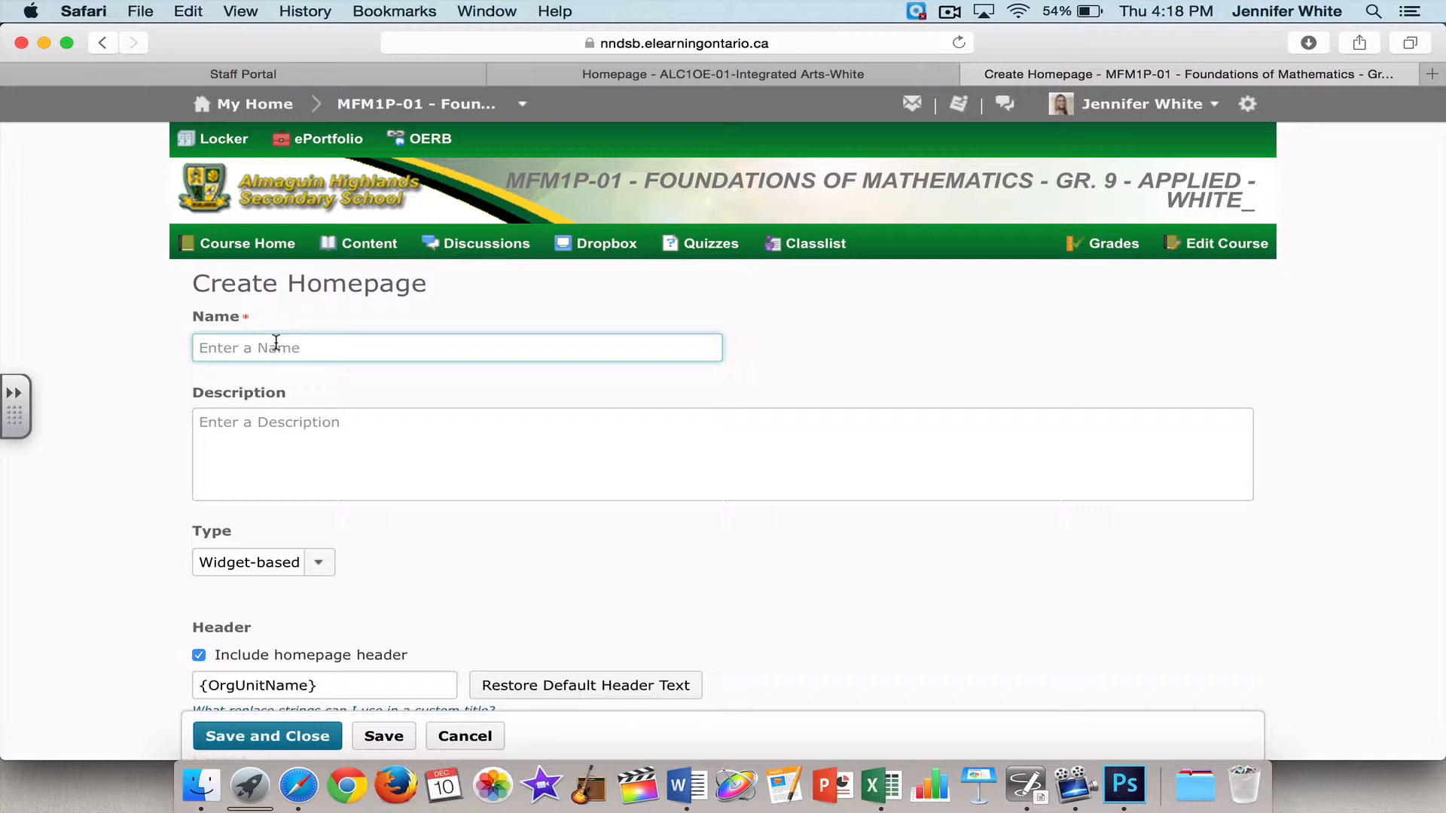
pyautogui.write('test')
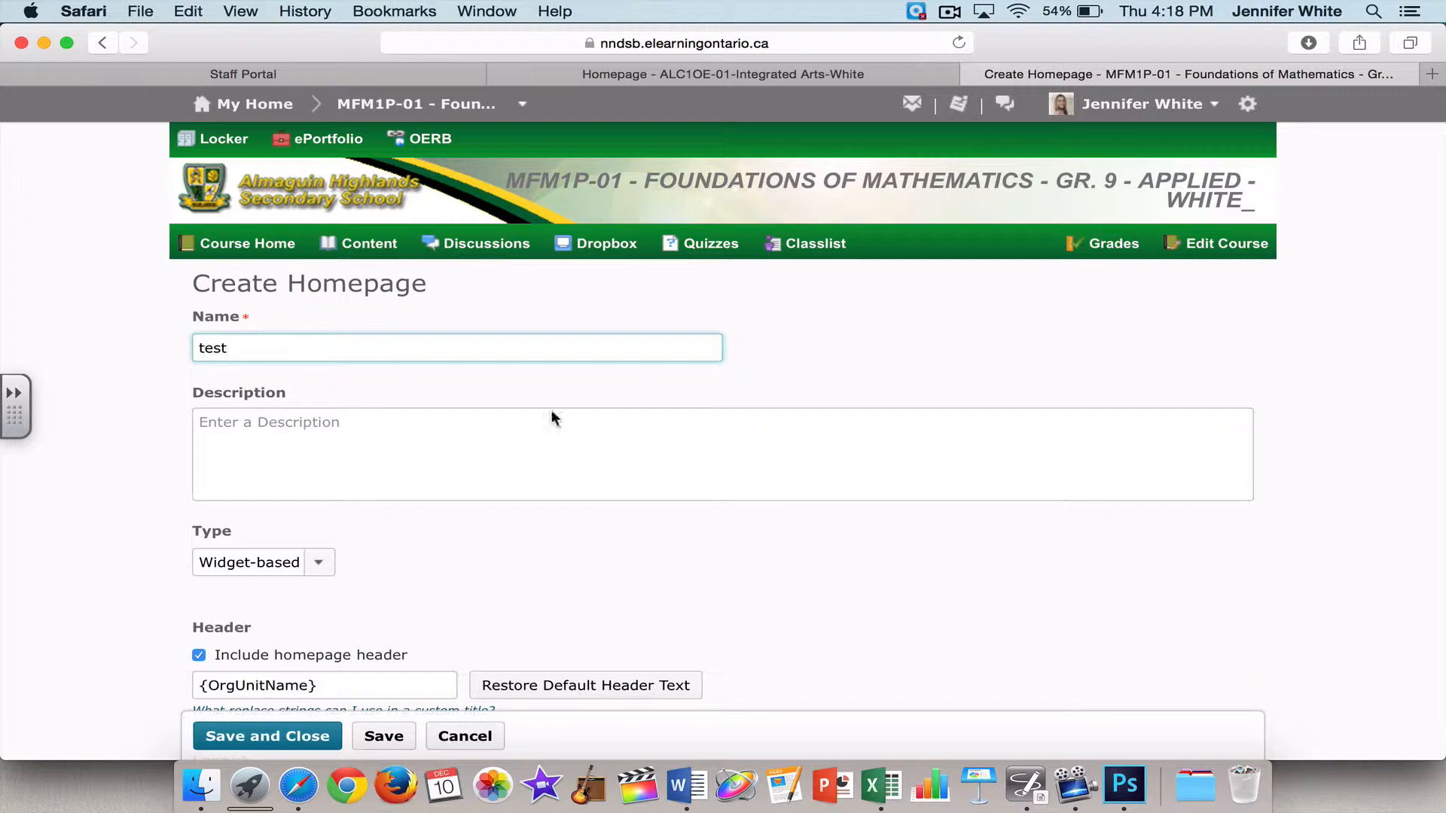
pyautogui.scroll(-3)
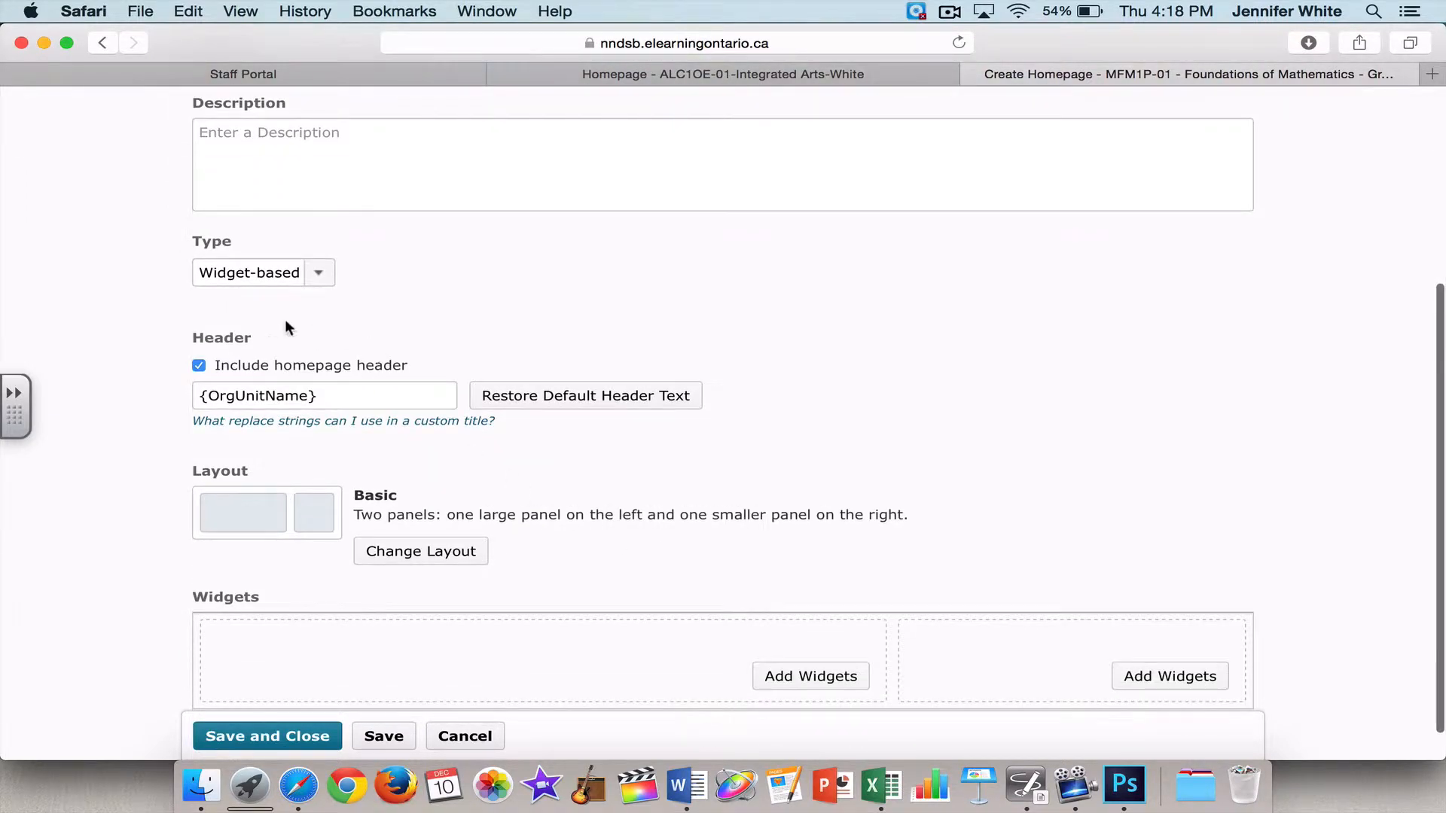
pyautogui.moveTo(307, 381)
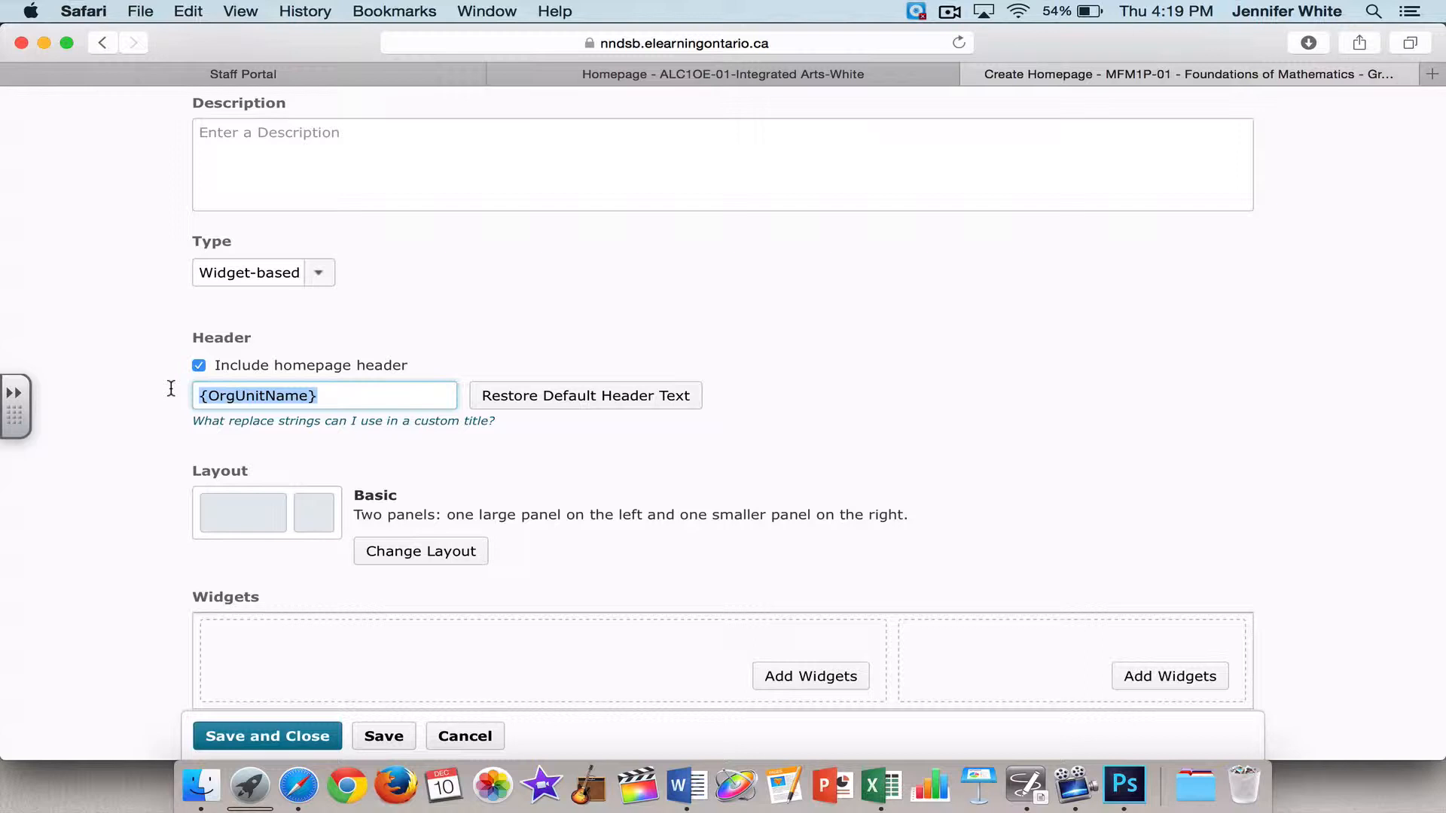
pyautogui.write('Applied Math 9')
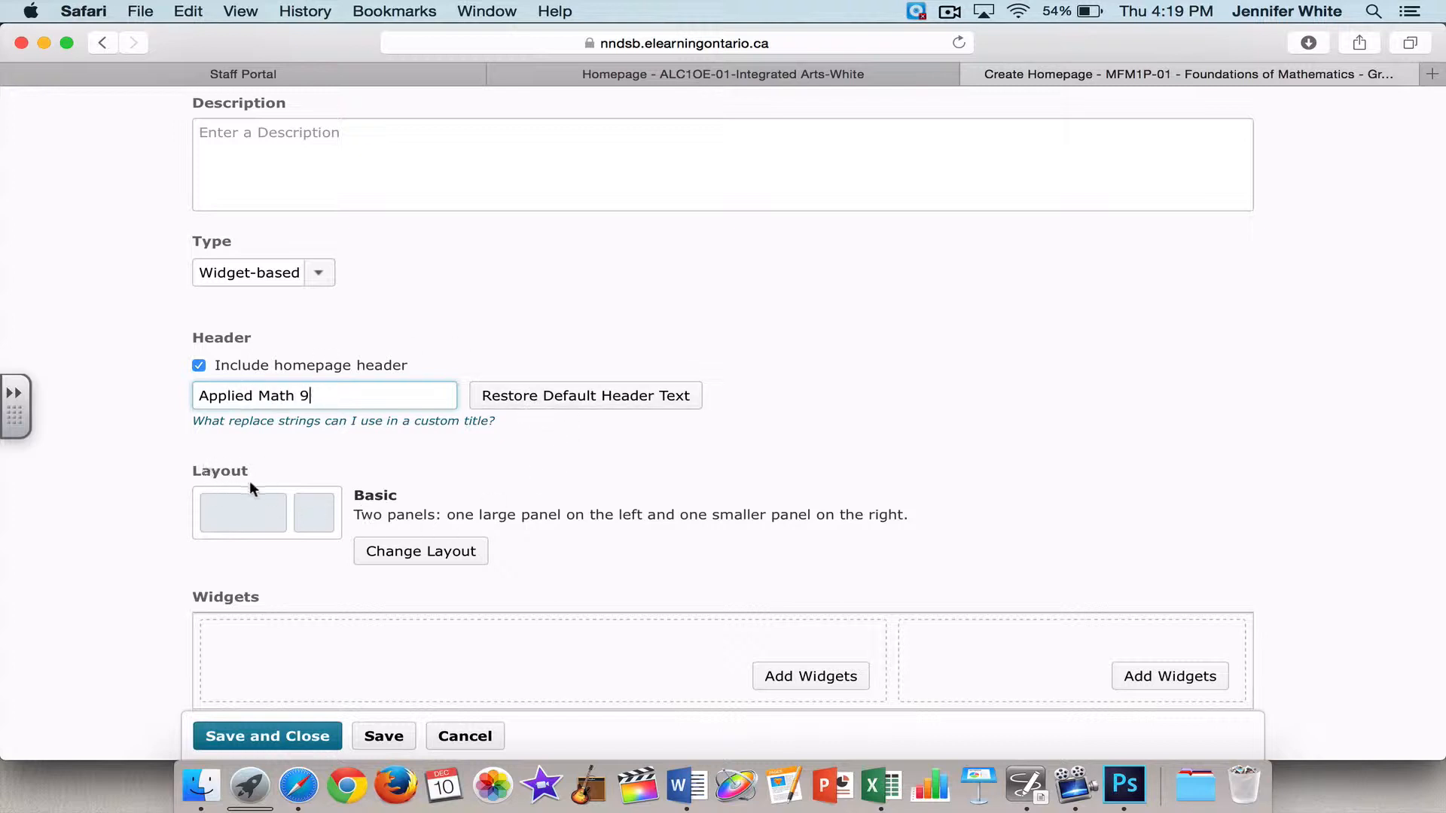
pyautogui.moveTo(260, 489)
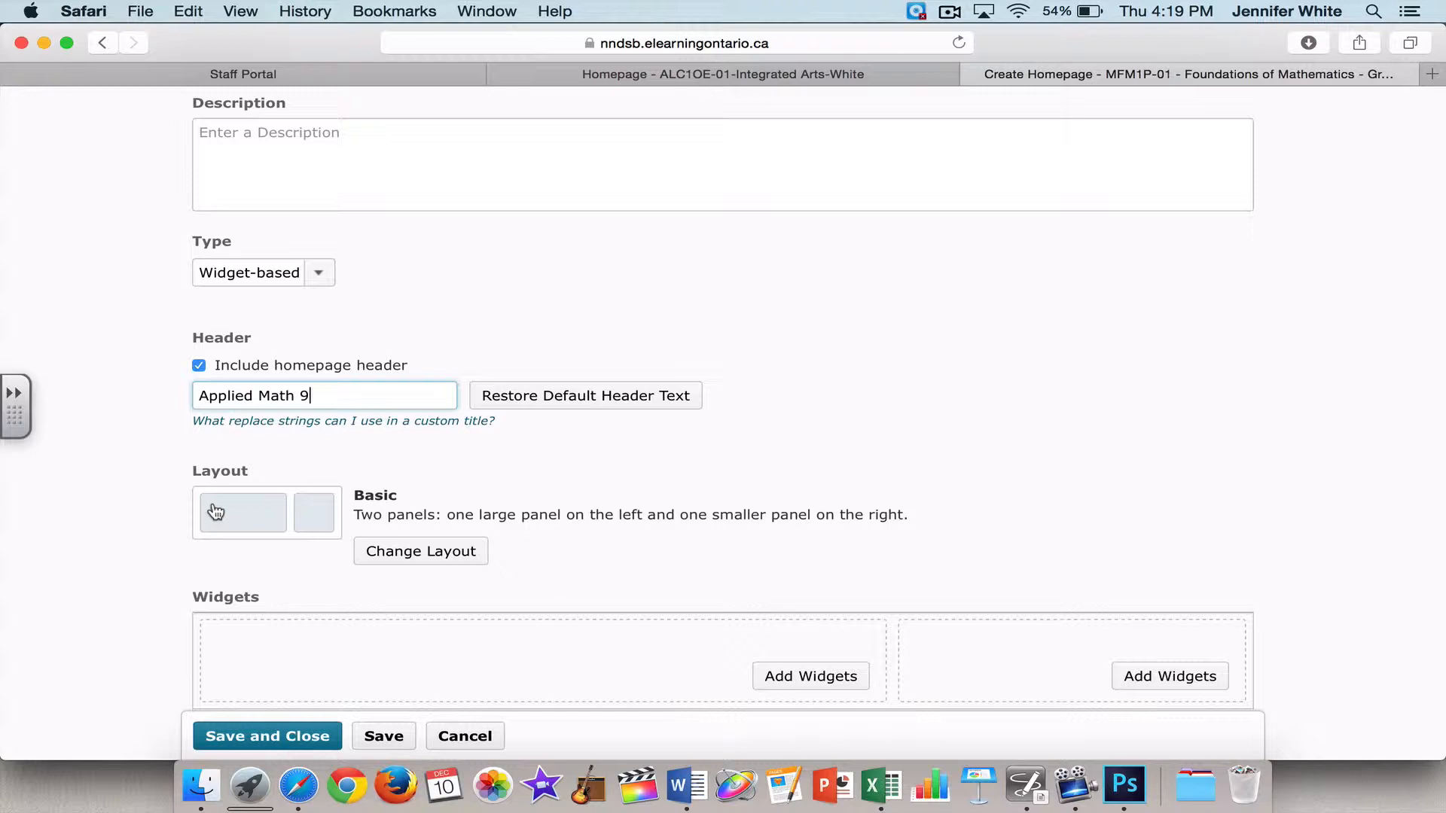
pyautogui.click(421, 551)
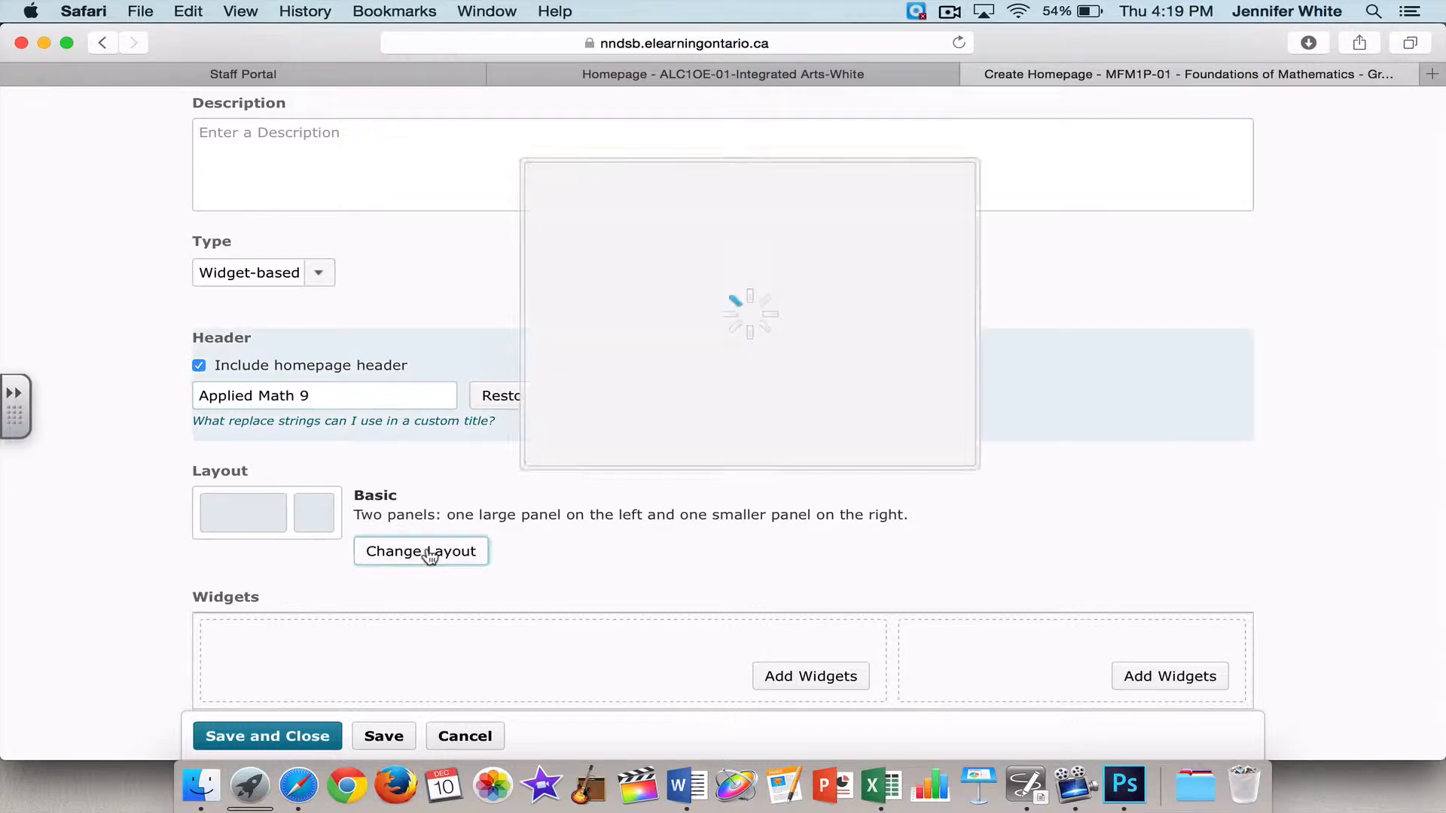
pyautogui.click(420, 552)
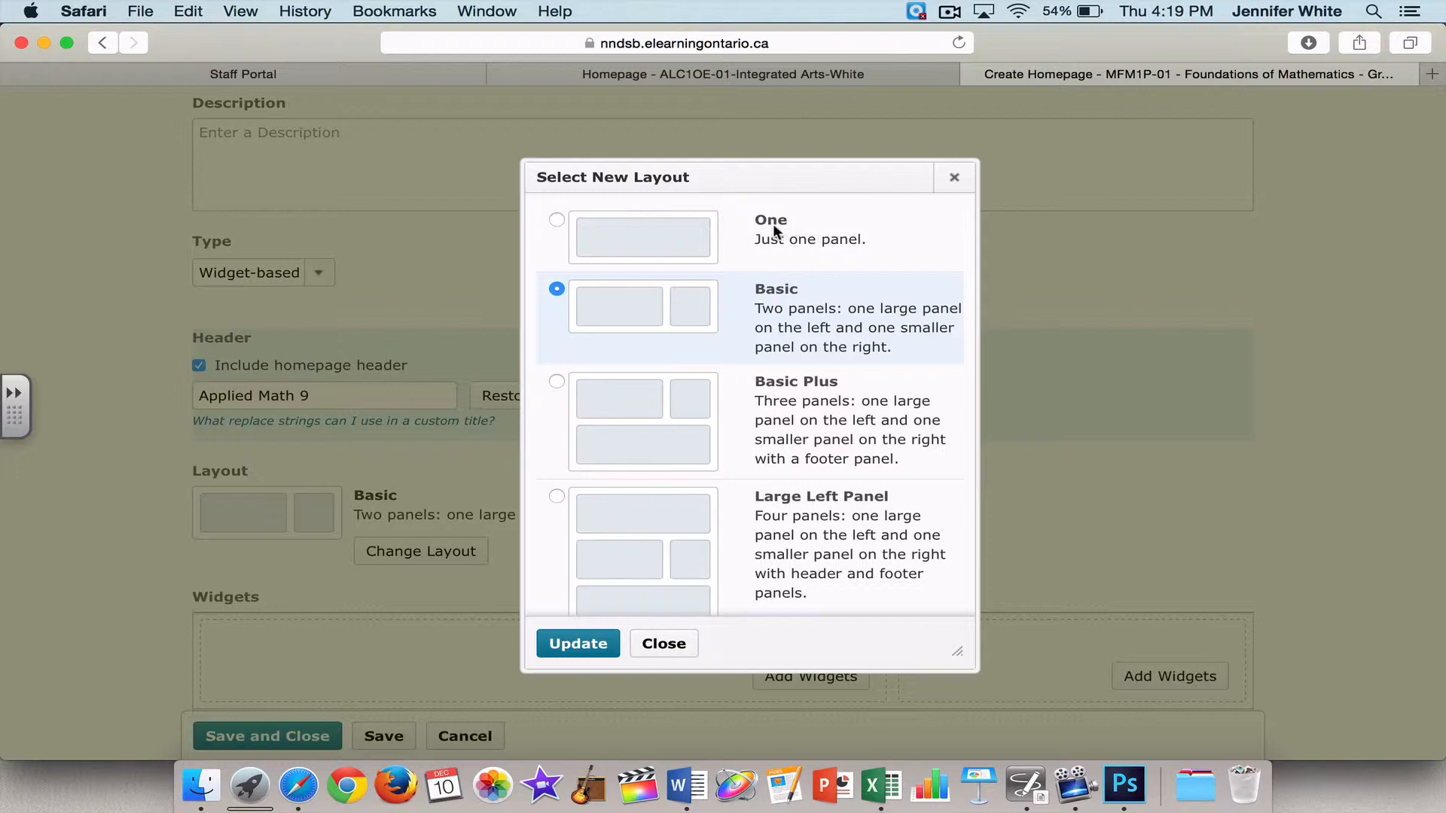
pyautogui.moveTo(837, 434)
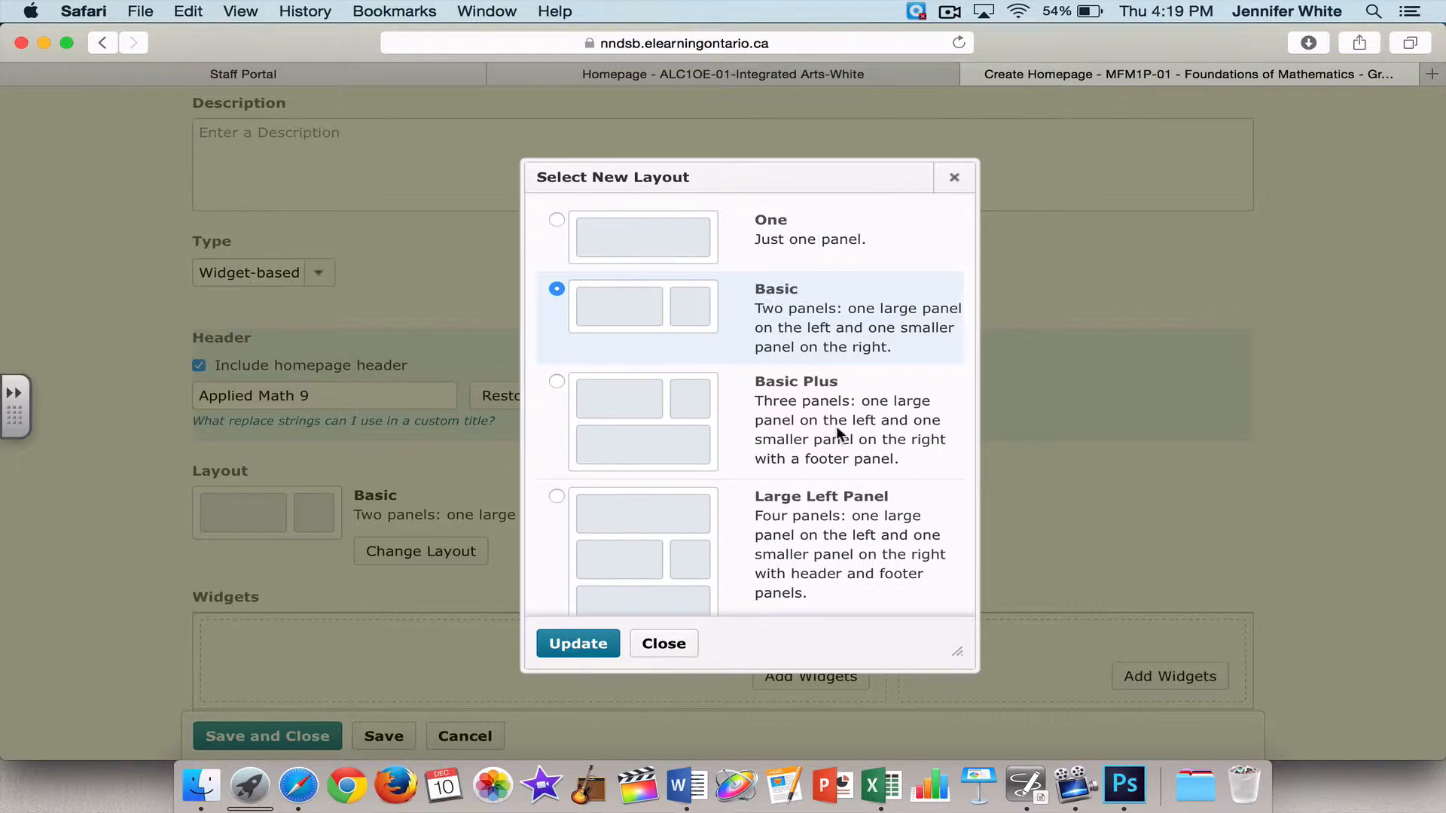
pyautogui.scroll(-3)
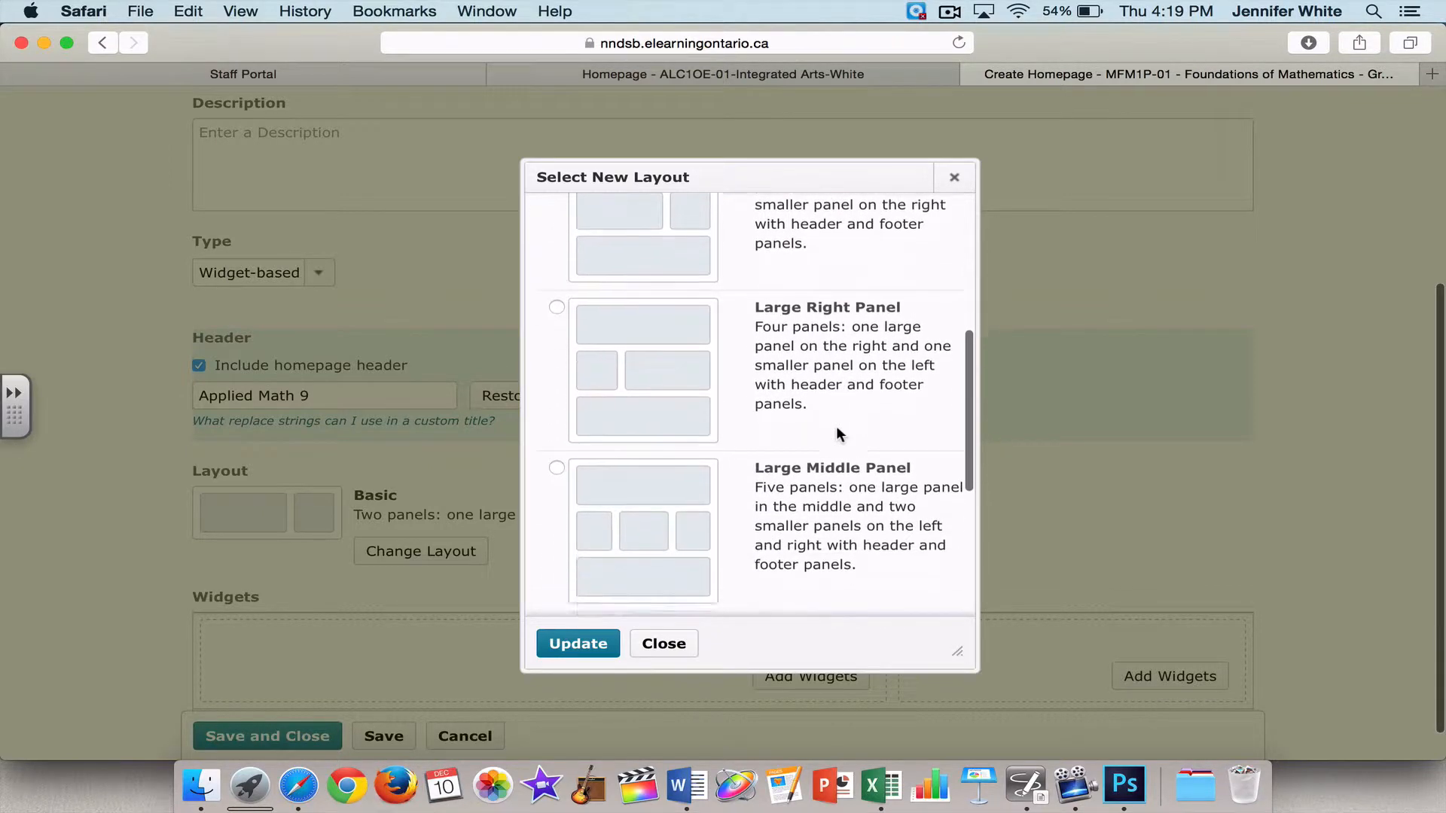
pyautogui.scroll(-3)
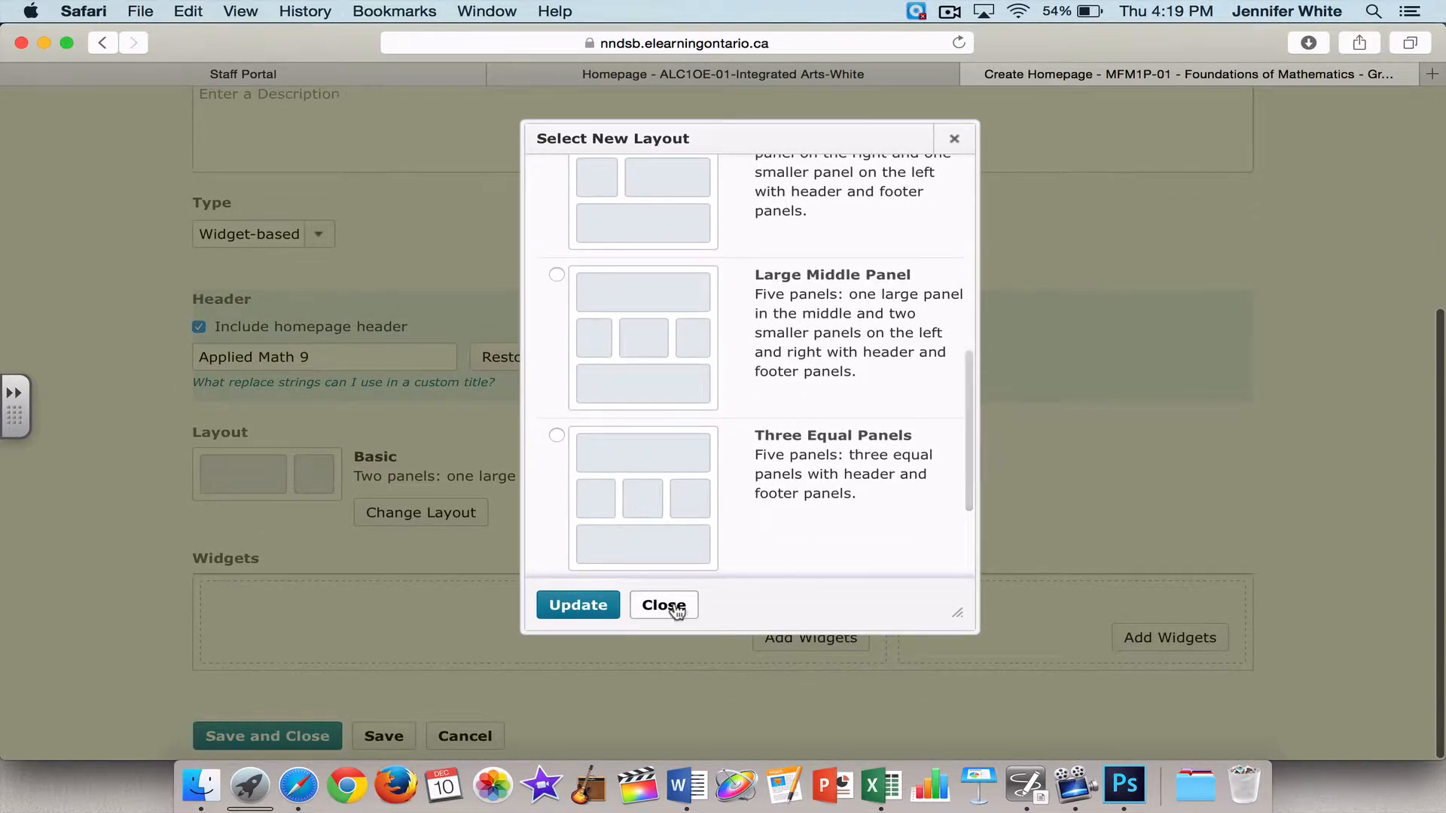
pyautogui.click(663, 606)
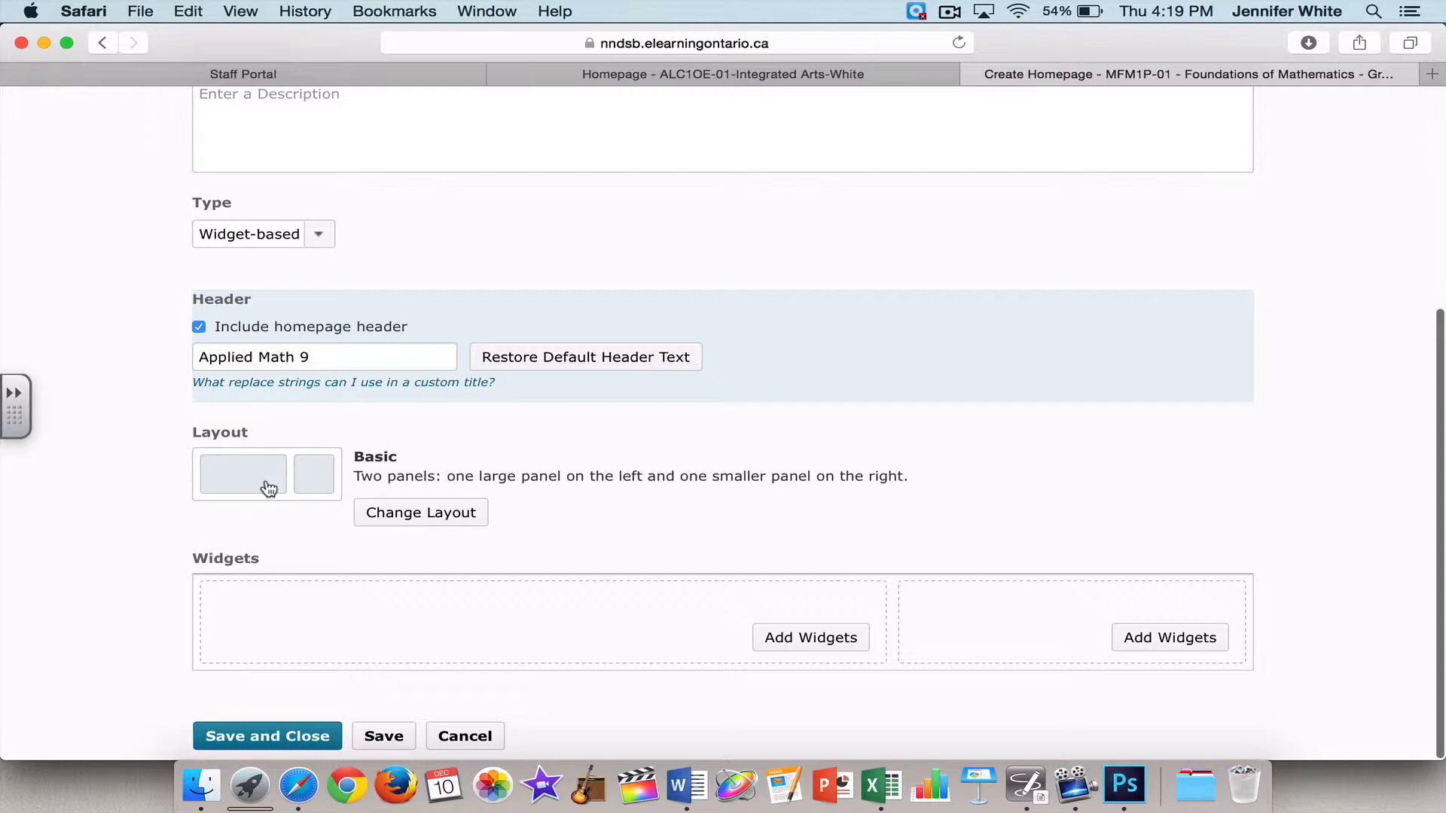
pyautogui.moveTo(873, 524)
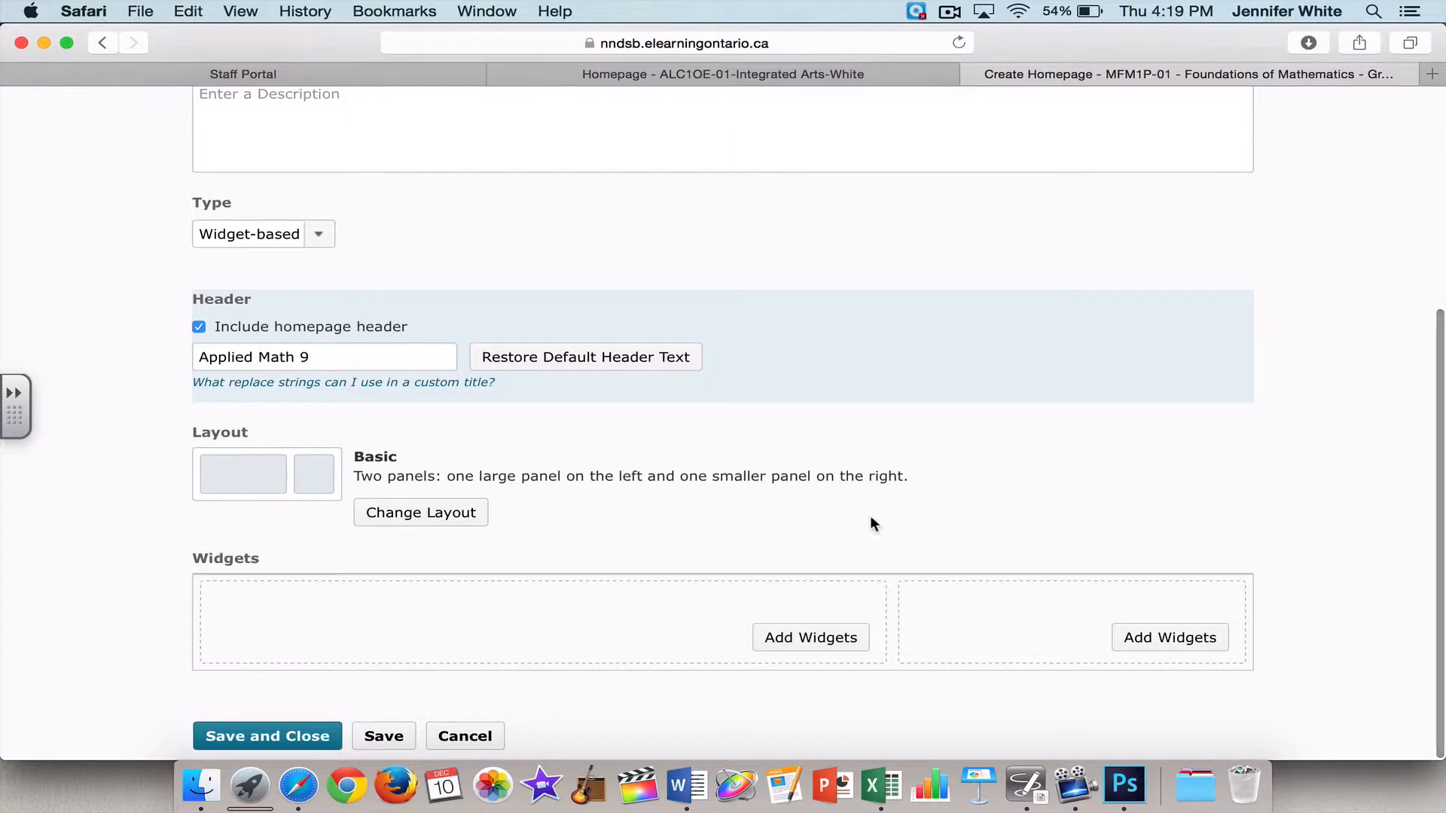
# Add the News widget to the large left panel of the homepage
pyautogui.click(811, 638)
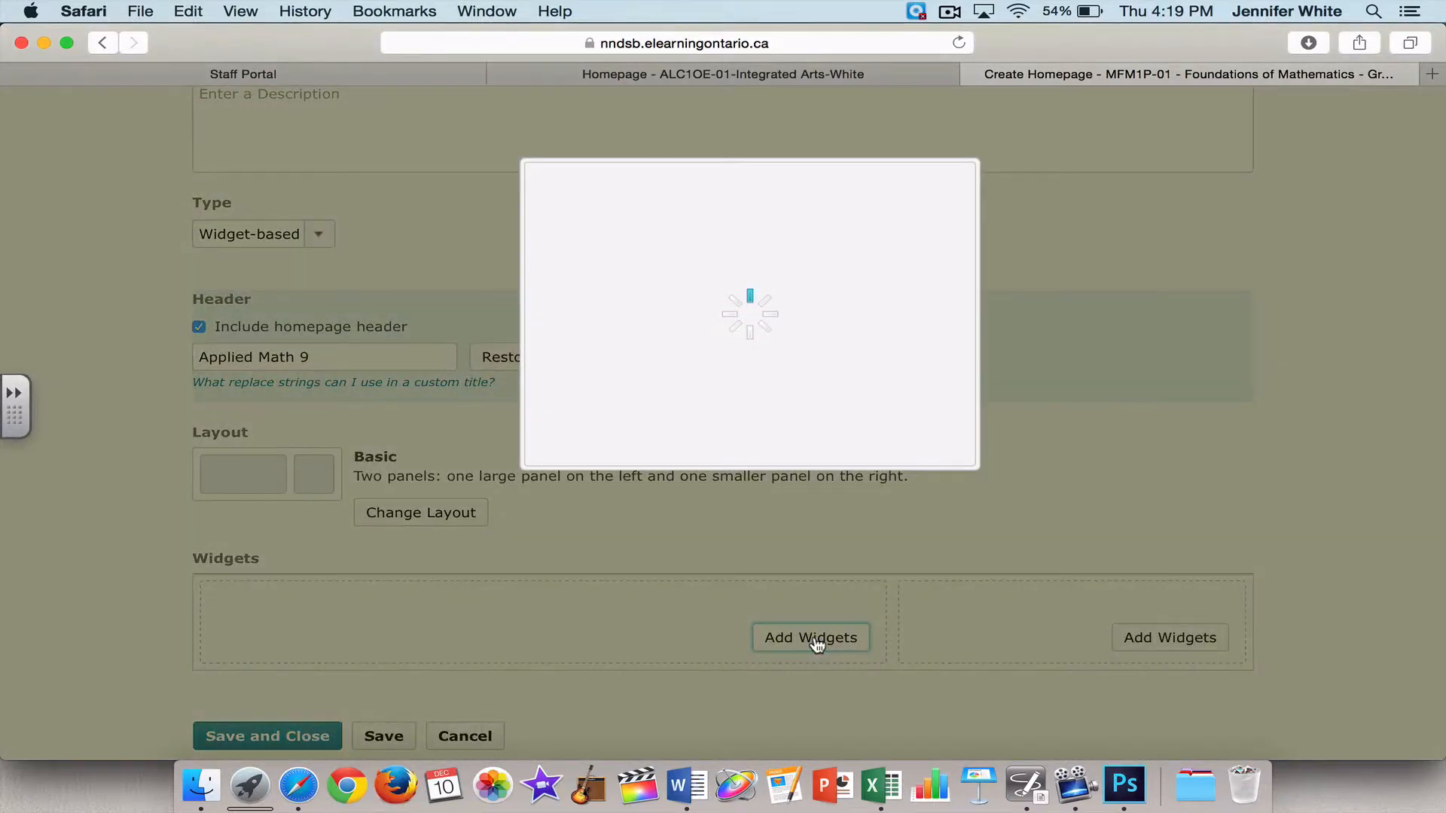
pyautogui.click(810, 637)
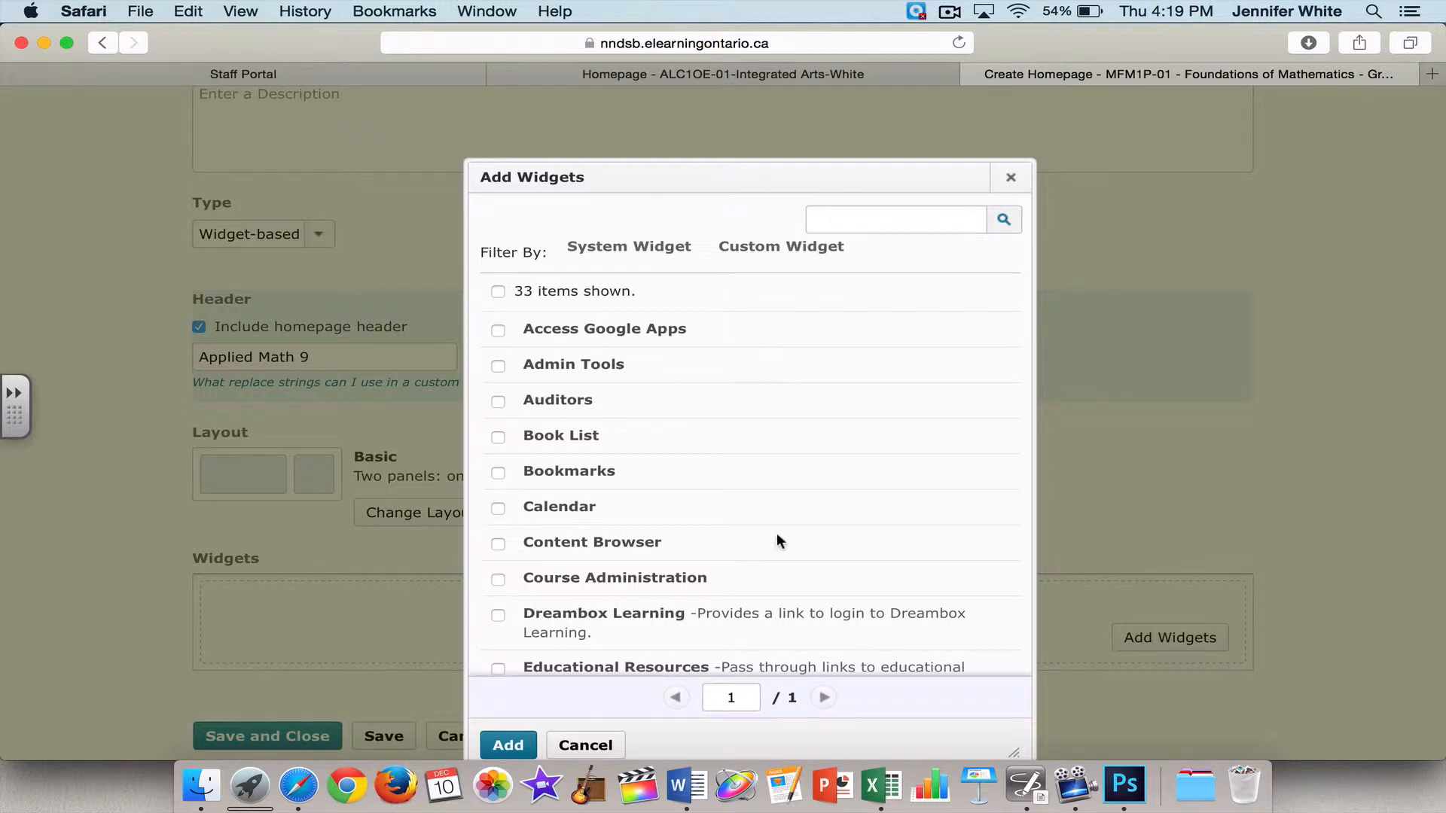
pyautogui.scroll(-3)
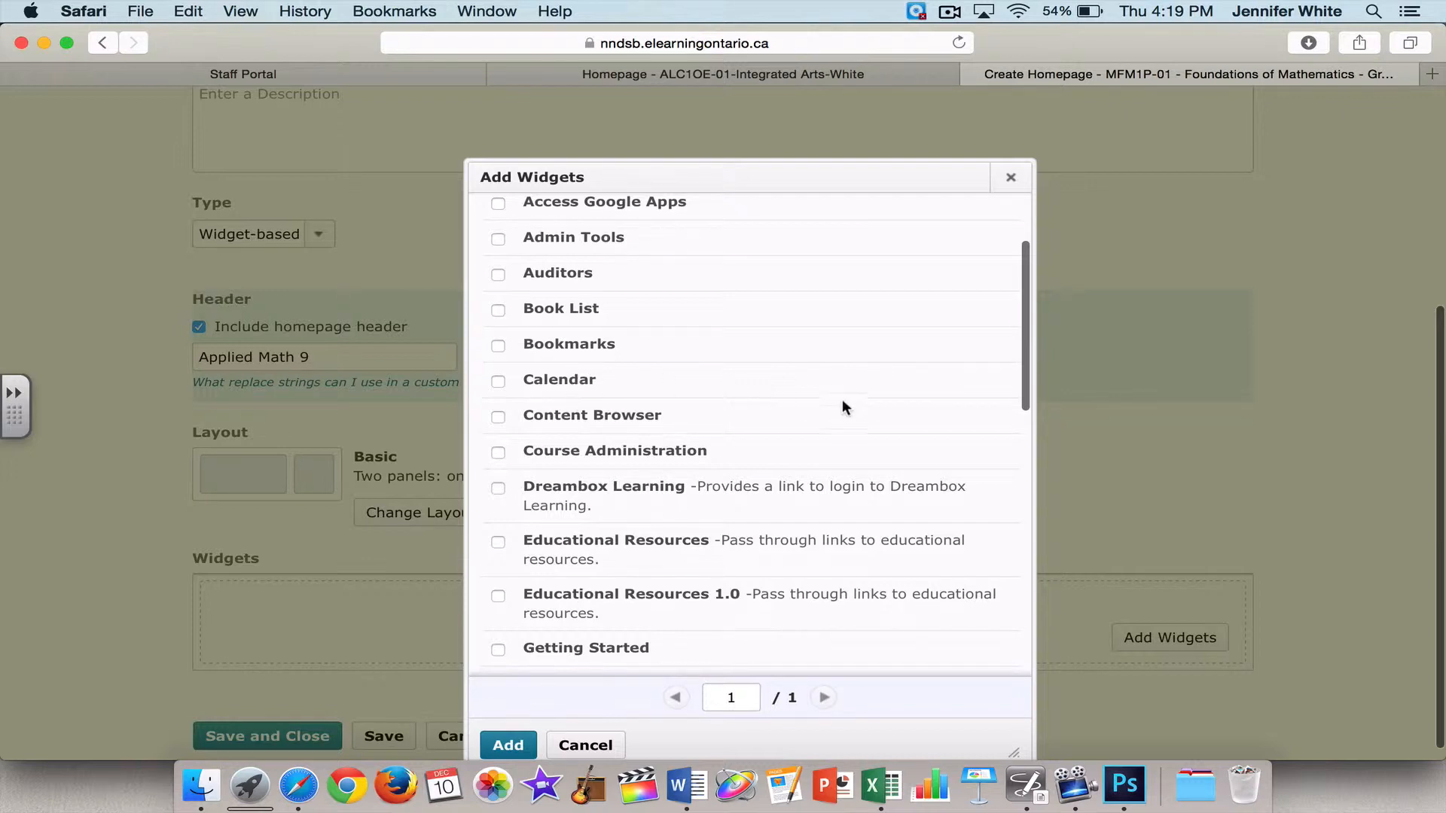
pyautogui.scroll(-3)
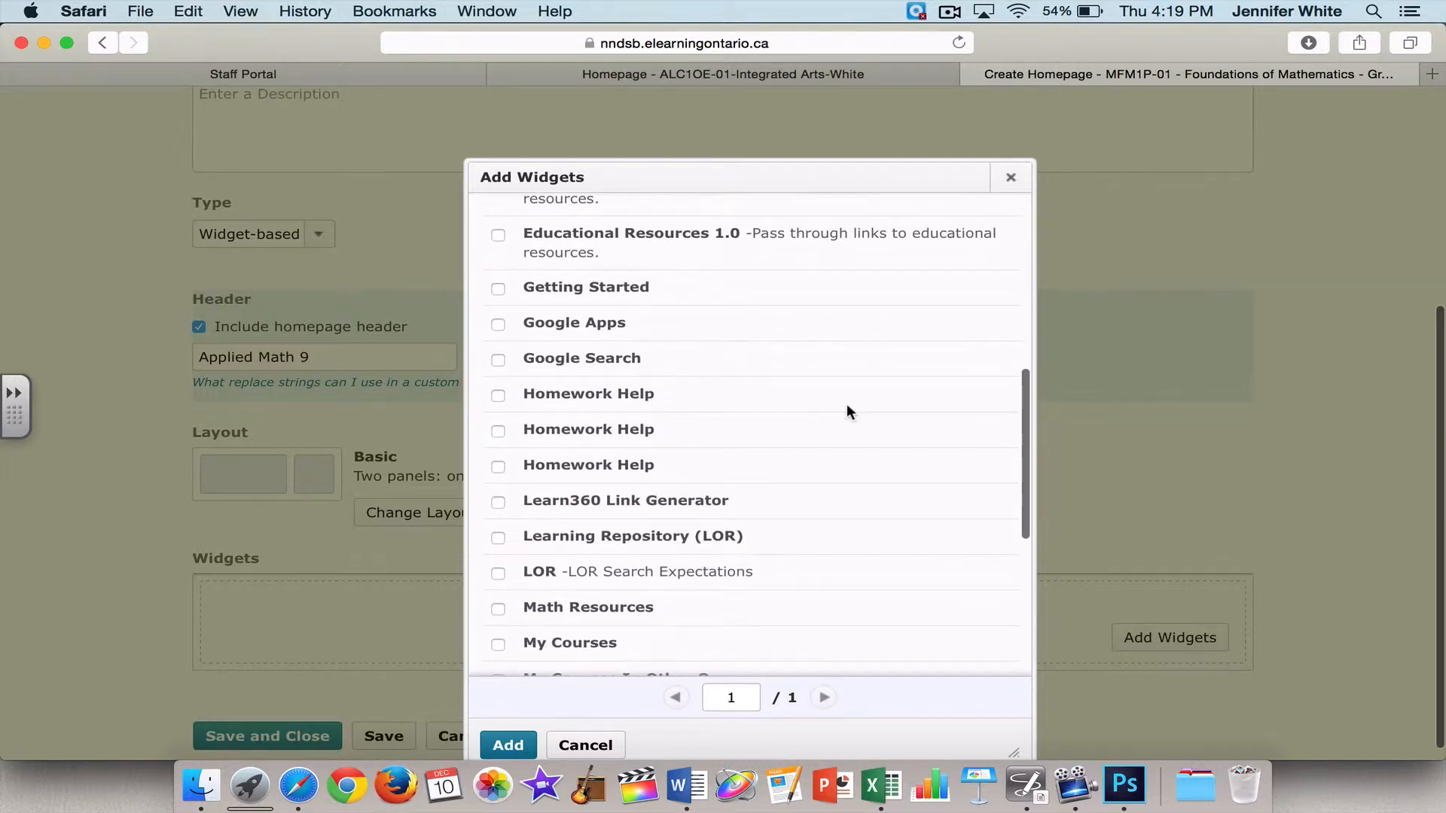
pyautogui.scroll(-3)
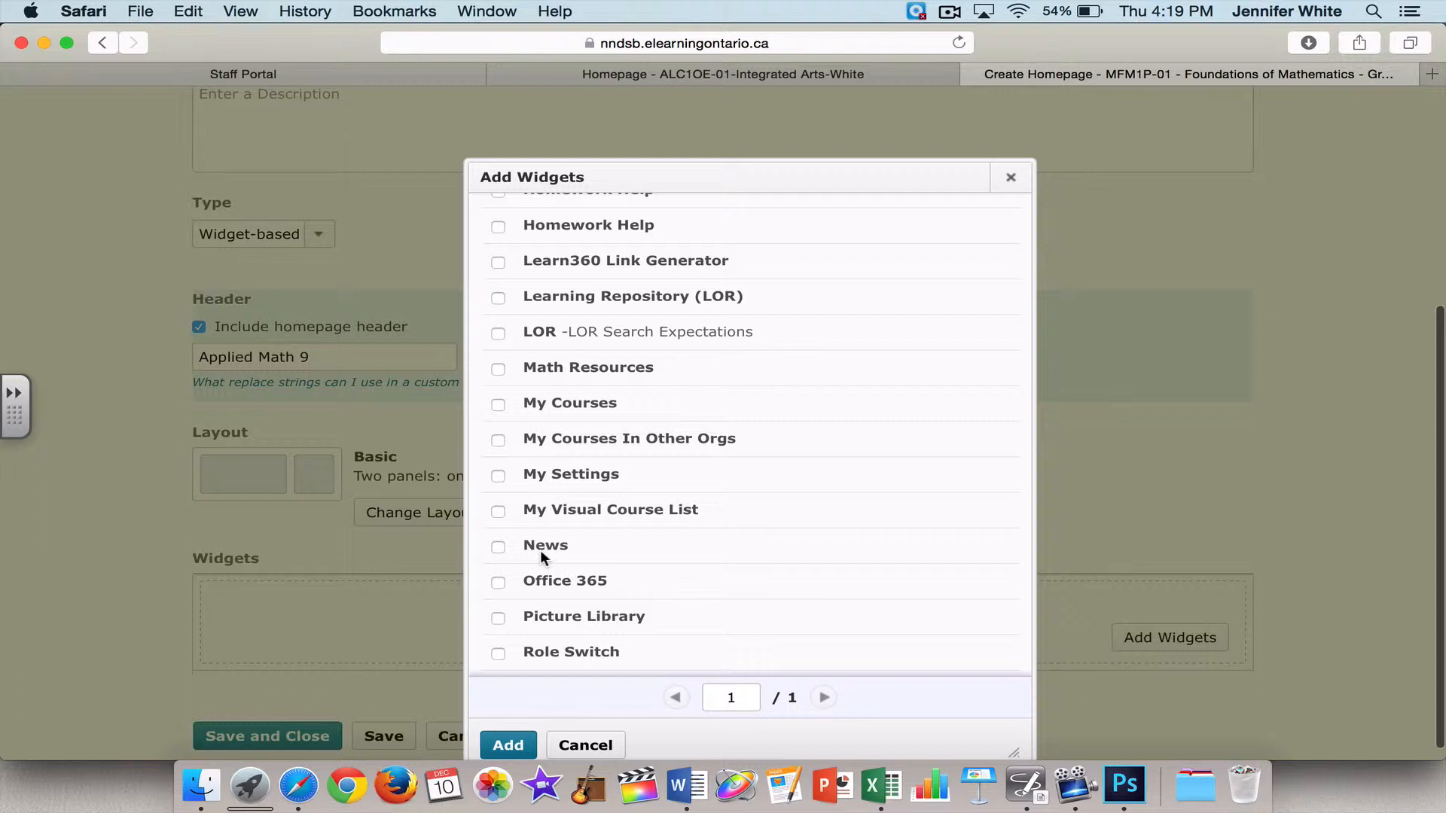
pyautogui.moveTo(693, 574)
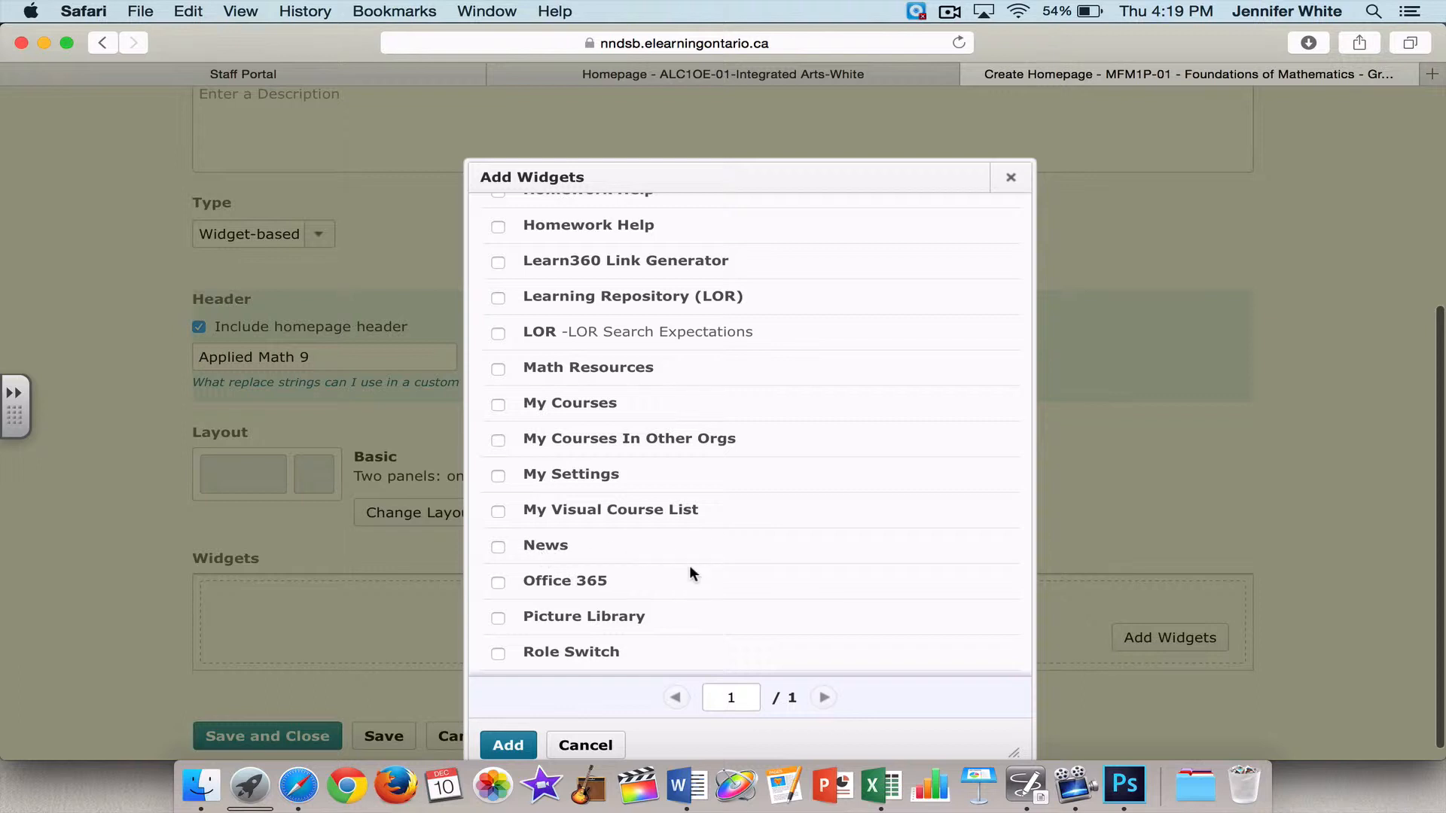
pyautogui.moveTo(500, 546)
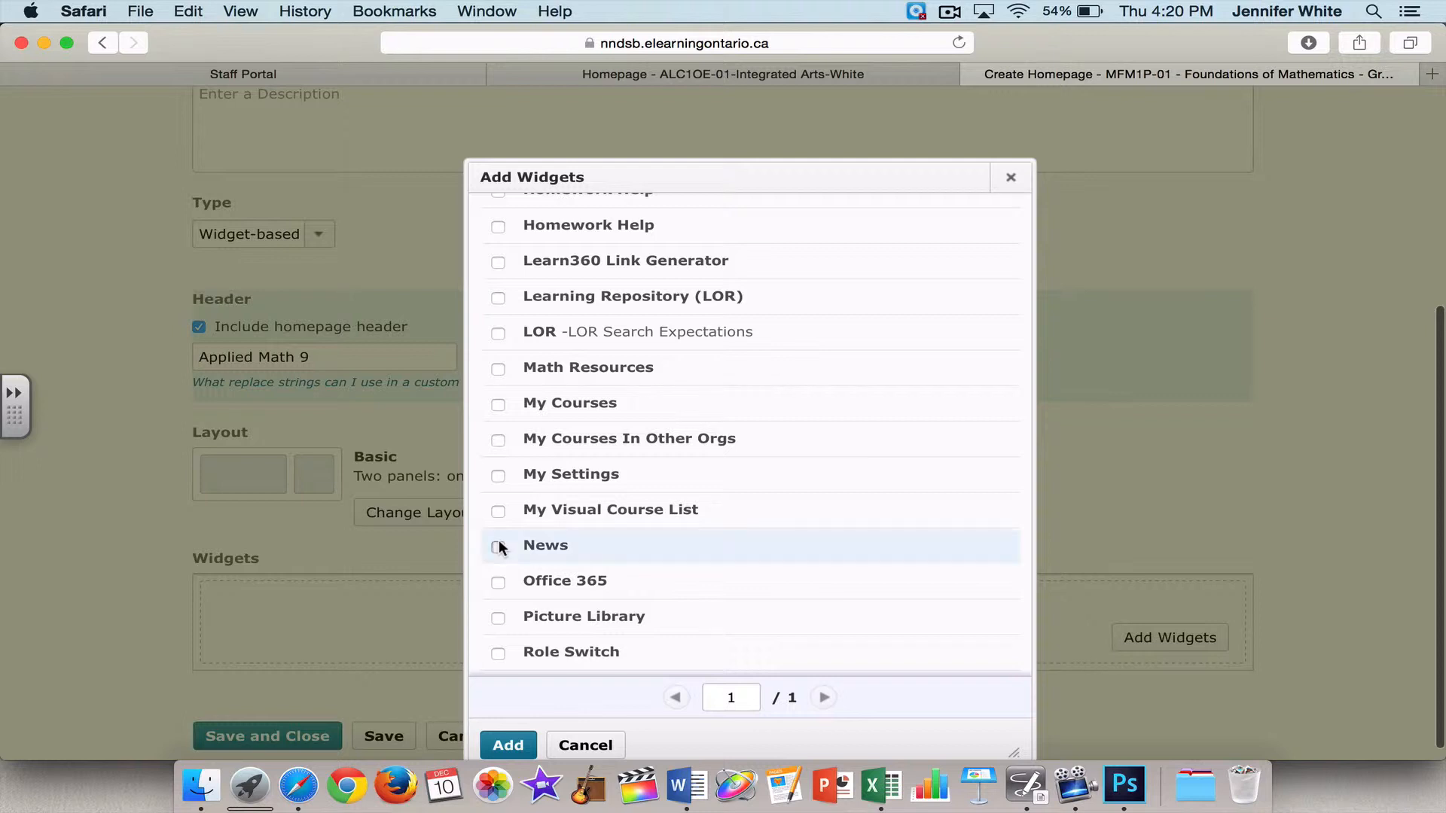
pyautogui.click(498, 545)
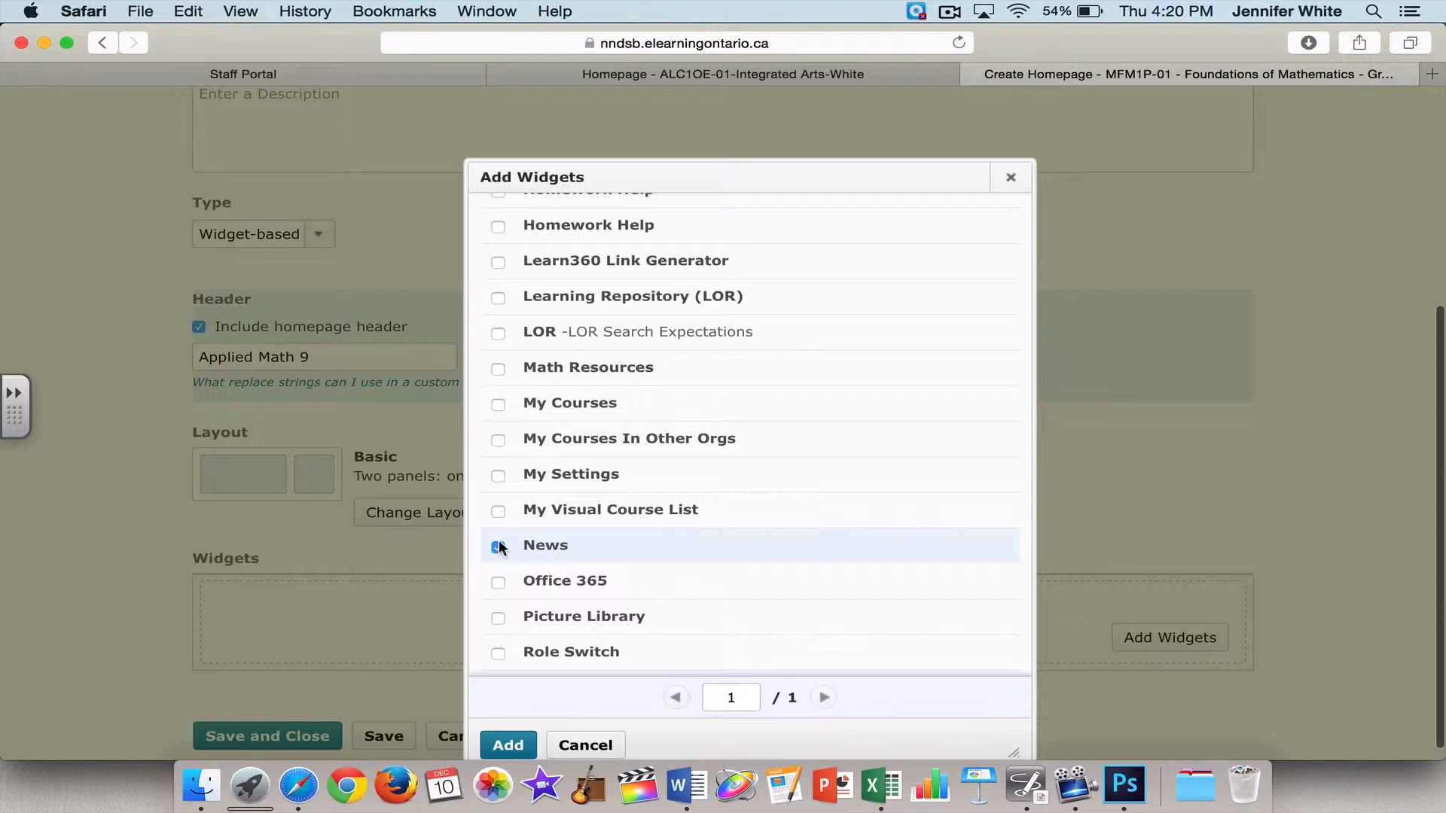
pyautogui.click(498, 545)
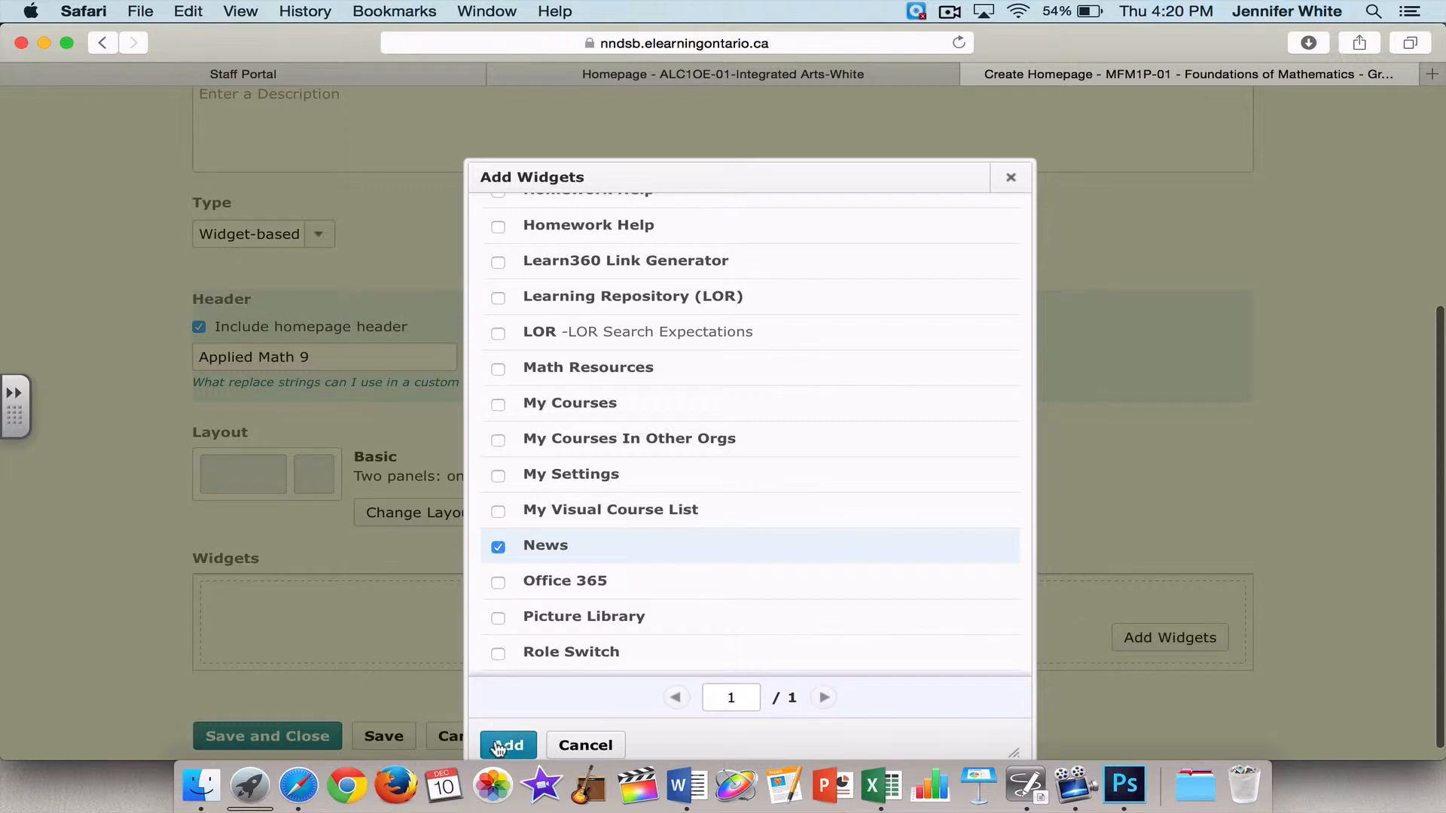
pyautogui.click(507, 745)
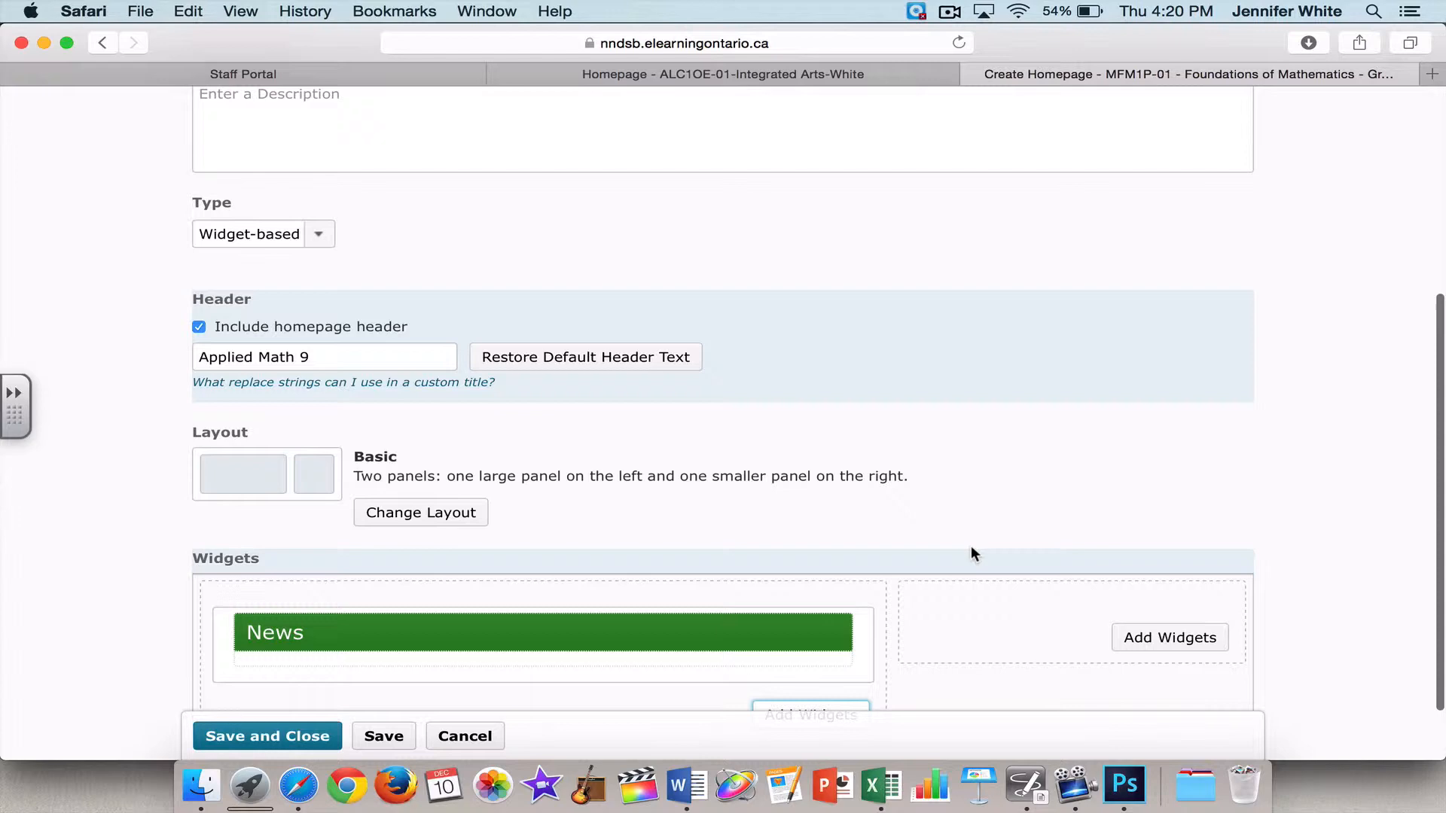
# Add the Calendar widget to the right panel of the homepage
pyautogui.click(1169, 637)
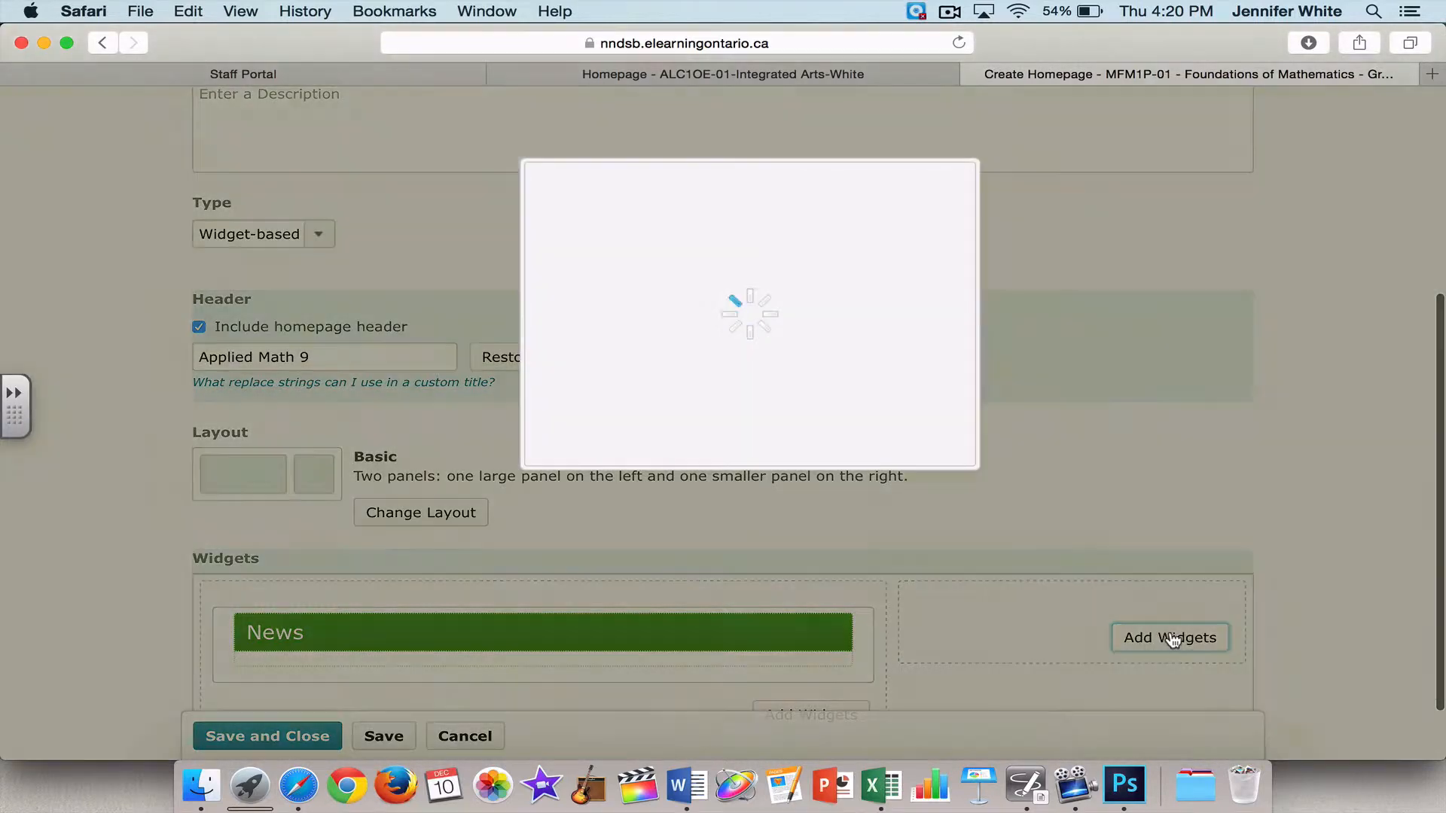
pyautogui.click(1169, 637)
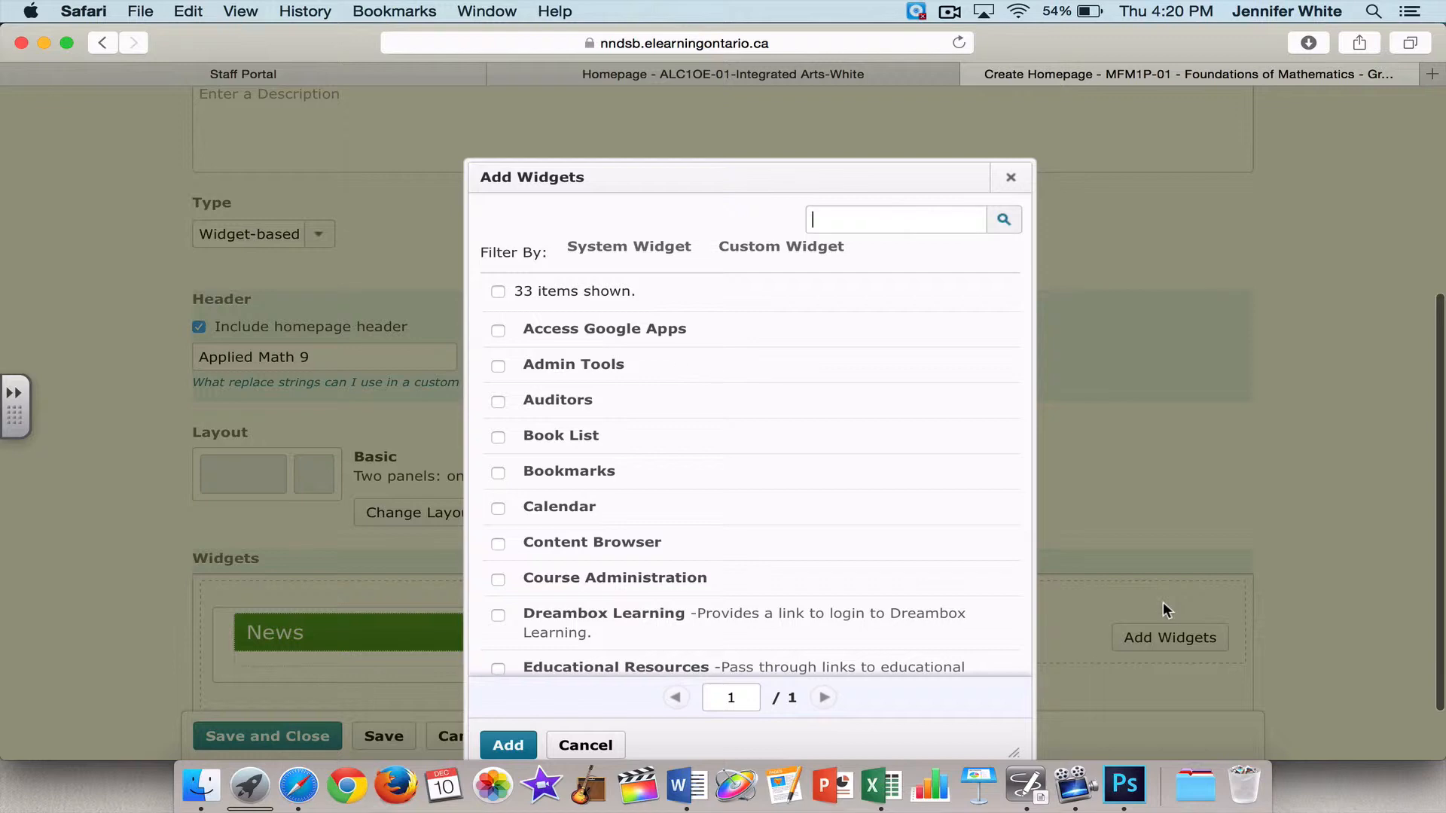
pyautogui.moveTo(509, 511)
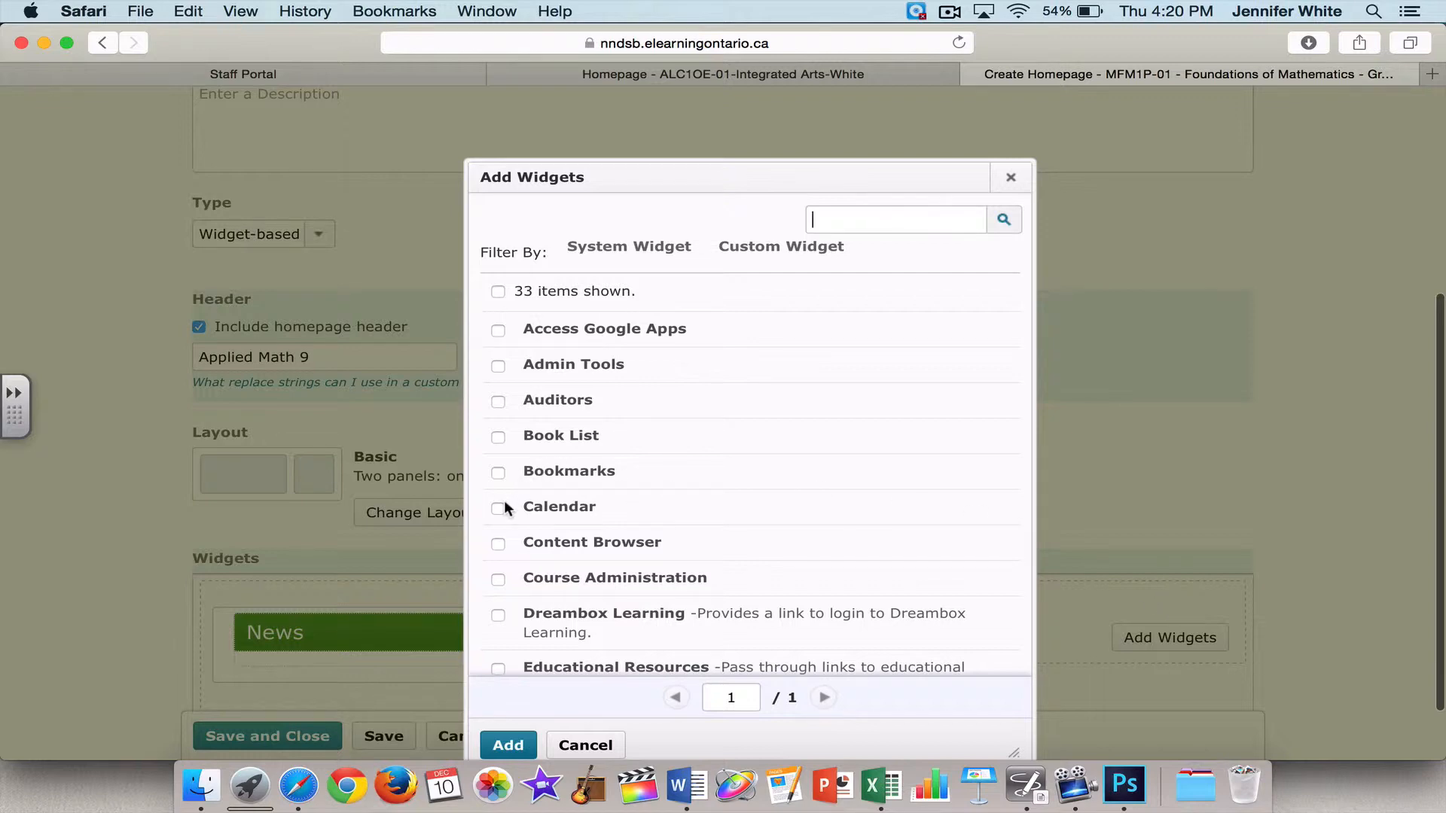
pyautogui.click(497, 509)
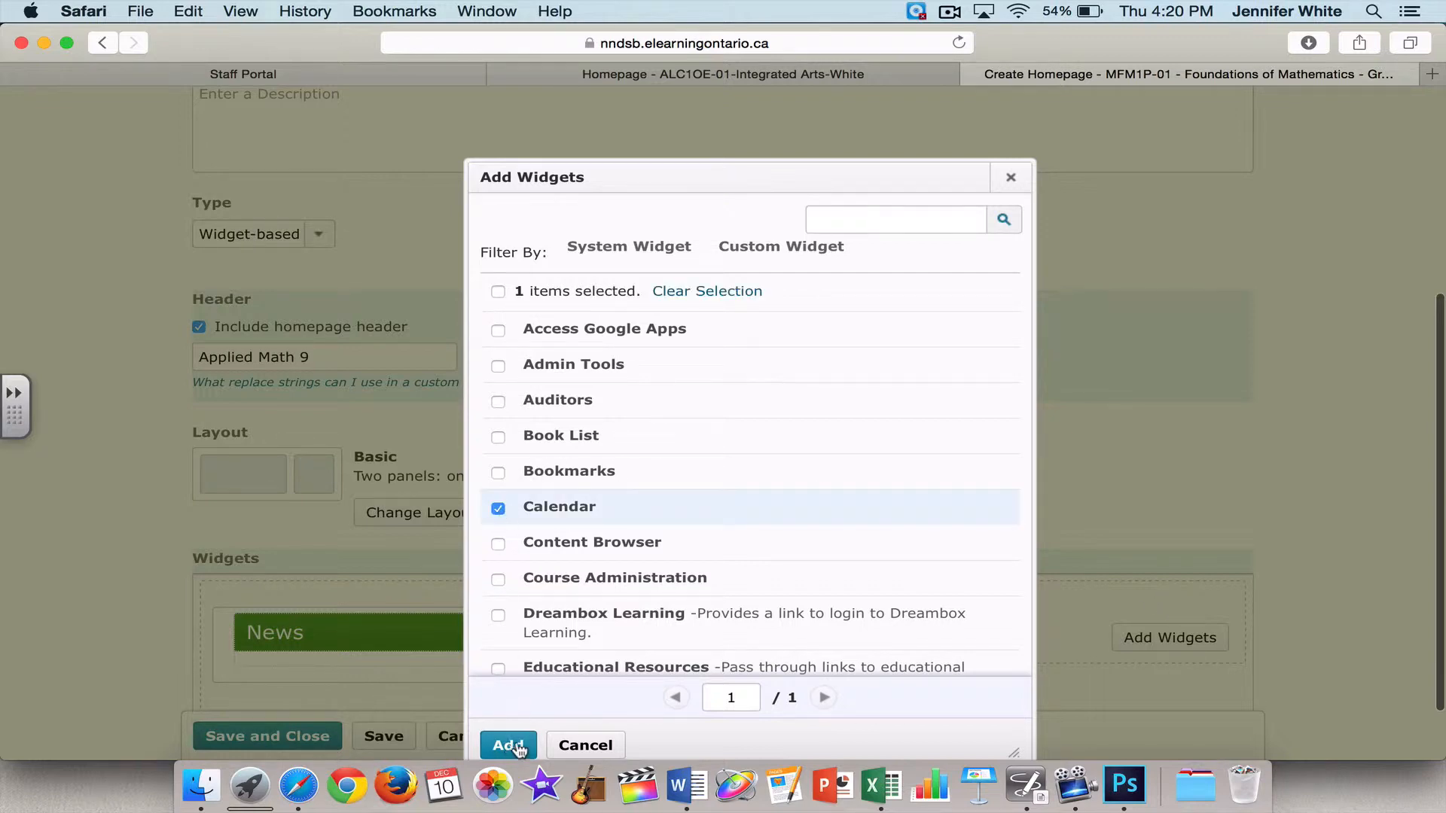
pyautogui.click(508, 746)
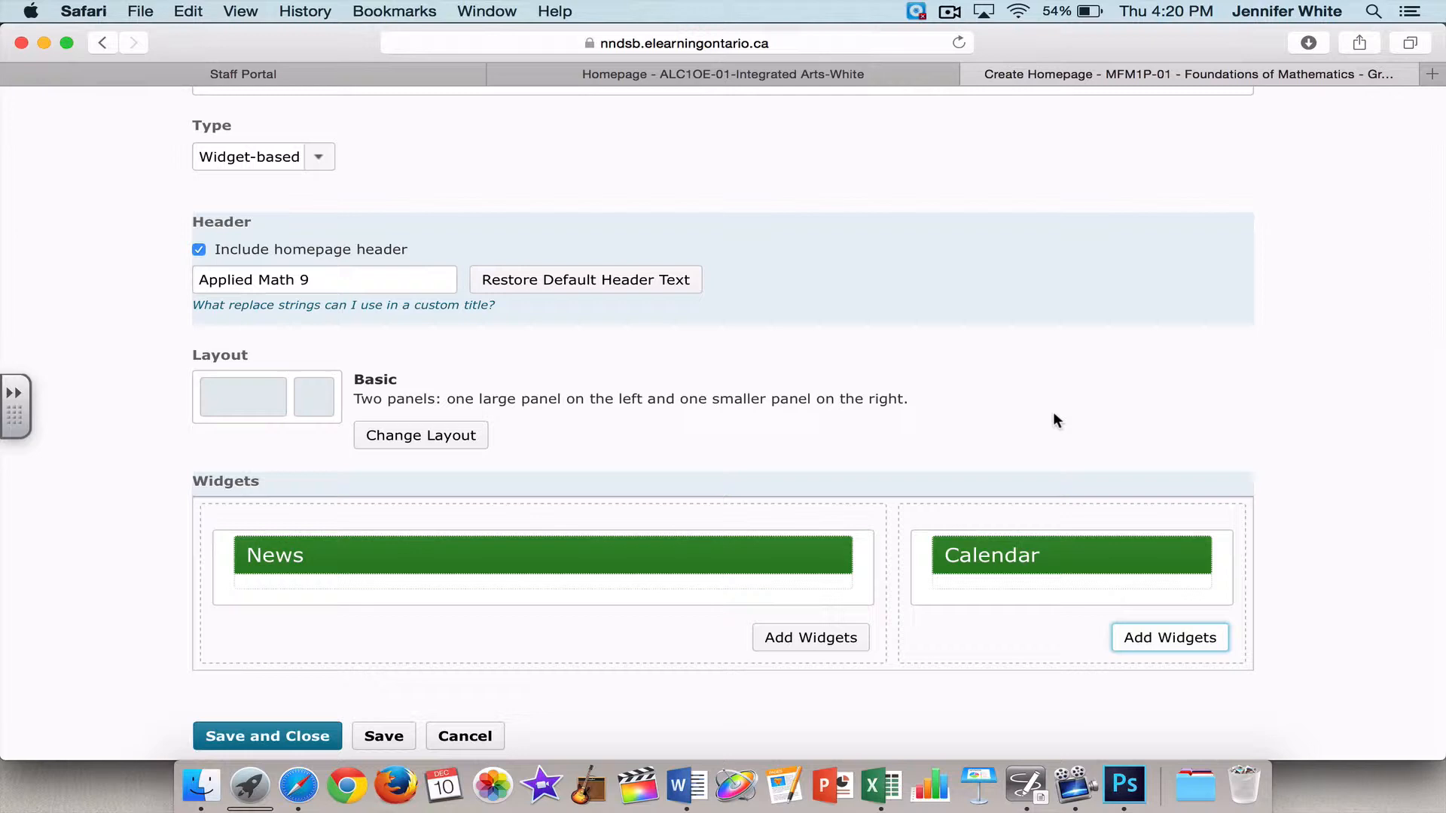
pyautogui.moveTo(731, 523)
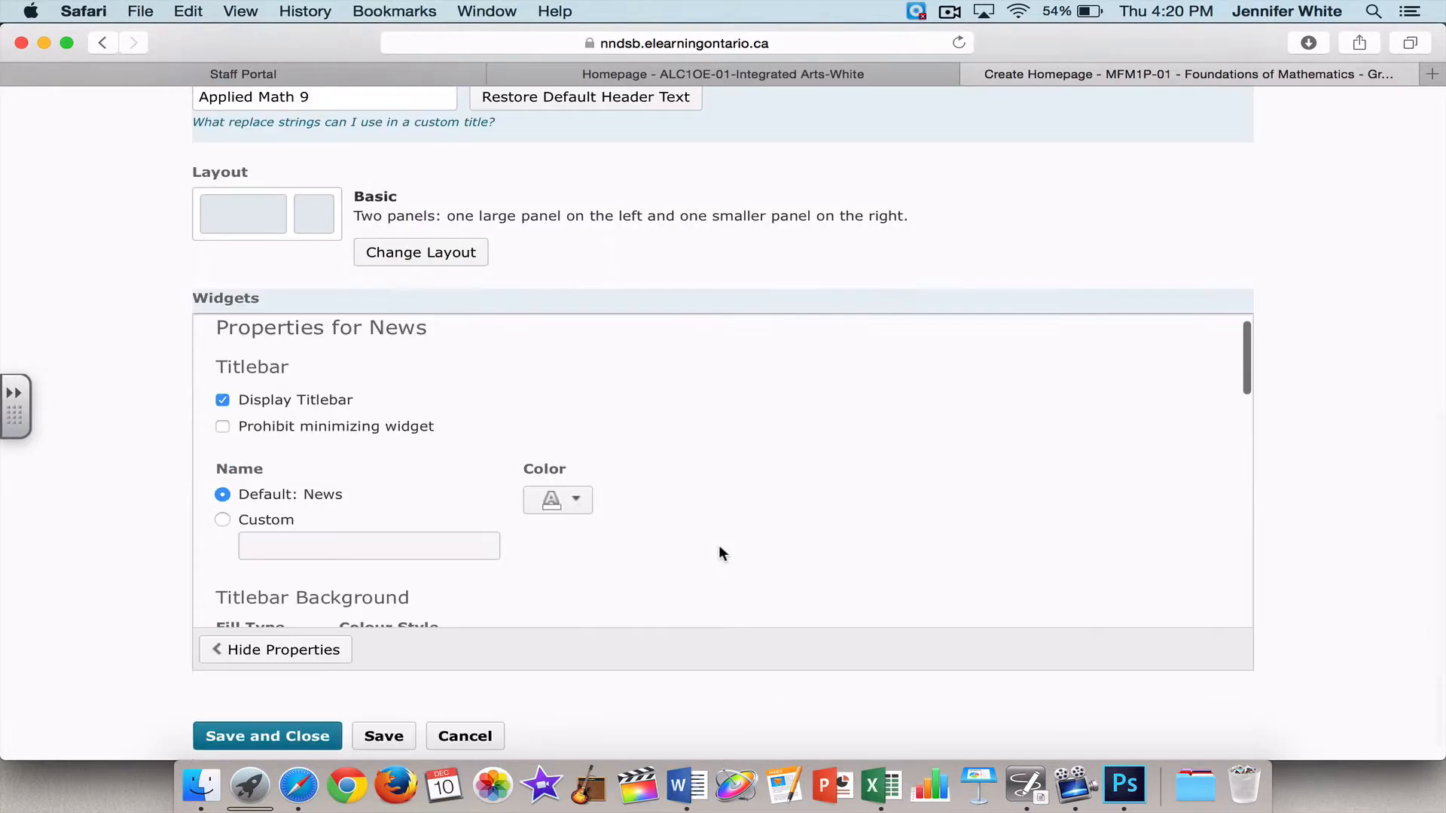
# Give the News titlebar a custom black background with Solid fill type and save
pyautogui.scroll(-3)
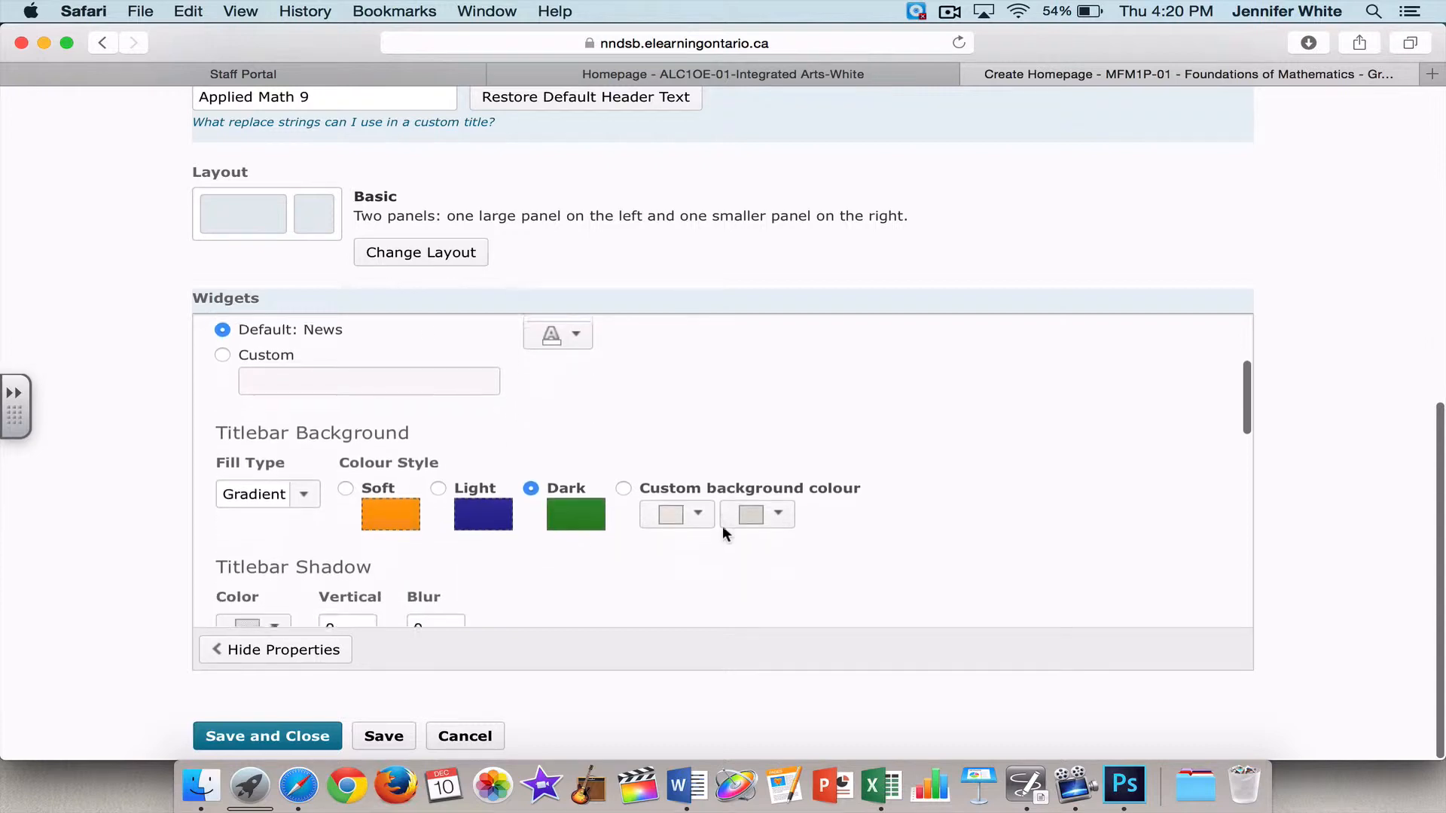
pyautogui.scroll(-3)
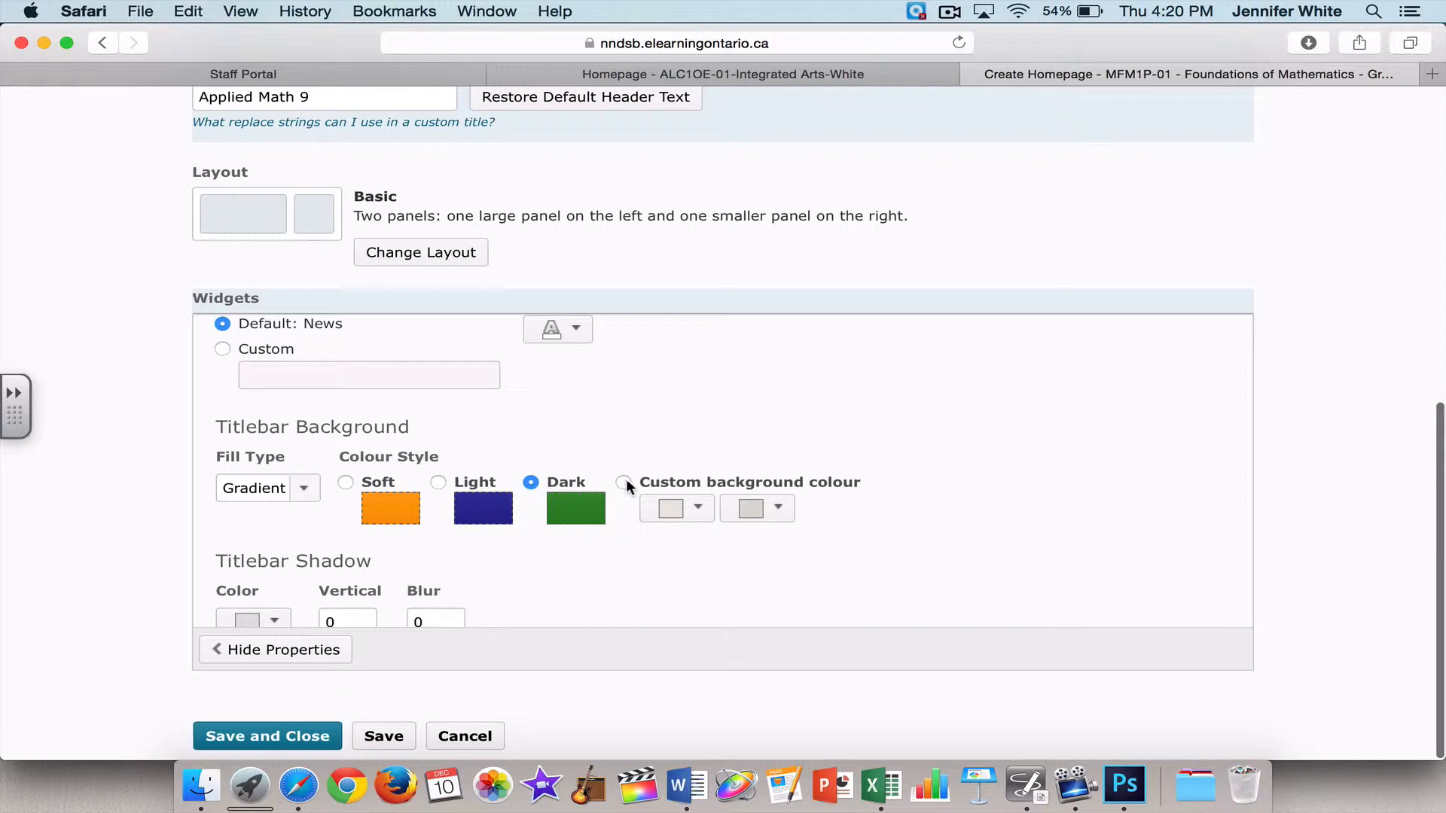
pyautogui.click(623, 482)
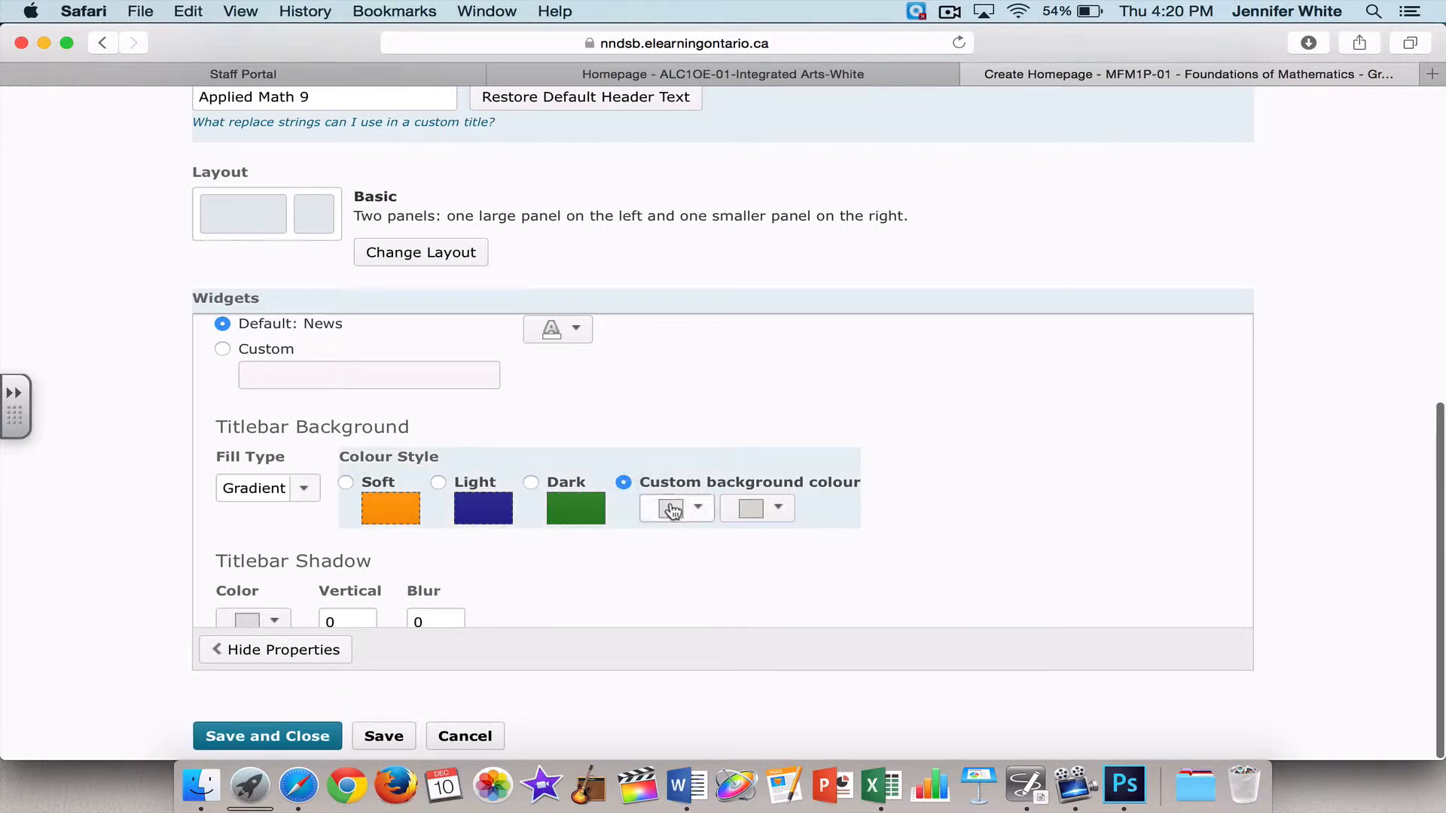
pyautogui.click(671, 507)
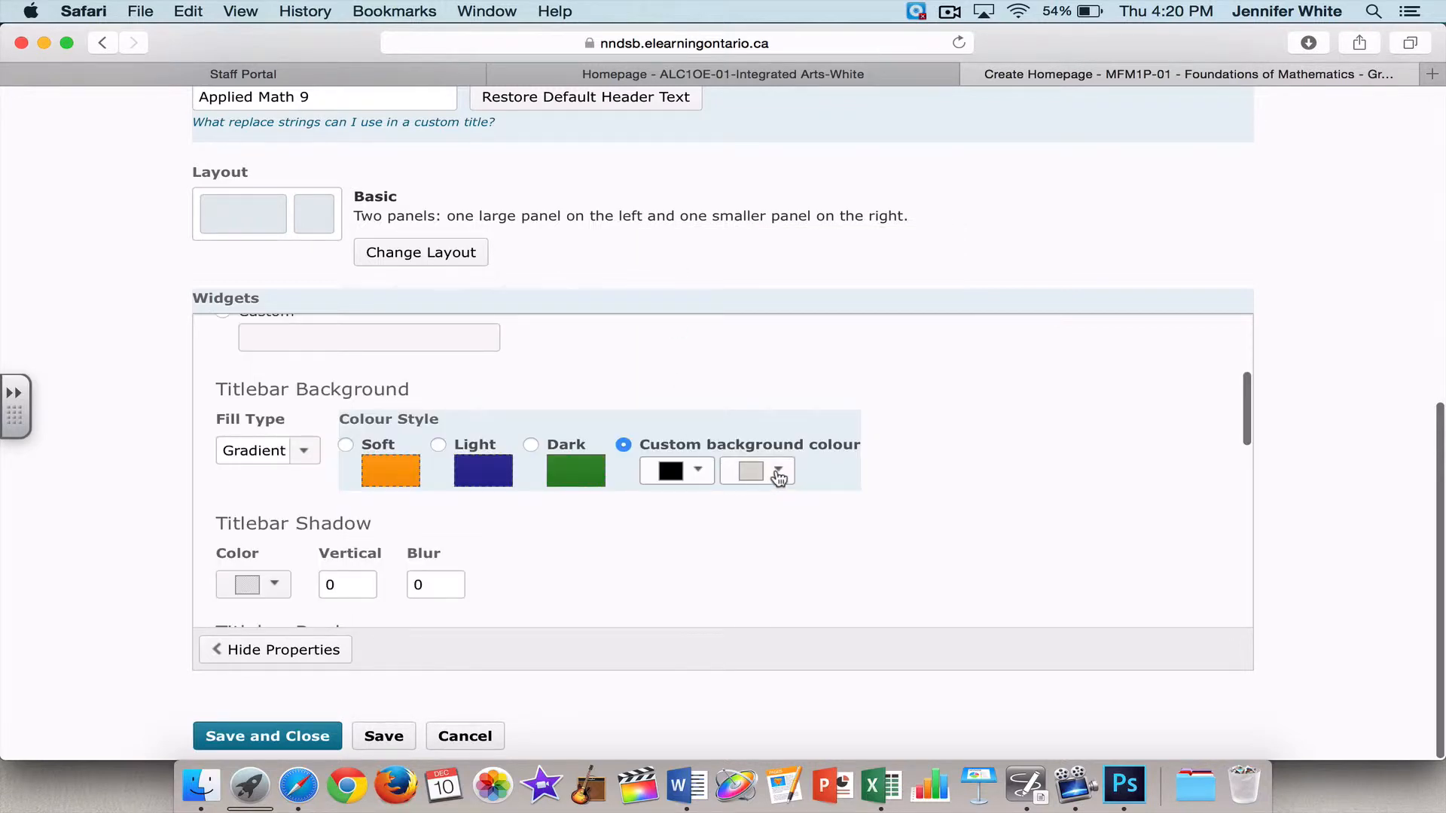
pyautogui.click(749, 470)
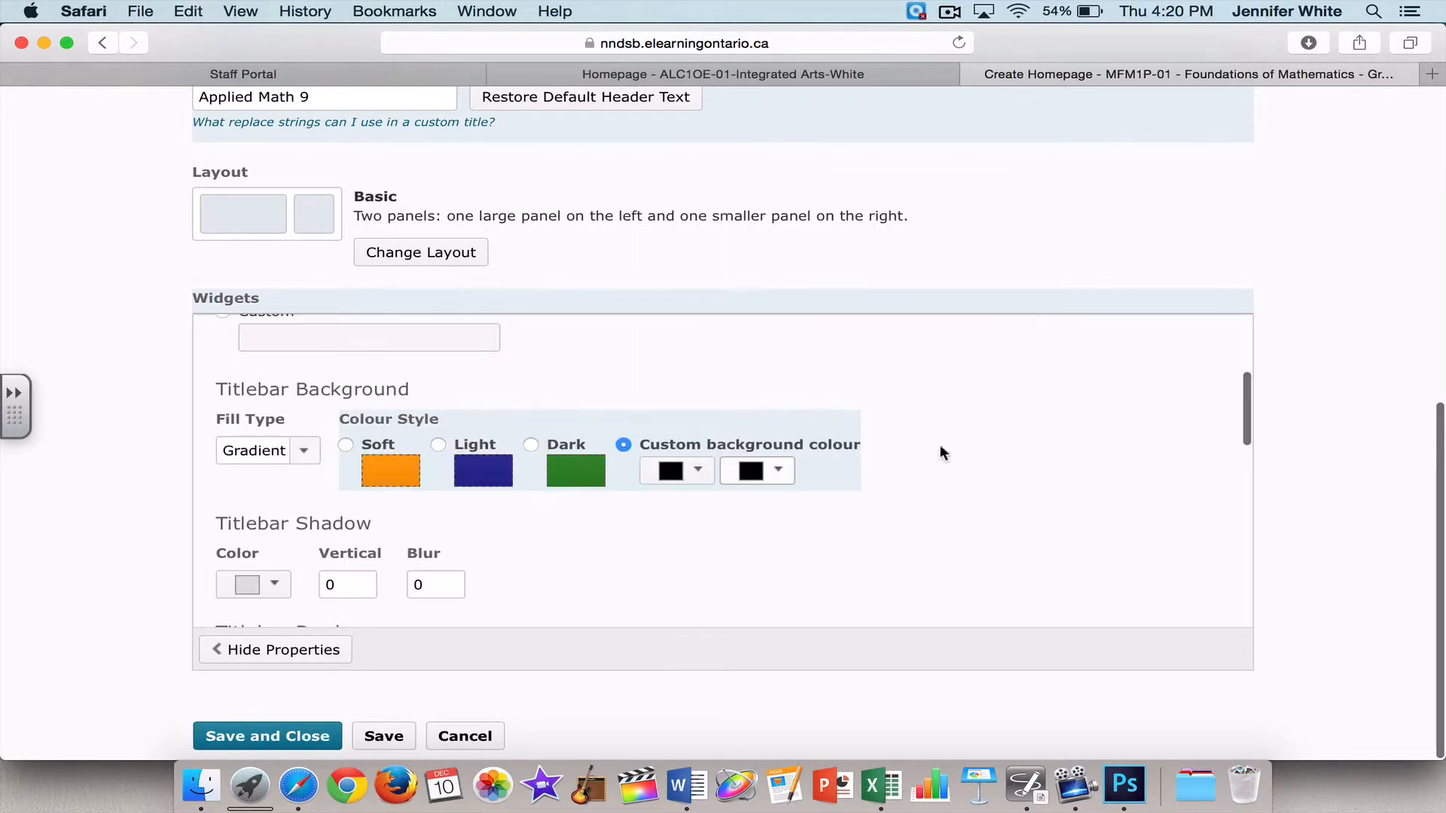
pyautogui.click(266, 450)
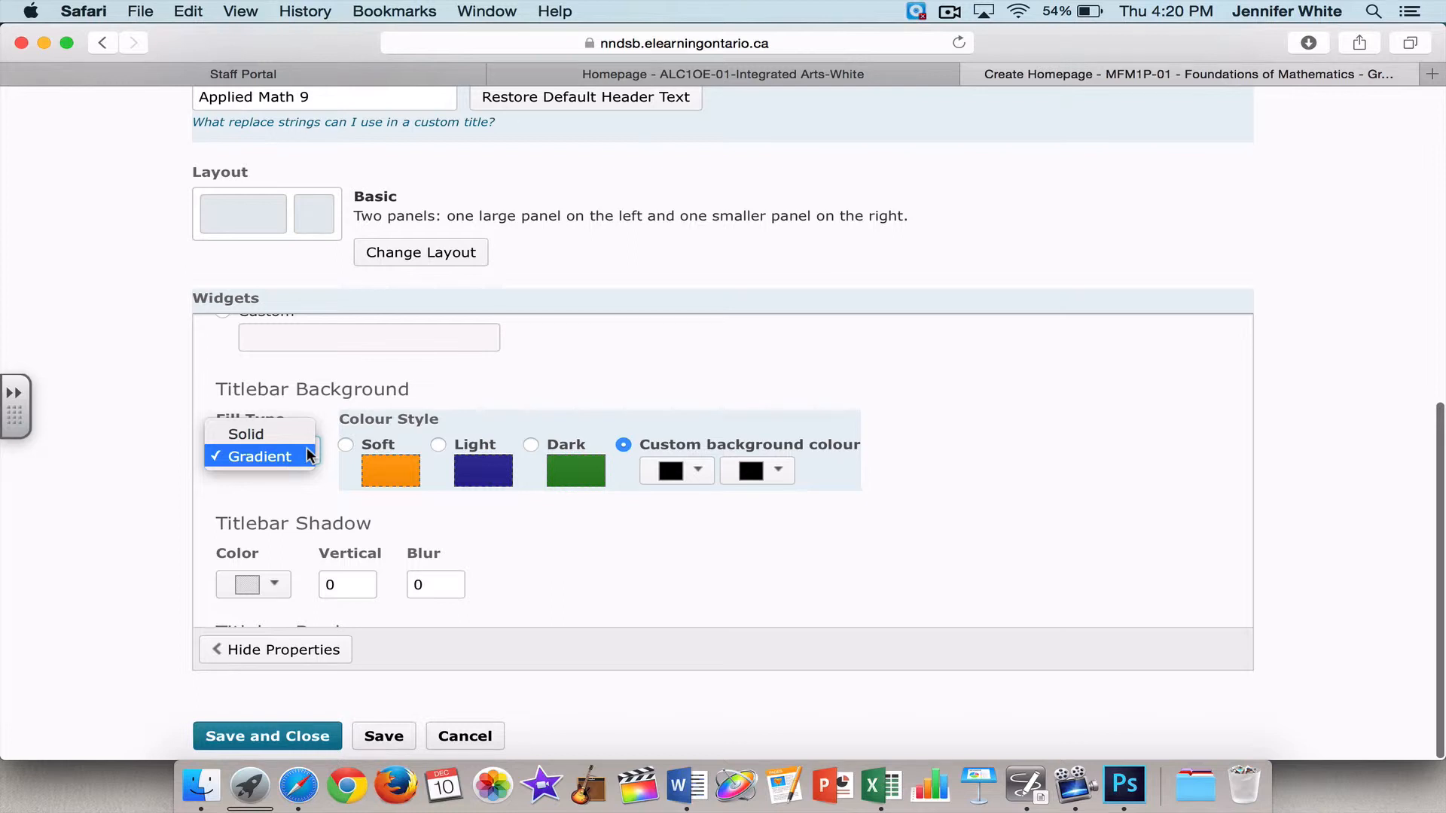
pyautogui.click(246, 434)
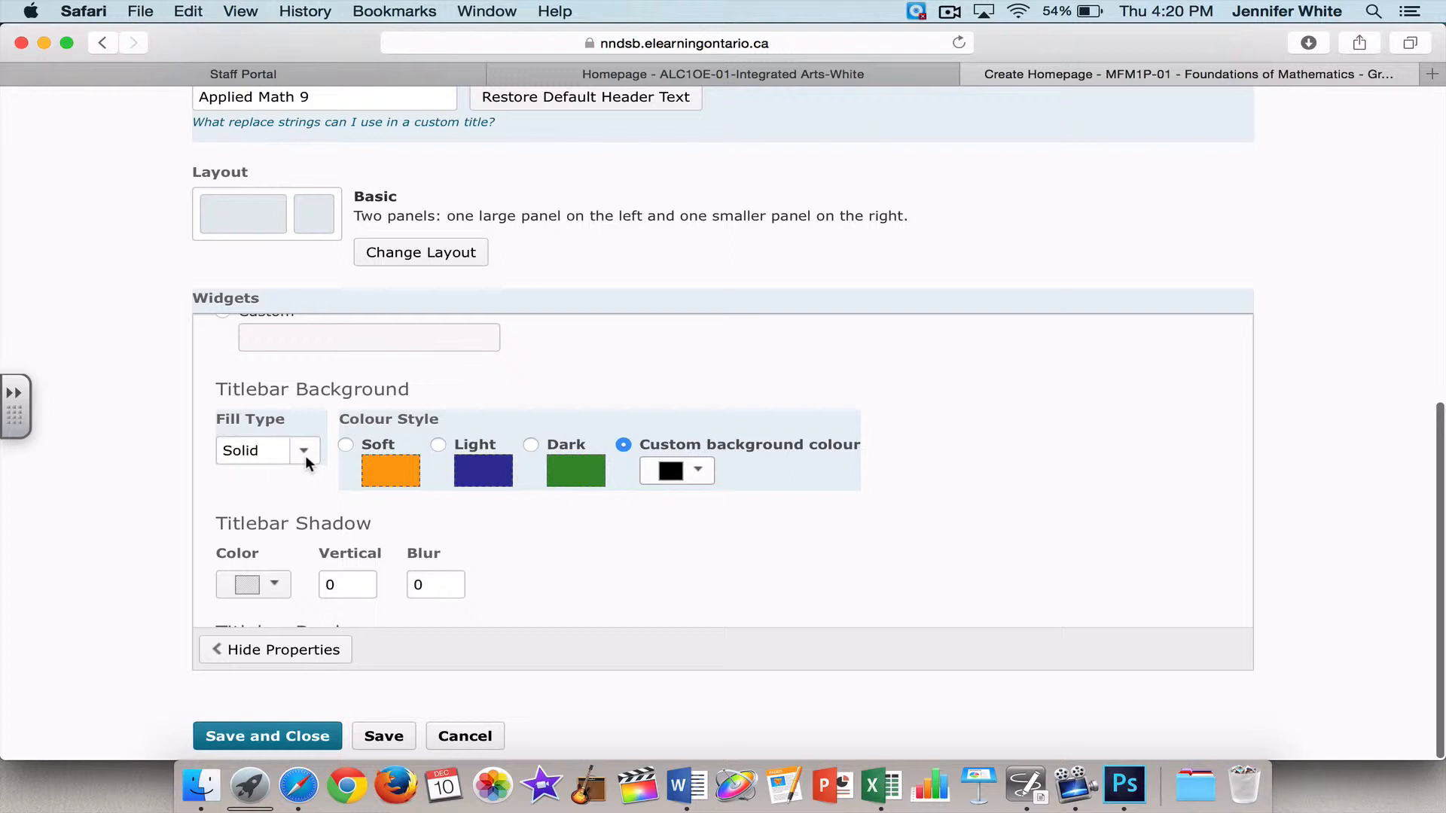
pyautogui.scroll(-3)
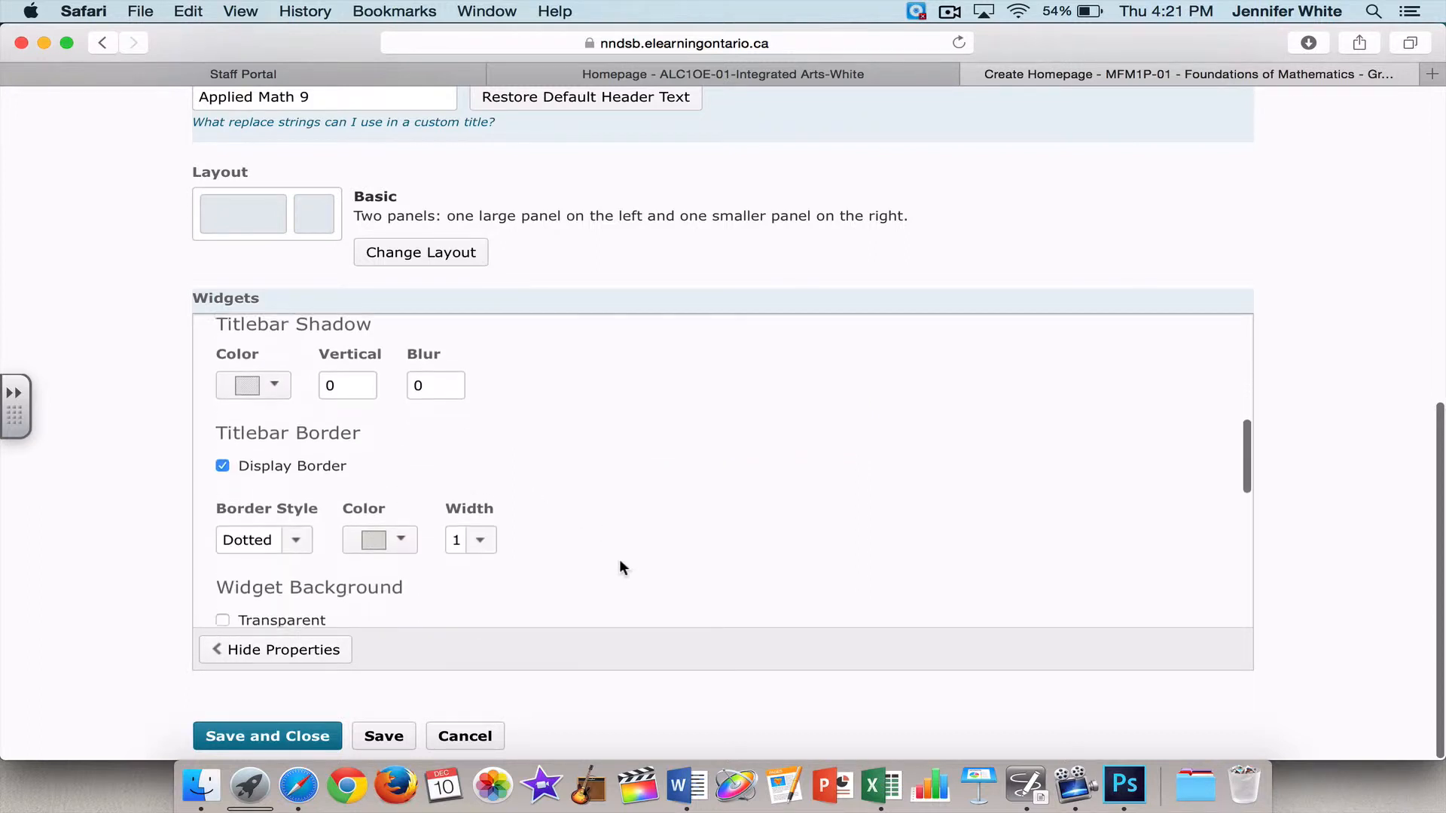
pyautogui.scroll(-3)
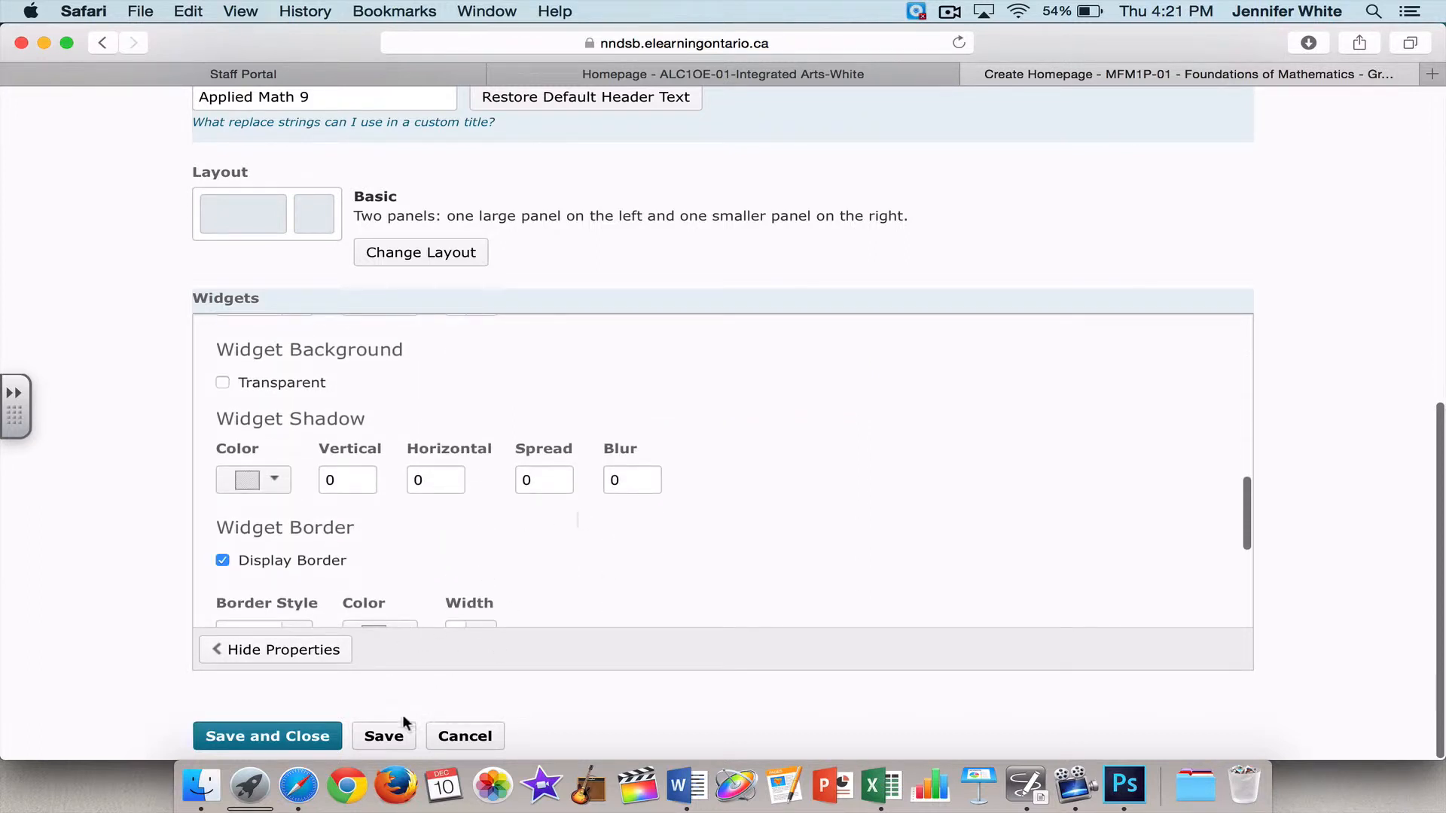
pyautogui.click(384, 737)
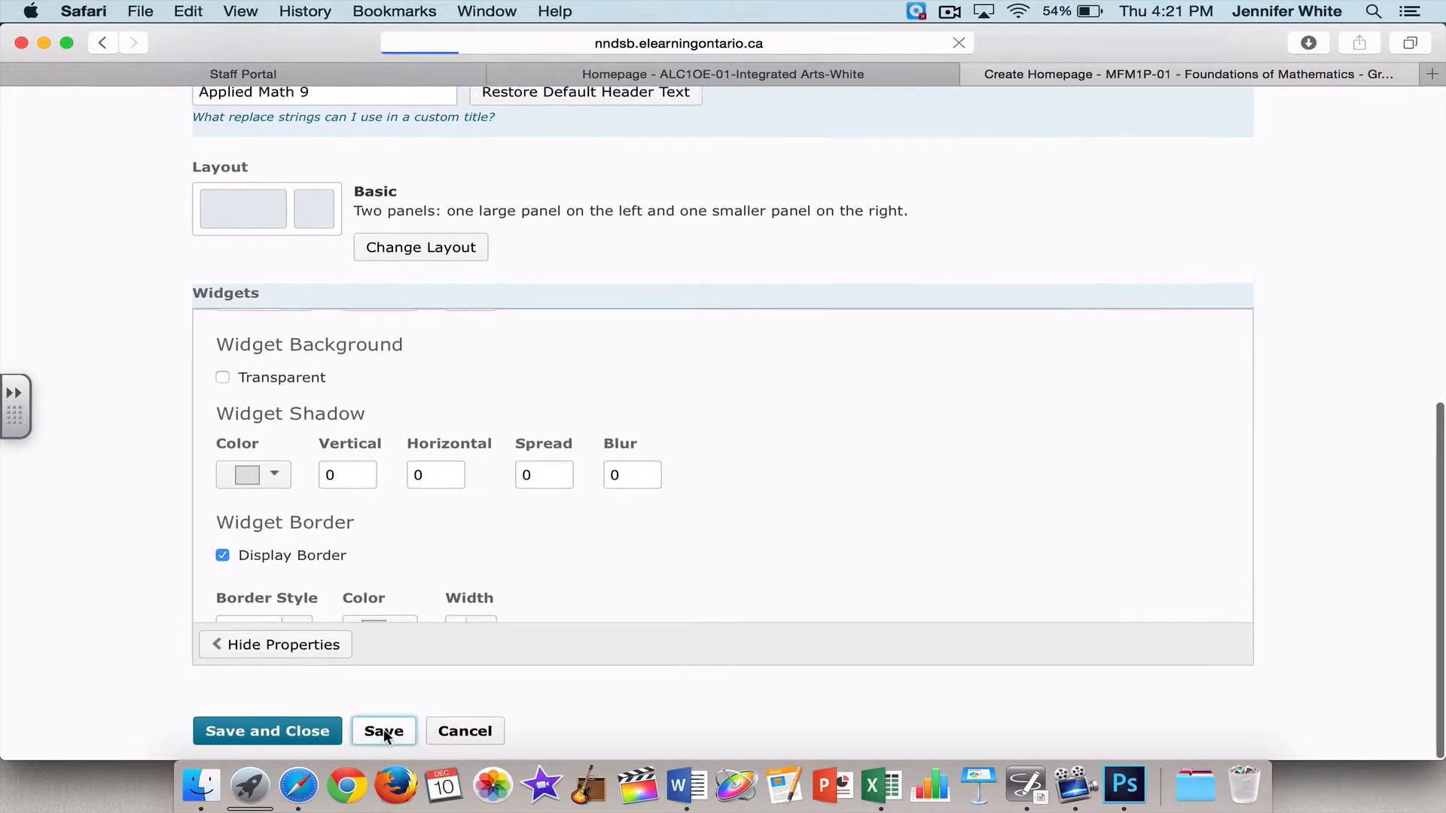
# In the Calendar widget properties, set its titlebar's custom background colour and save
pyautogui.click(384, 732)
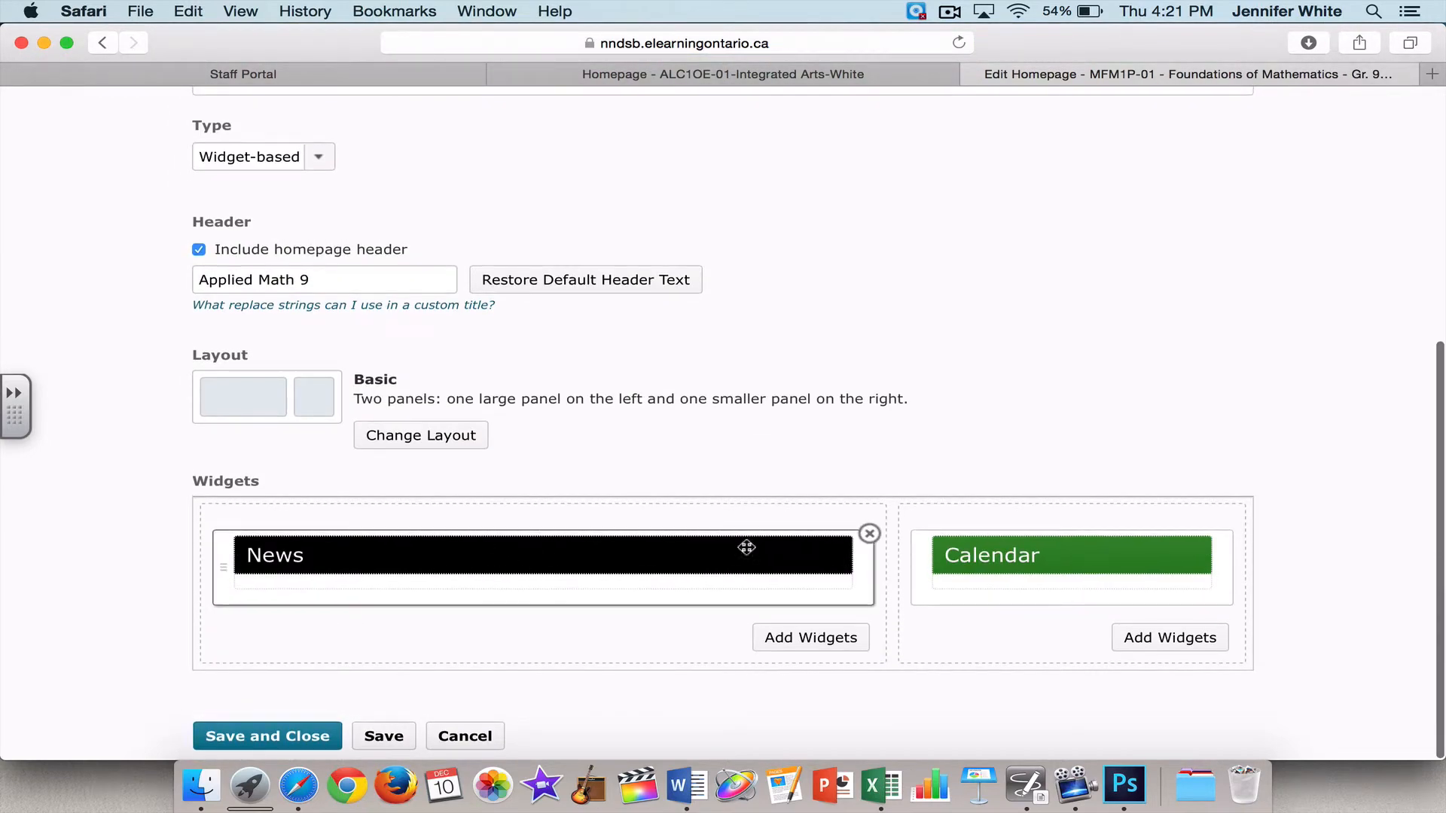
pyautogui.click(1069, 554)
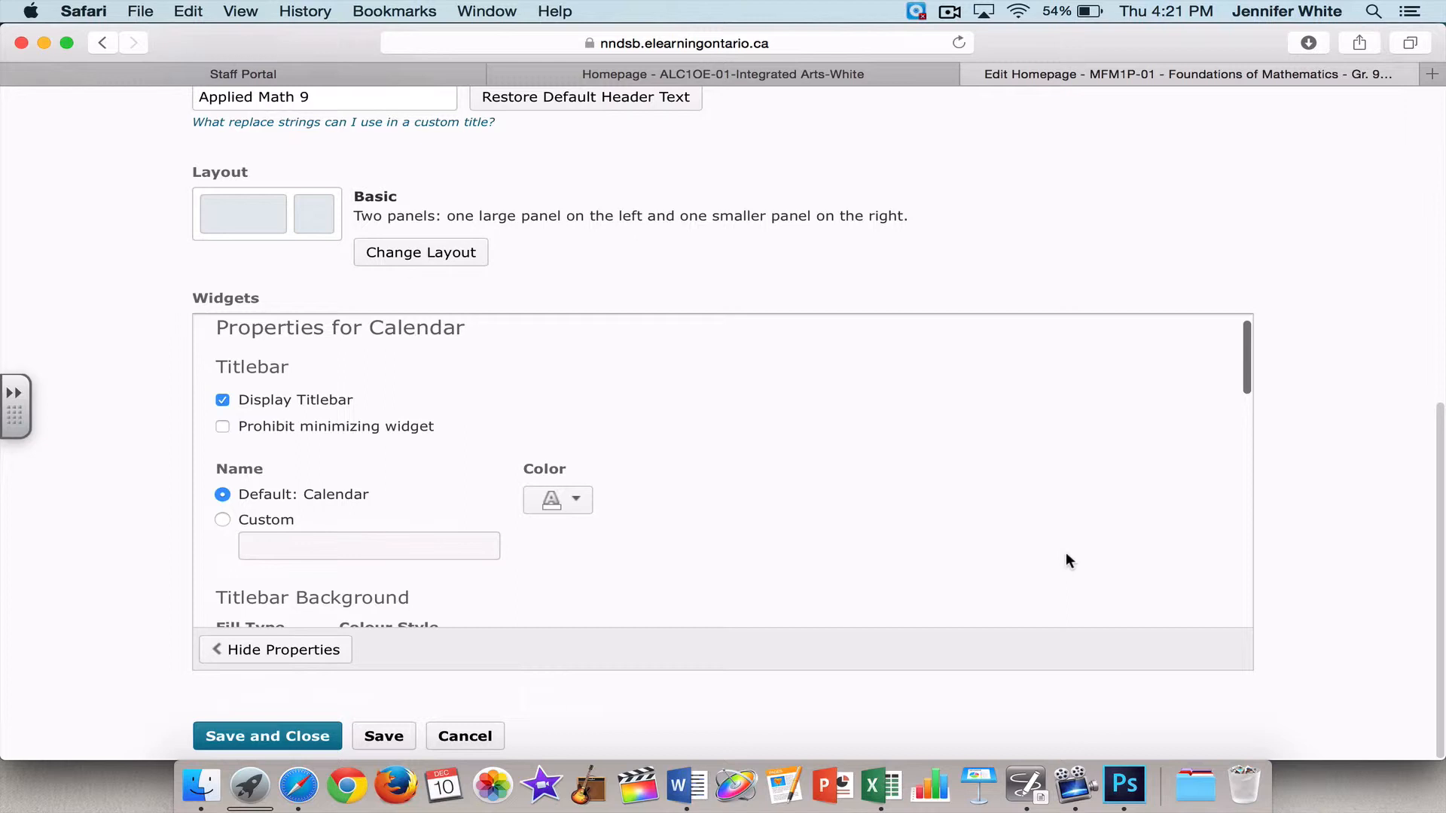
pyautogui.scroll(-3)
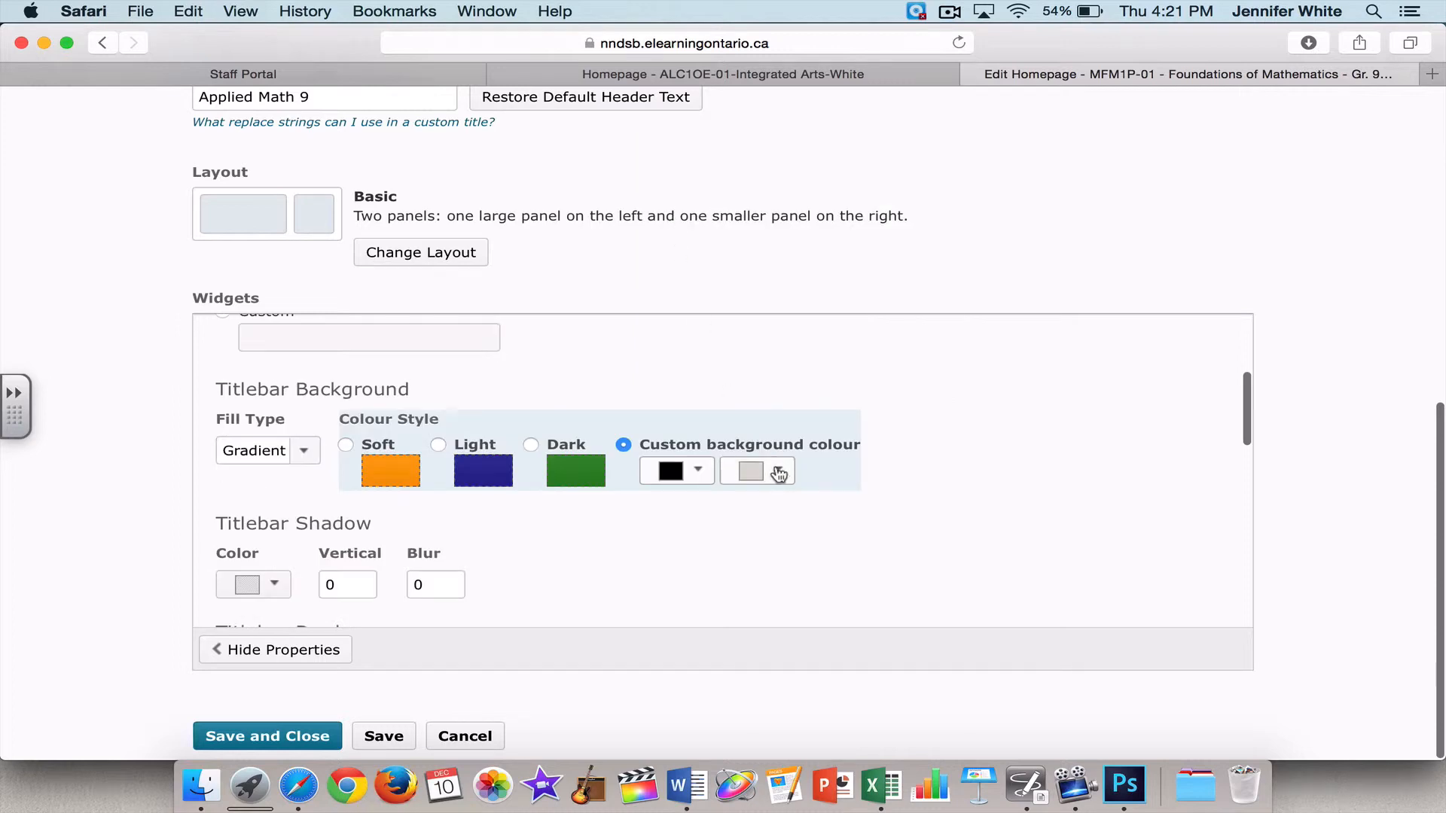
pyautogui.click(750, 471)
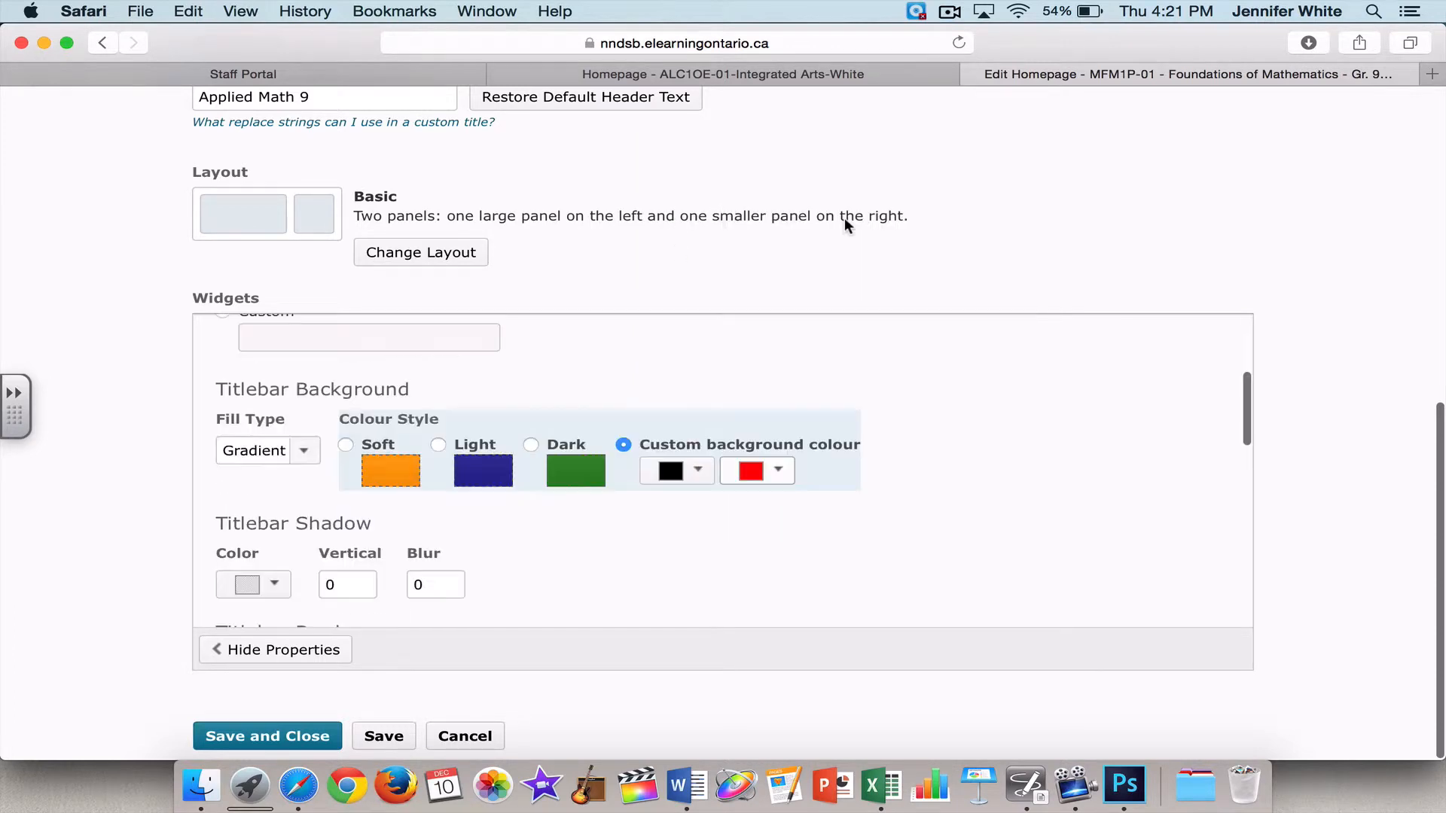
pyautogui.click(382, 737)
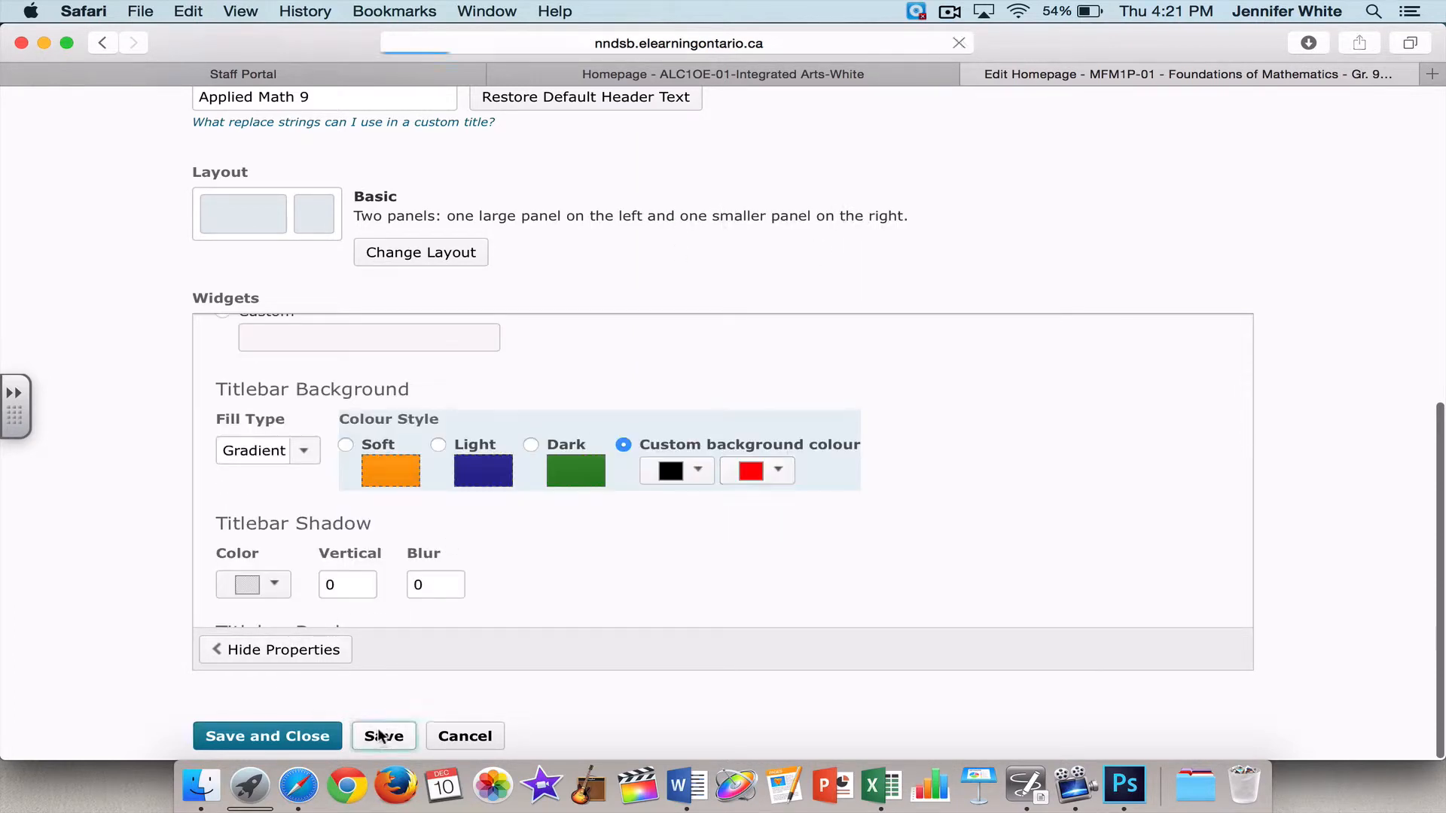
pyautogui.click(384, 736)
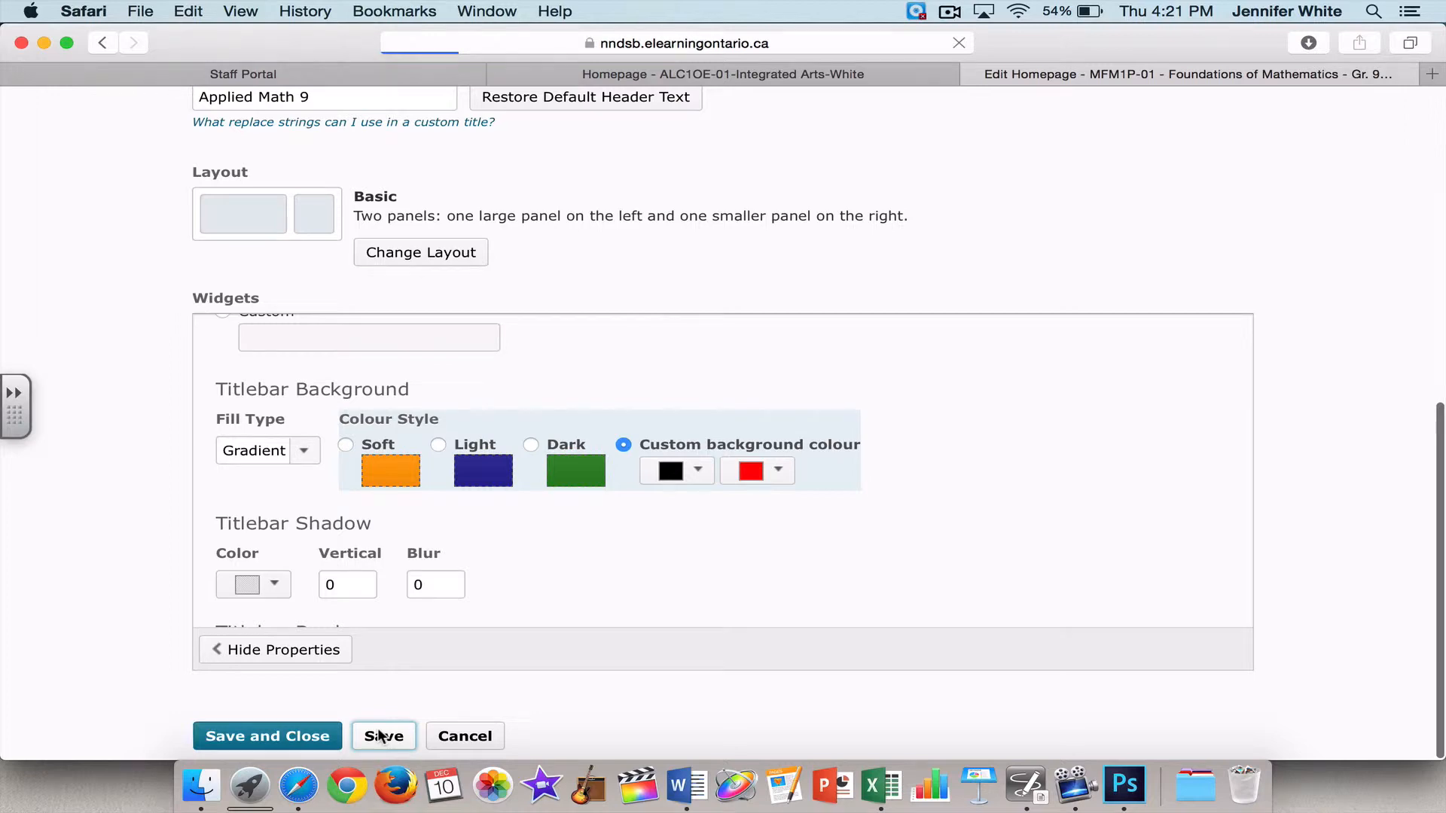
pyautogui.click(384, 737)
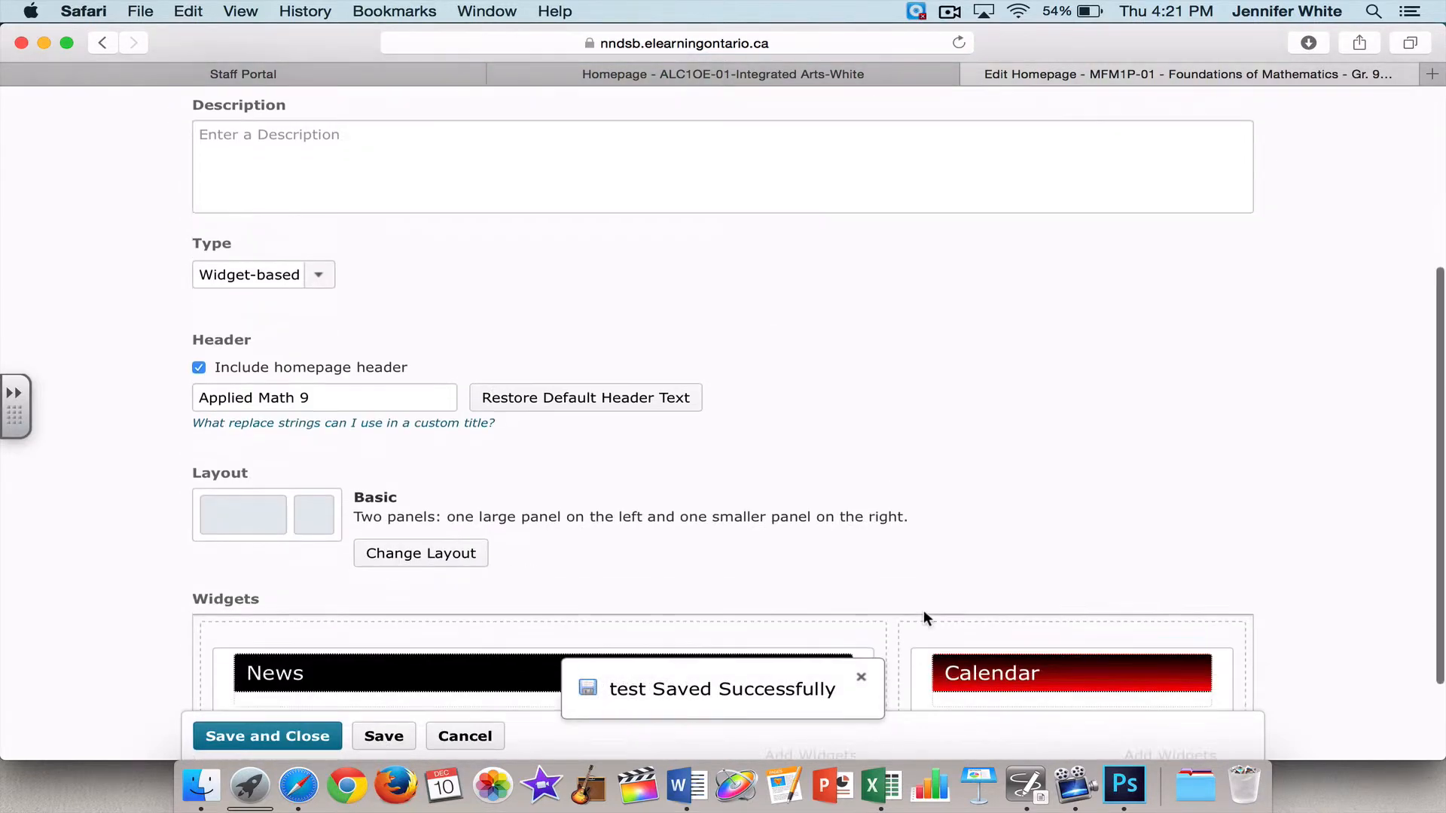
# Save the Calendar titlebar as solid black, matching the News widget
pyautogui.scroll(-3)
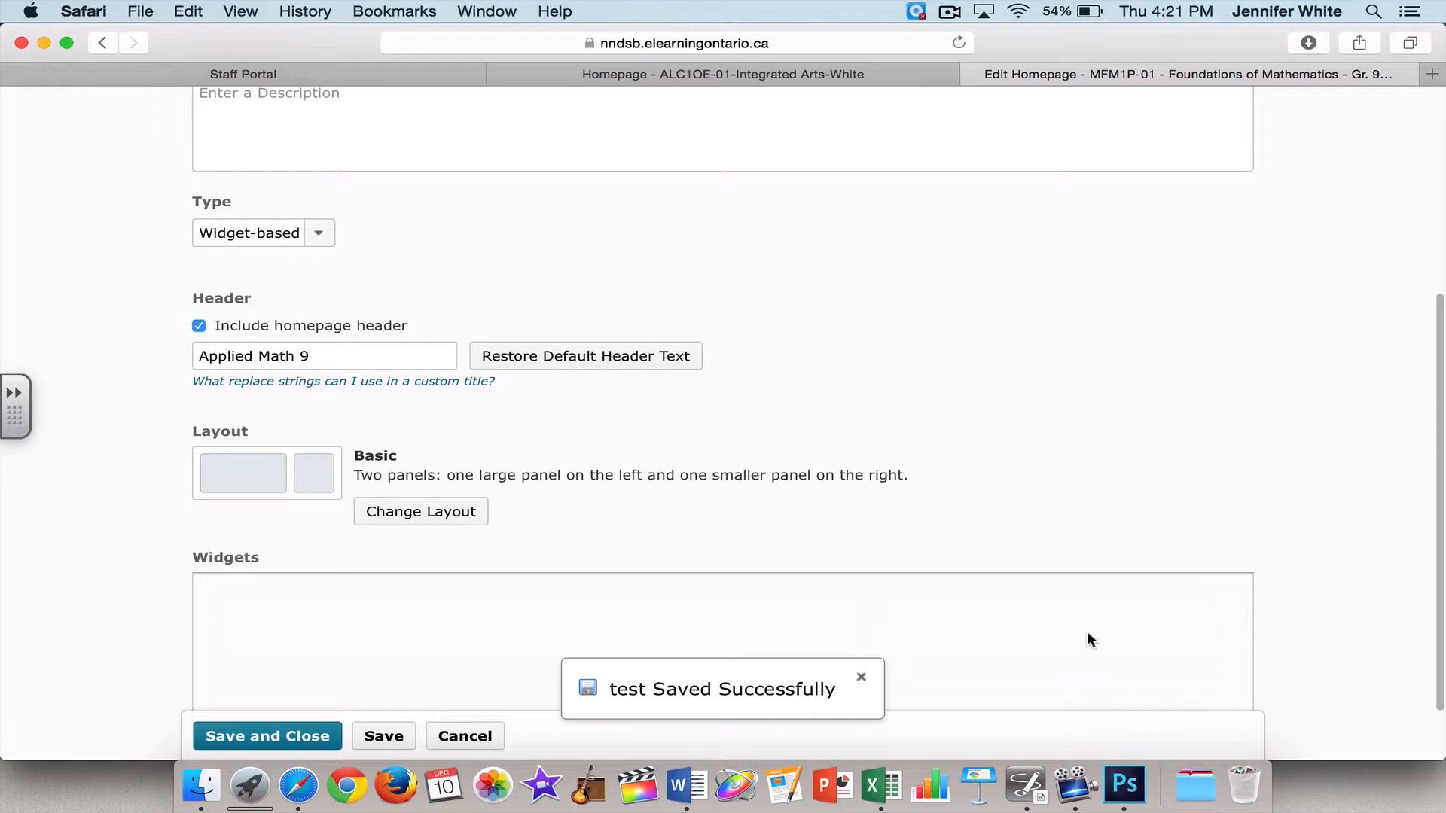
pyautogui.scroll(-3)
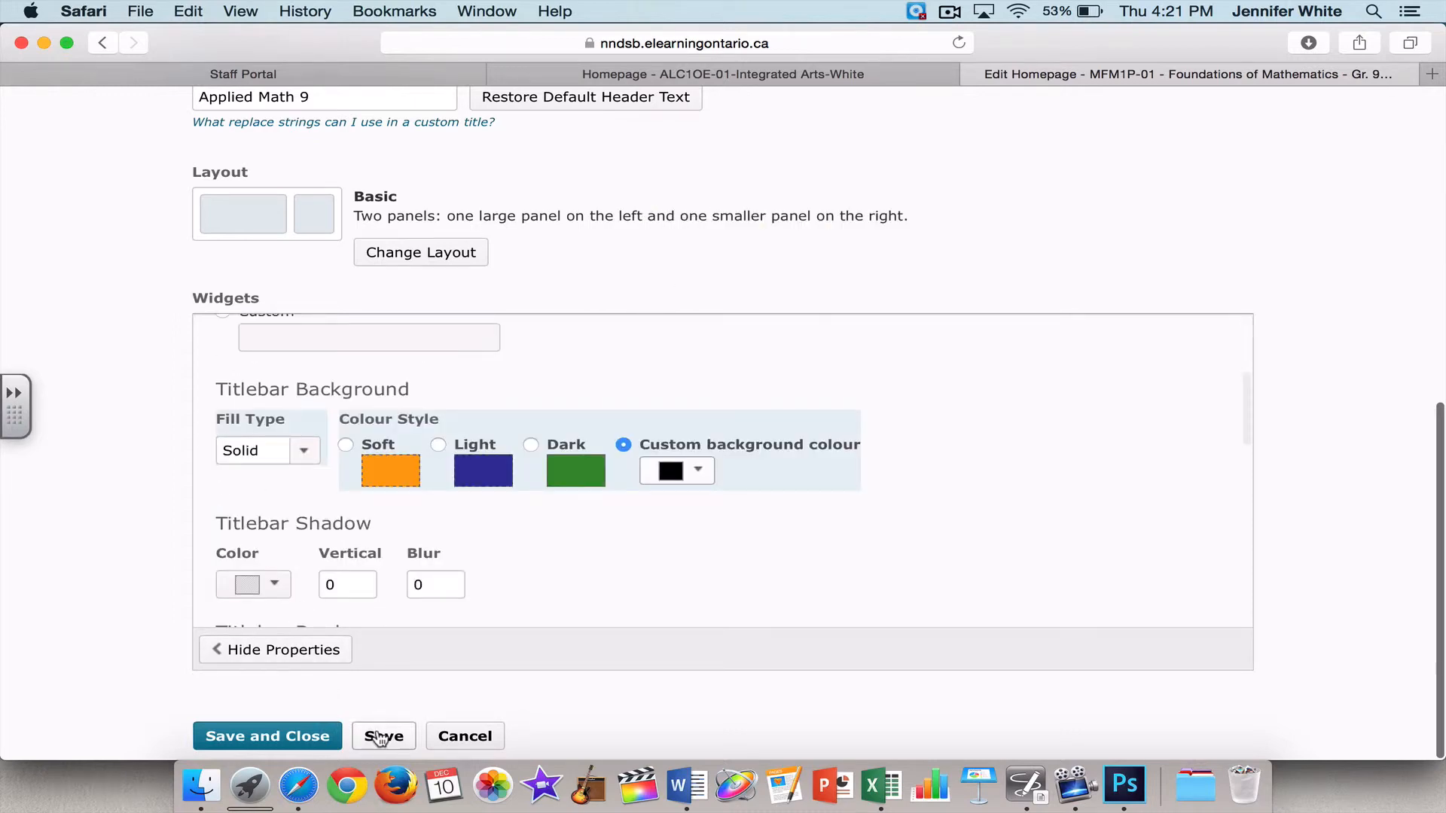
pyautogui.click(383, 737)
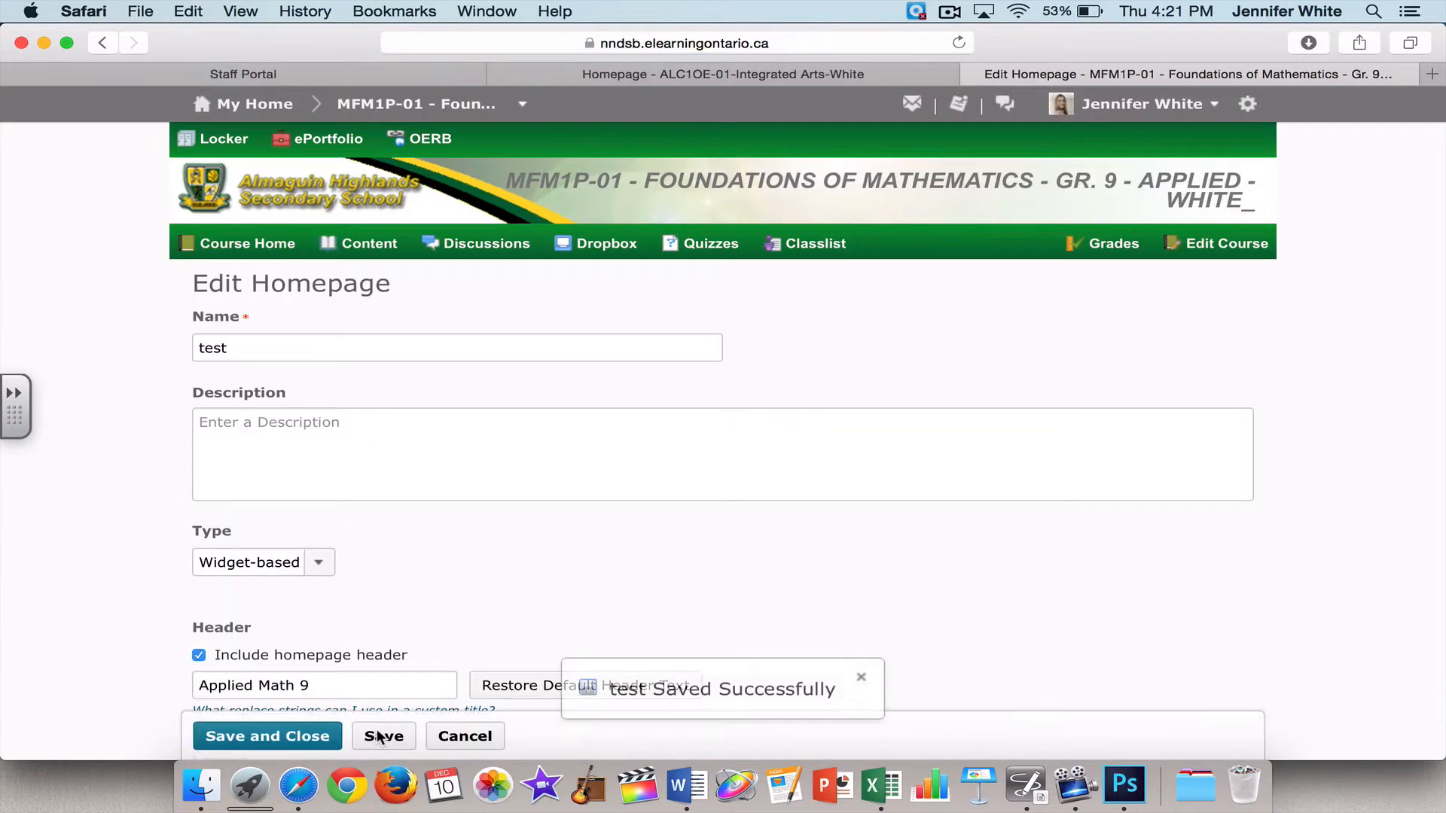
pyautogui.scroll(-3)
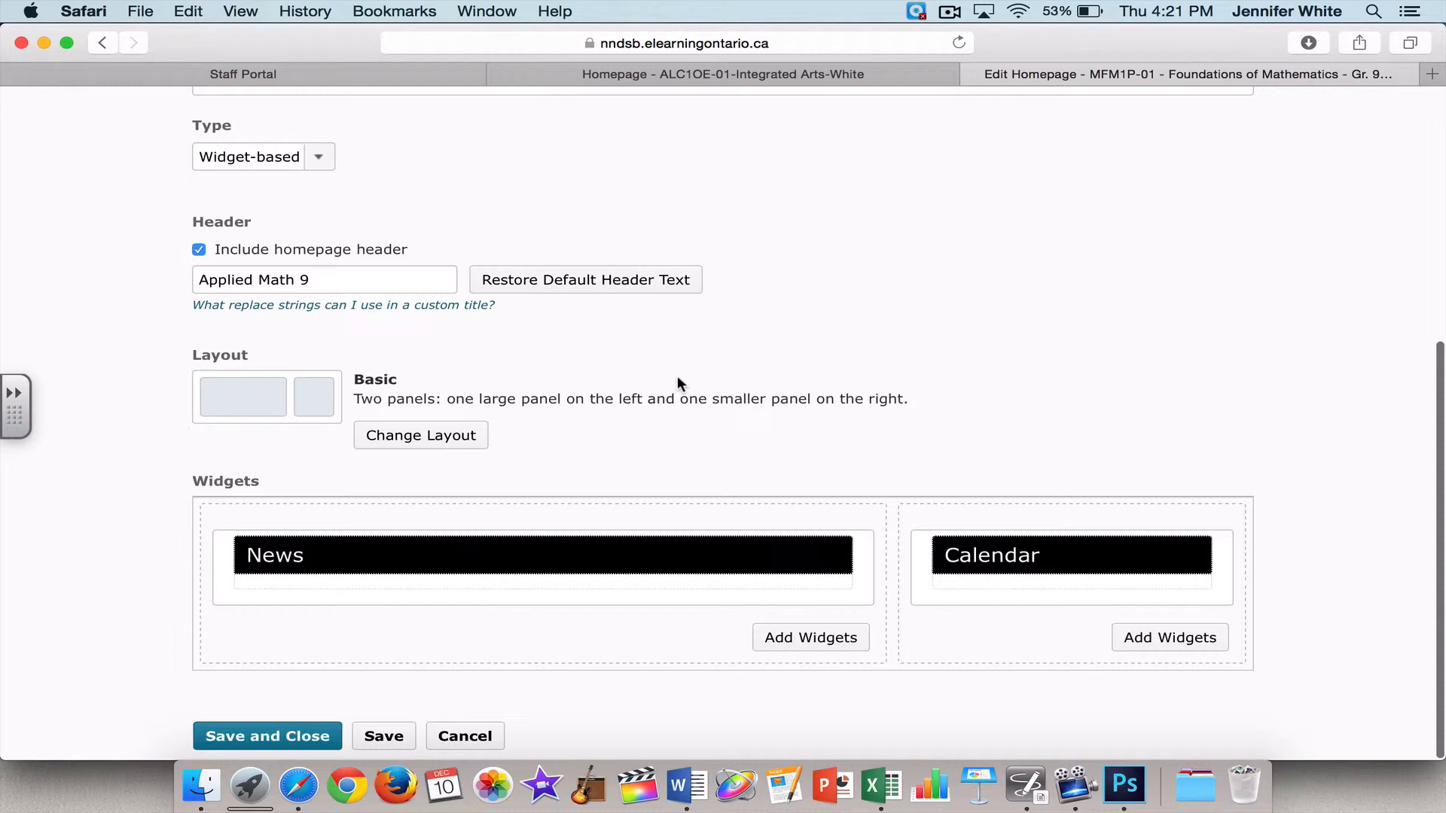
# Save and close the 'test' homepage, returning to the homepages list
pyautogui.click(267, 737)
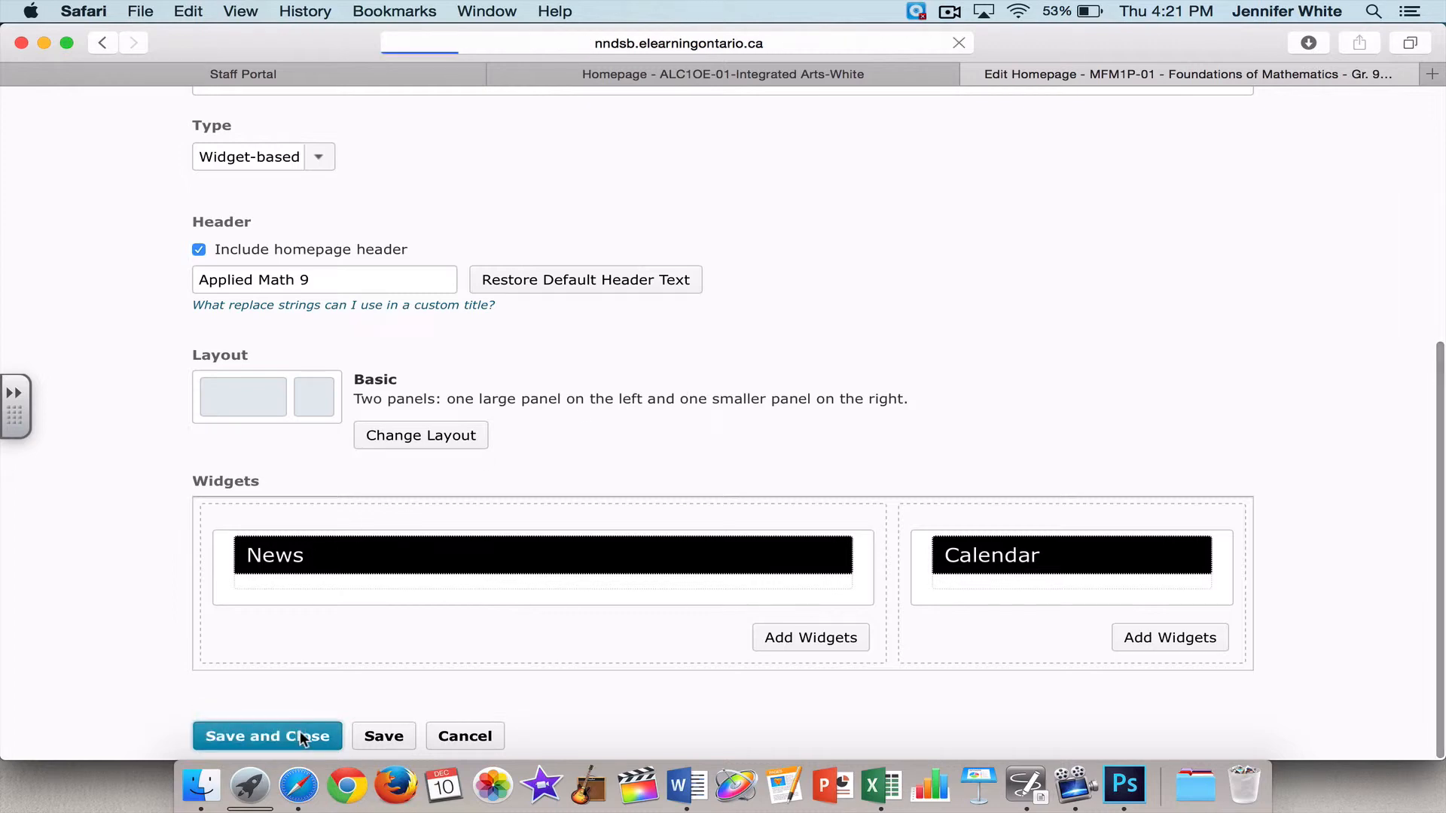
pyautogui.click(267, 736)
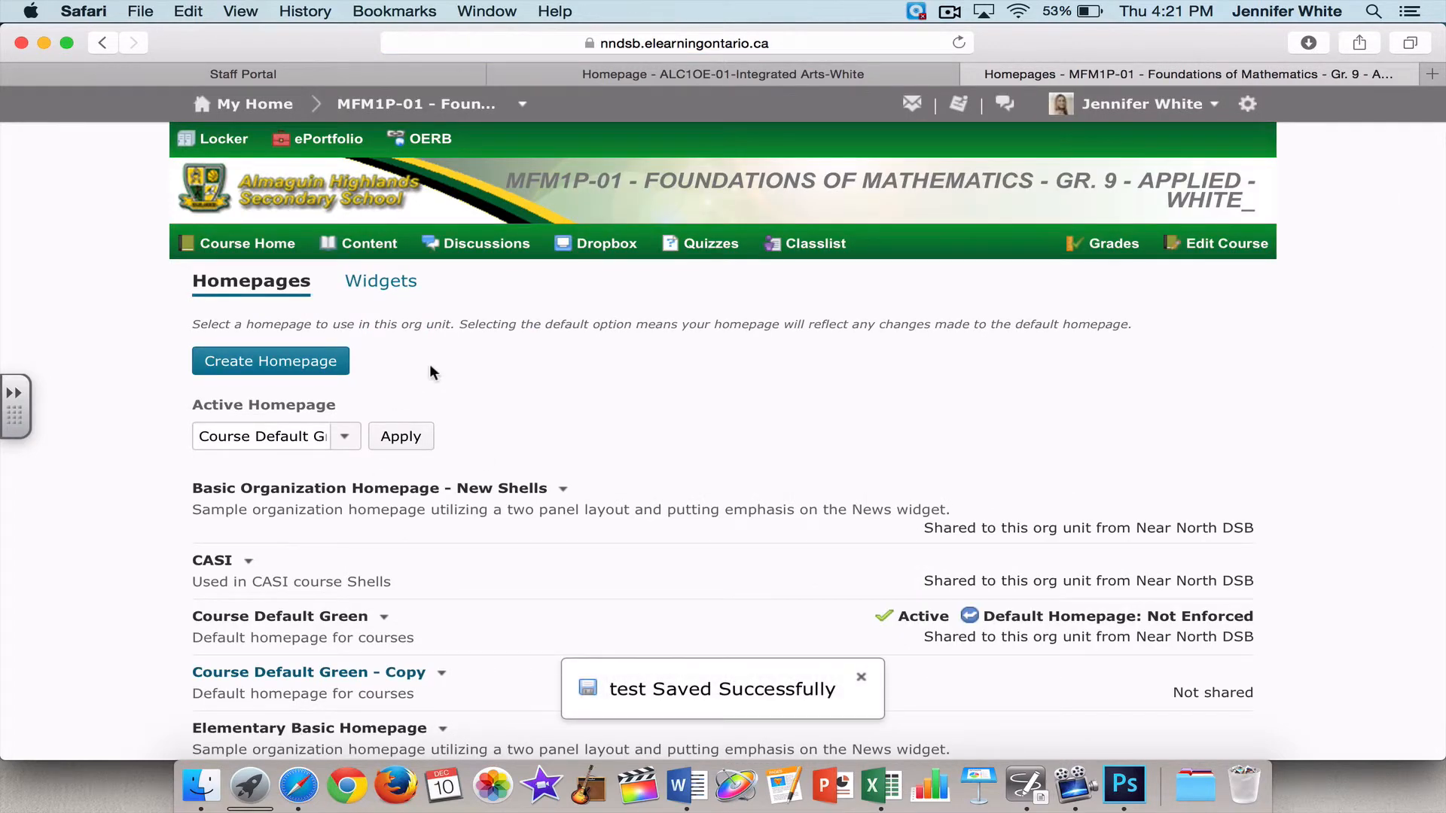
pyautogui.moveTo(530, 413)
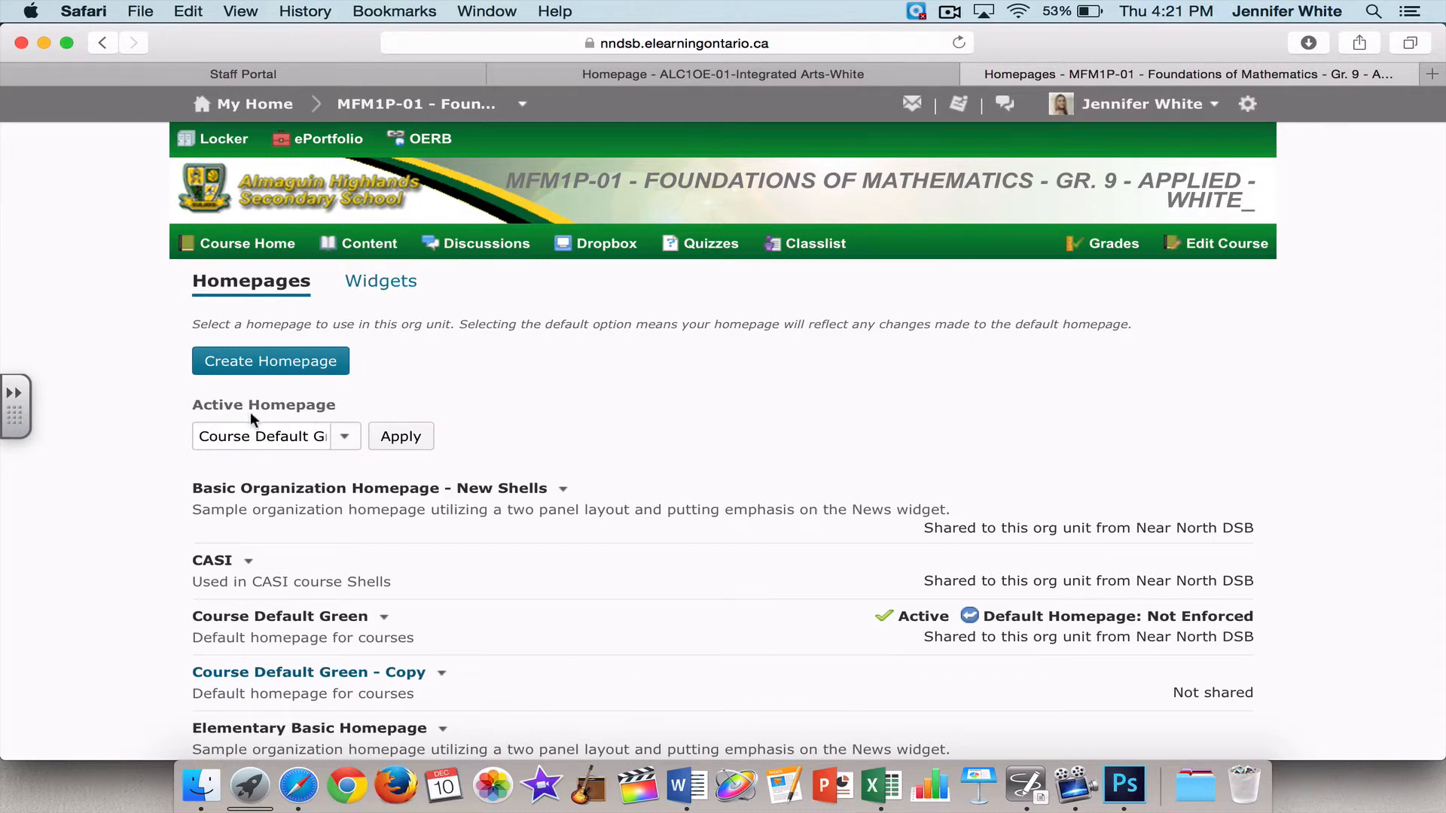
pyautogui.moveTo(322, 453)
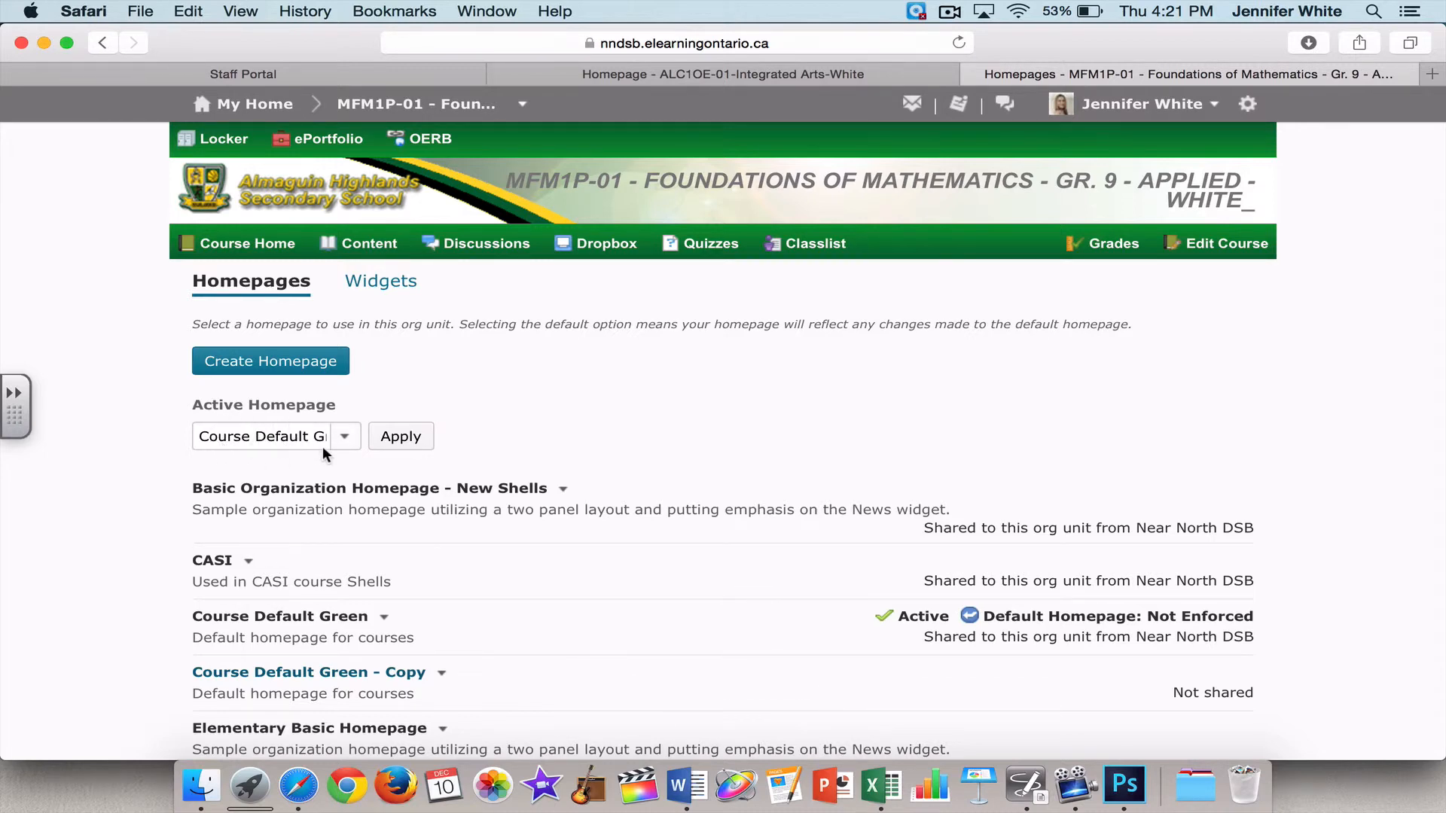
pyautogui.moveTo(359, 435)
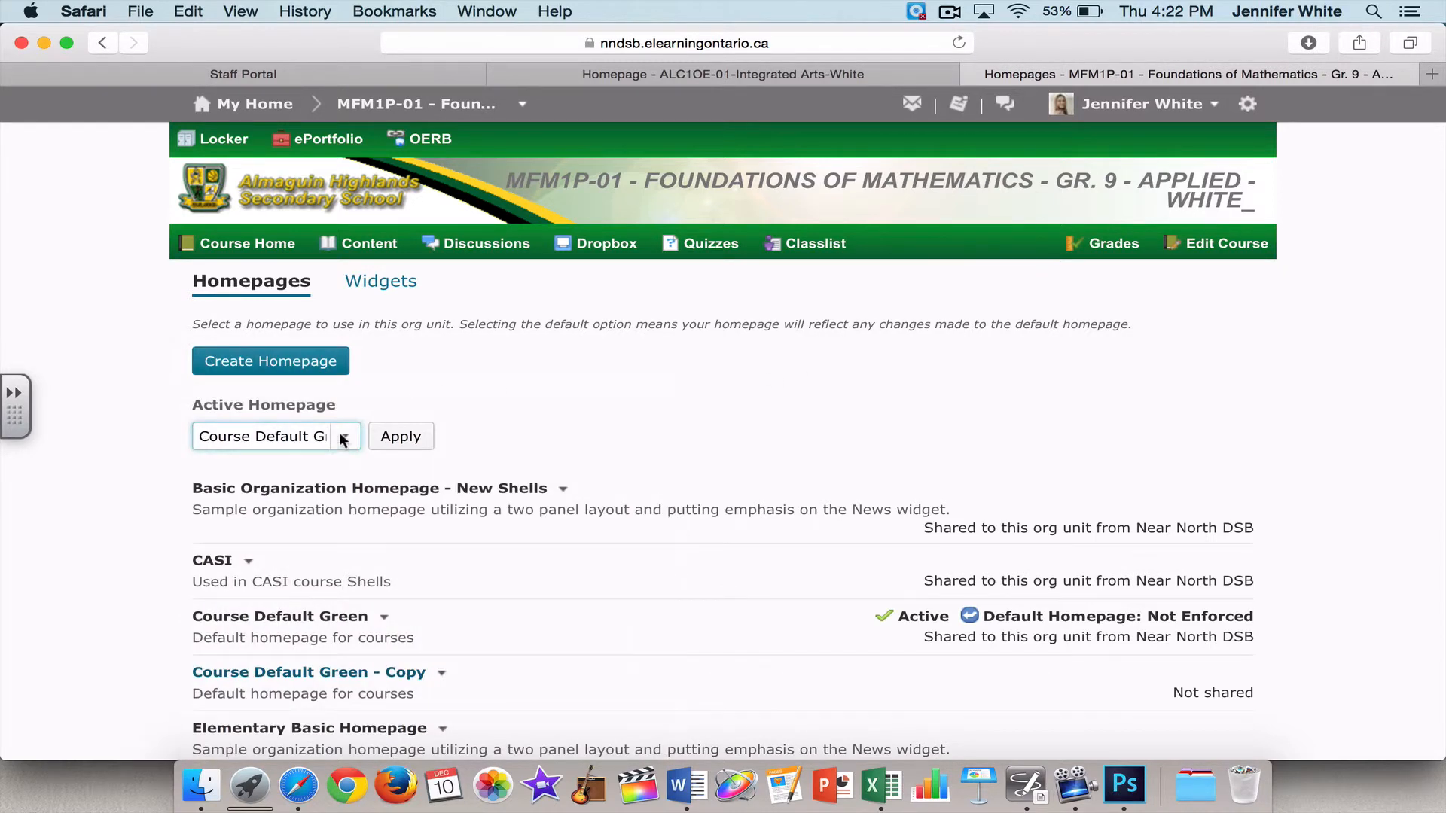
# Make 'test' the course's active homepage and view the course home
pyautogui.click(274, 437)
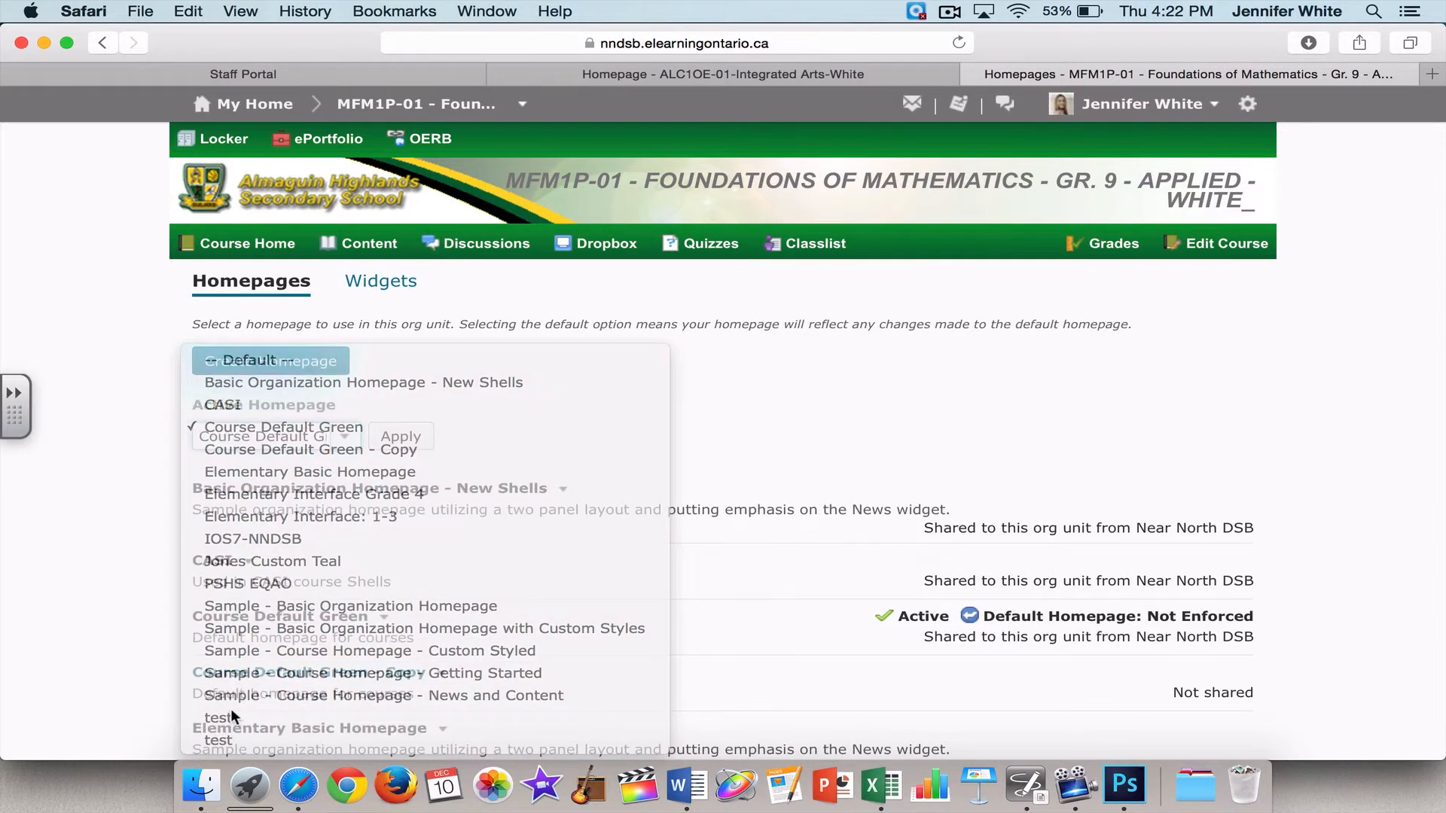
pyautogui.click(219, 717)
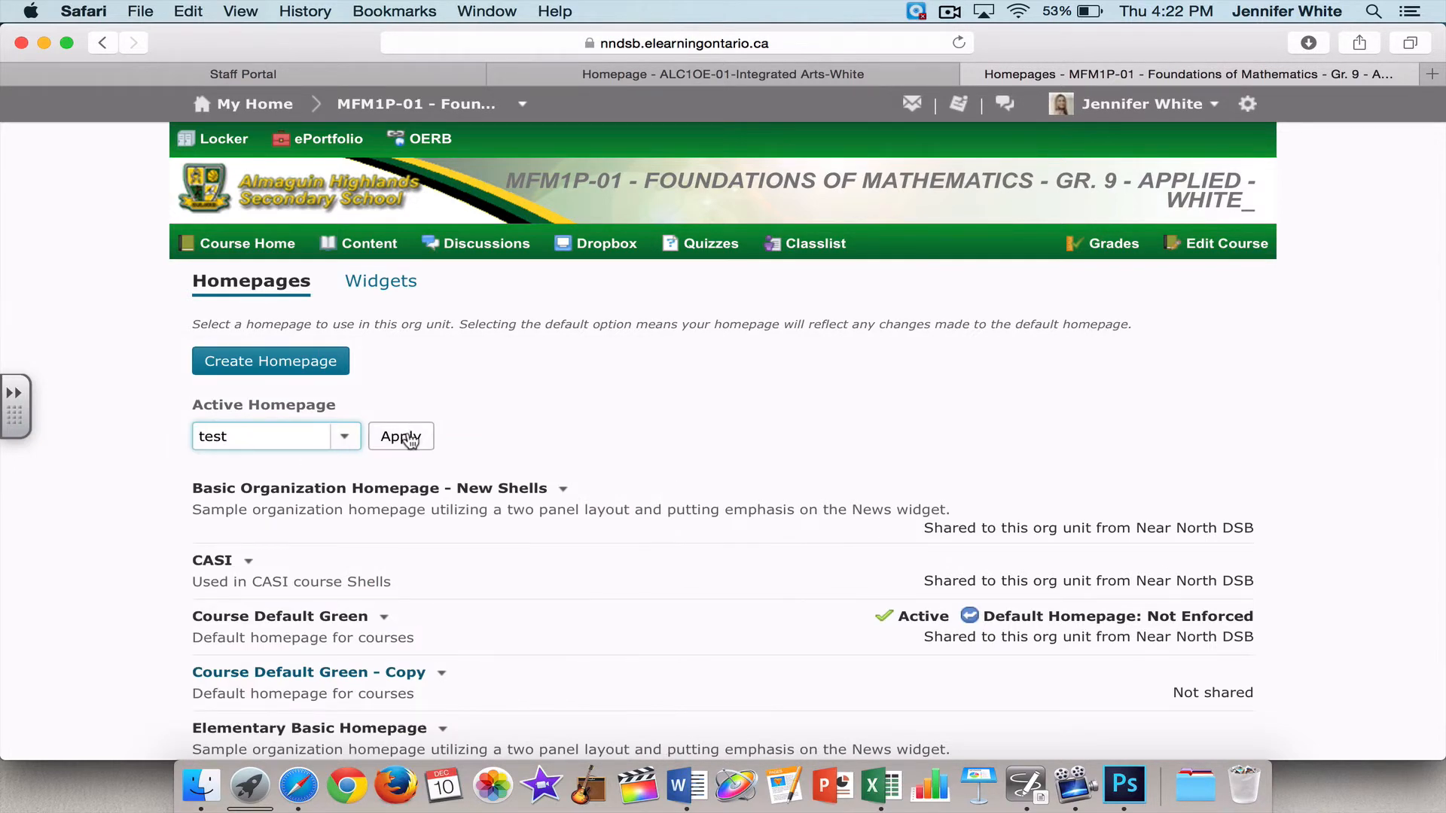
pyautogui.click(400, 437)
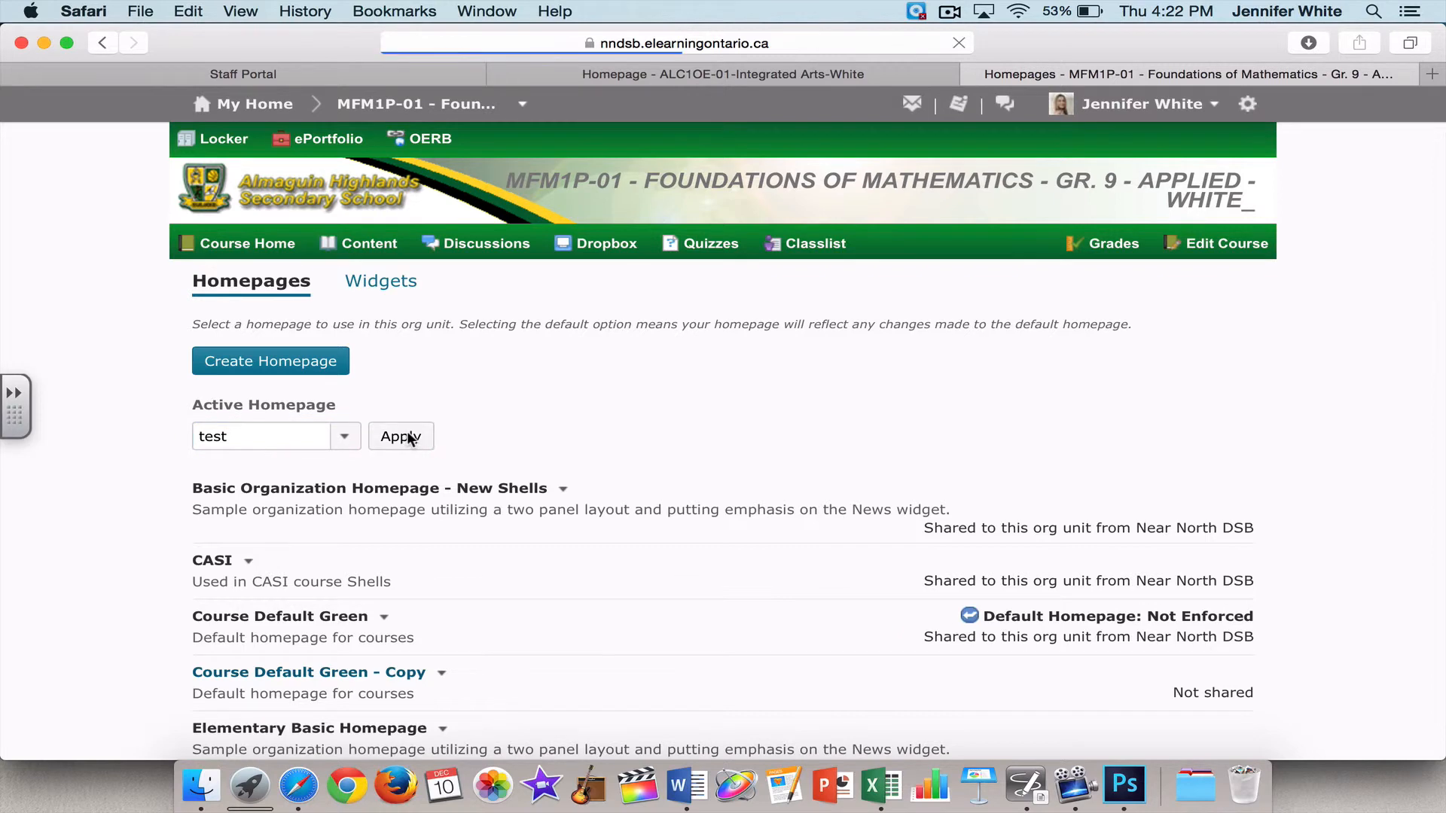
pyautogui.click(400, 437)
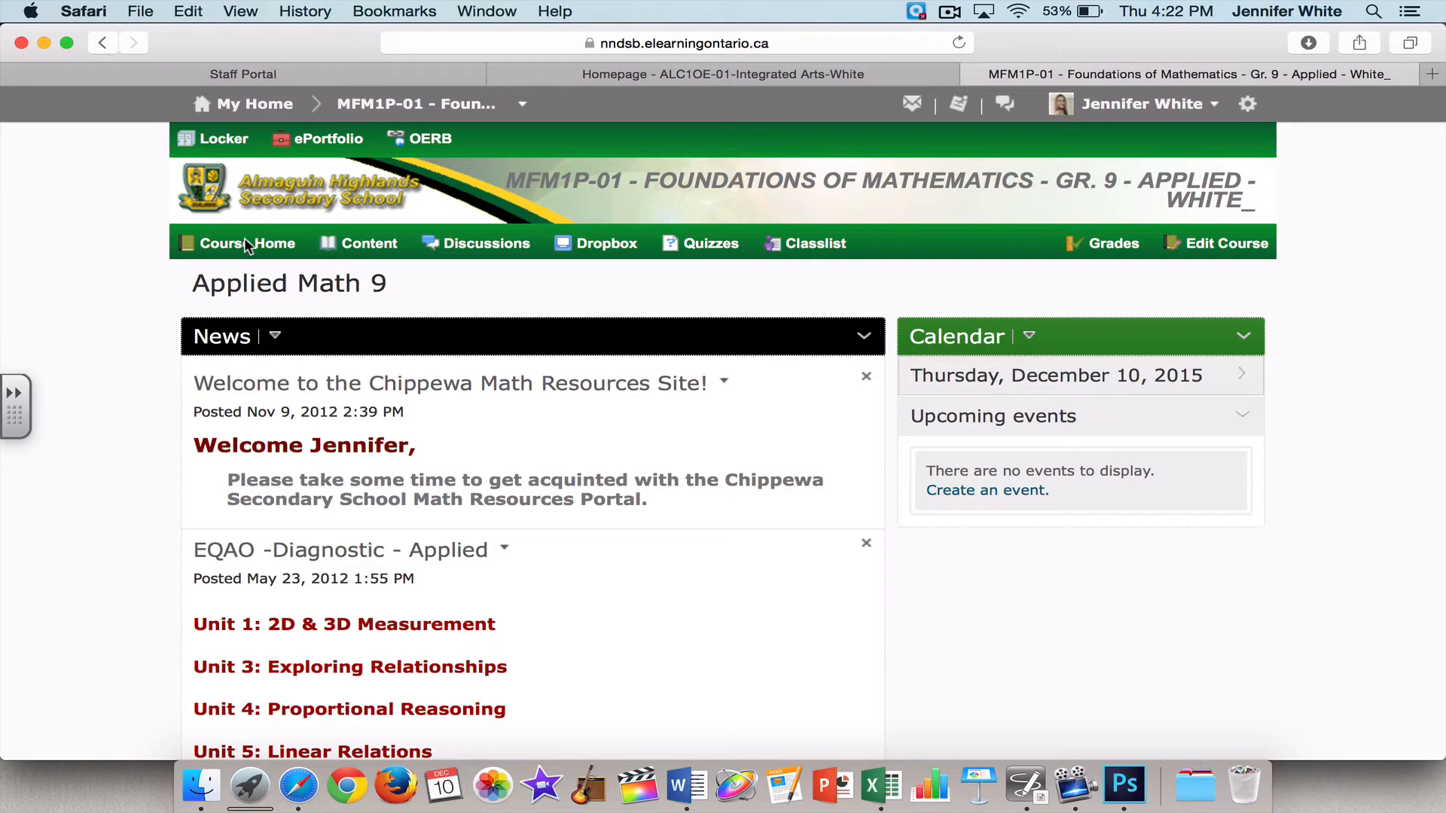
pyautogui.moveTo(709, 558)
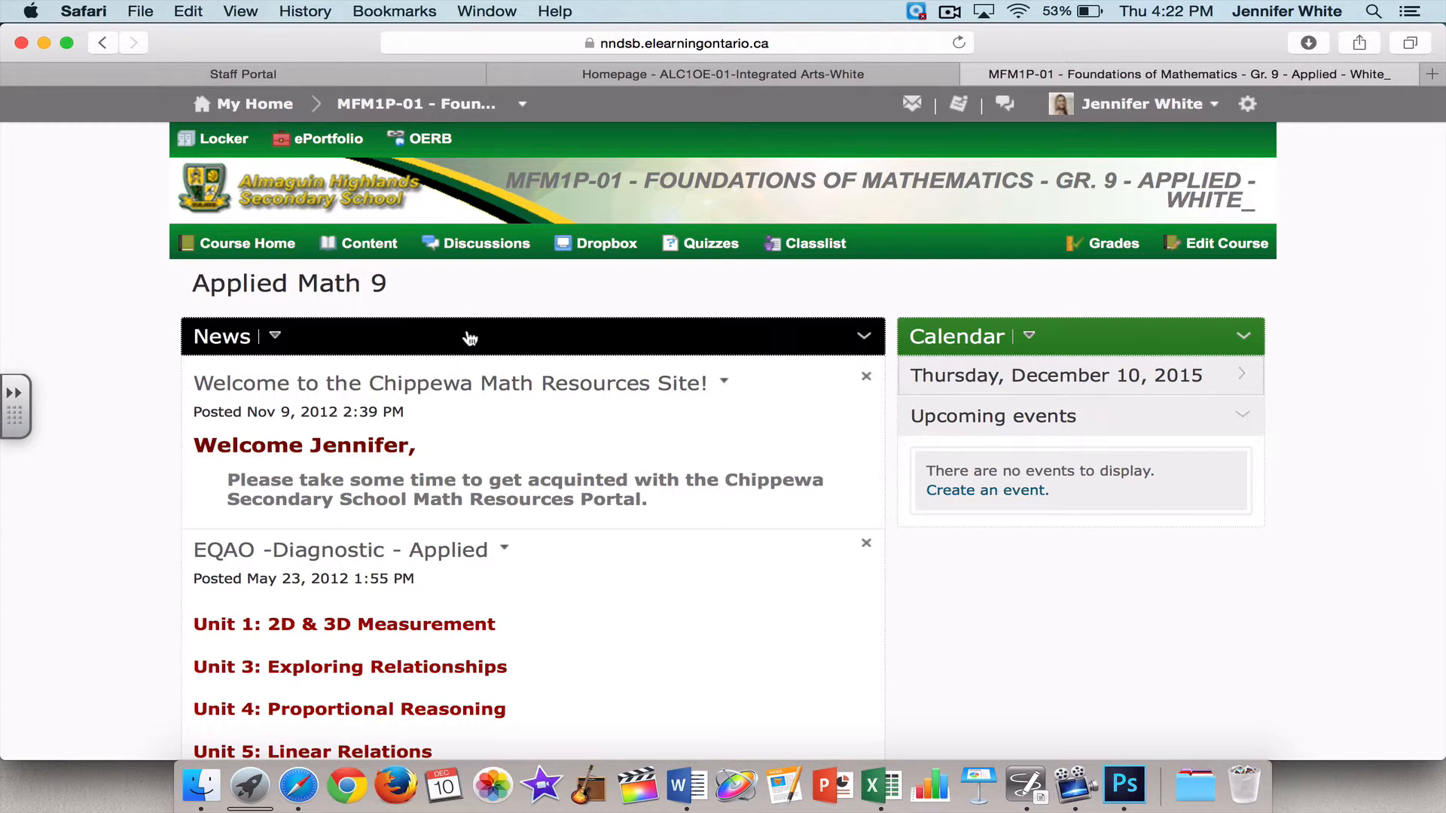
pyautogui.moveTo(1029, 336)
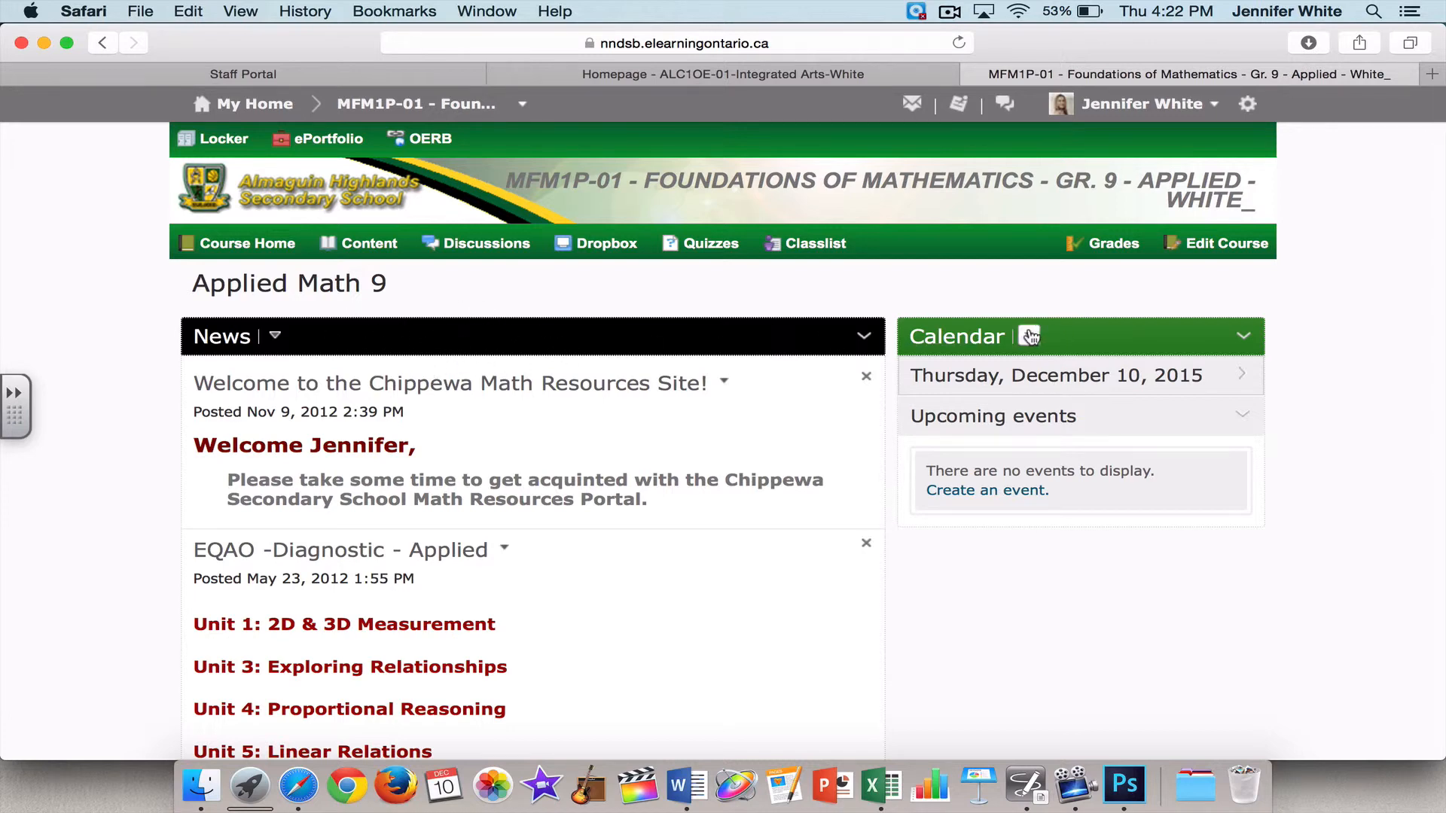
# Show the Calendar widget's actions menu on the Applied Math 9 homepage
pyautogui.click(1028, 335)
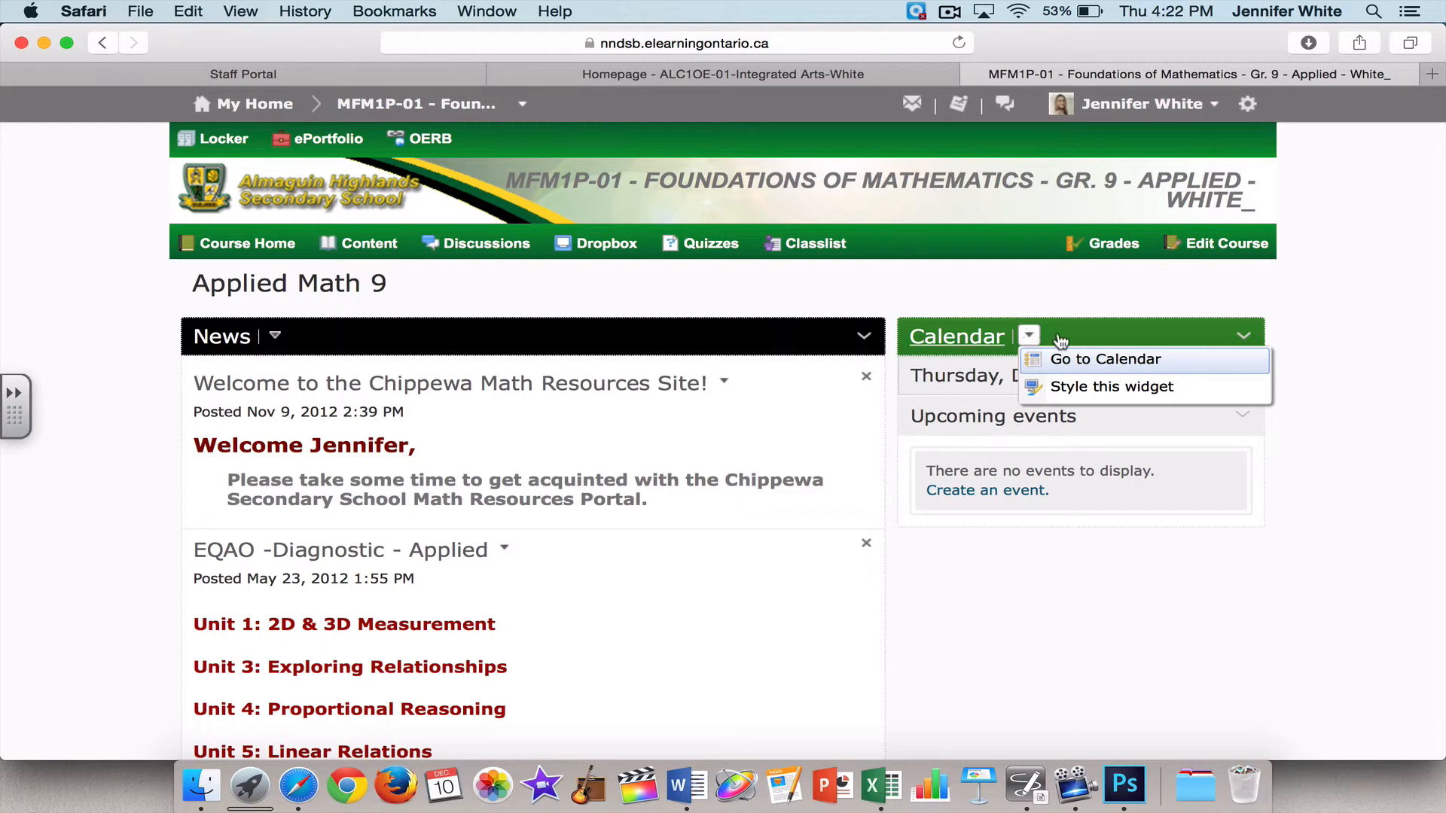
pyautogui.moveTo(1074, 335)
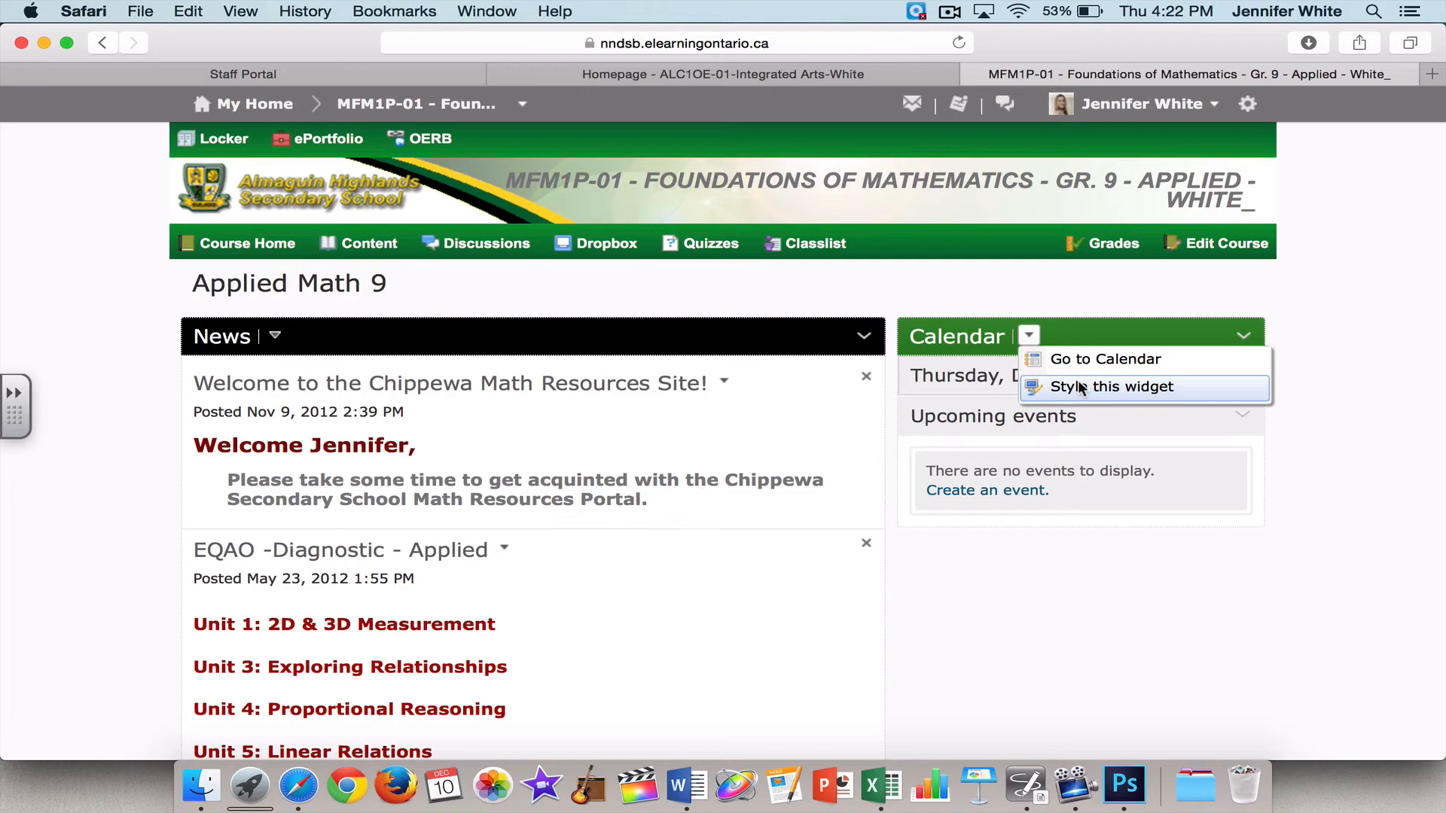
# Style the Calendar widget with a Solid fill, custom black titlebar and save
pyautogui.click(1112, 387)
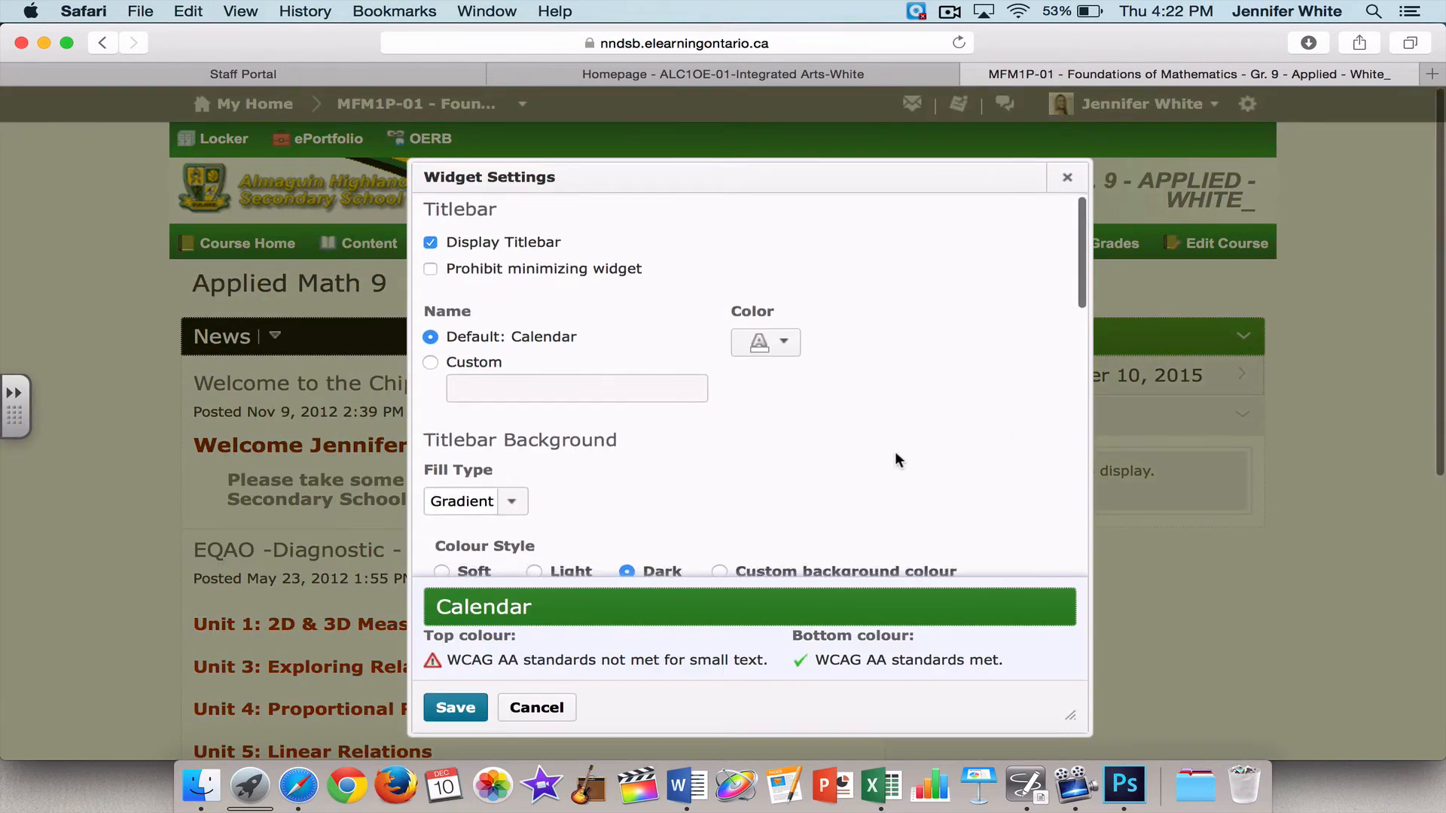
pyautogui.scroll(-3)
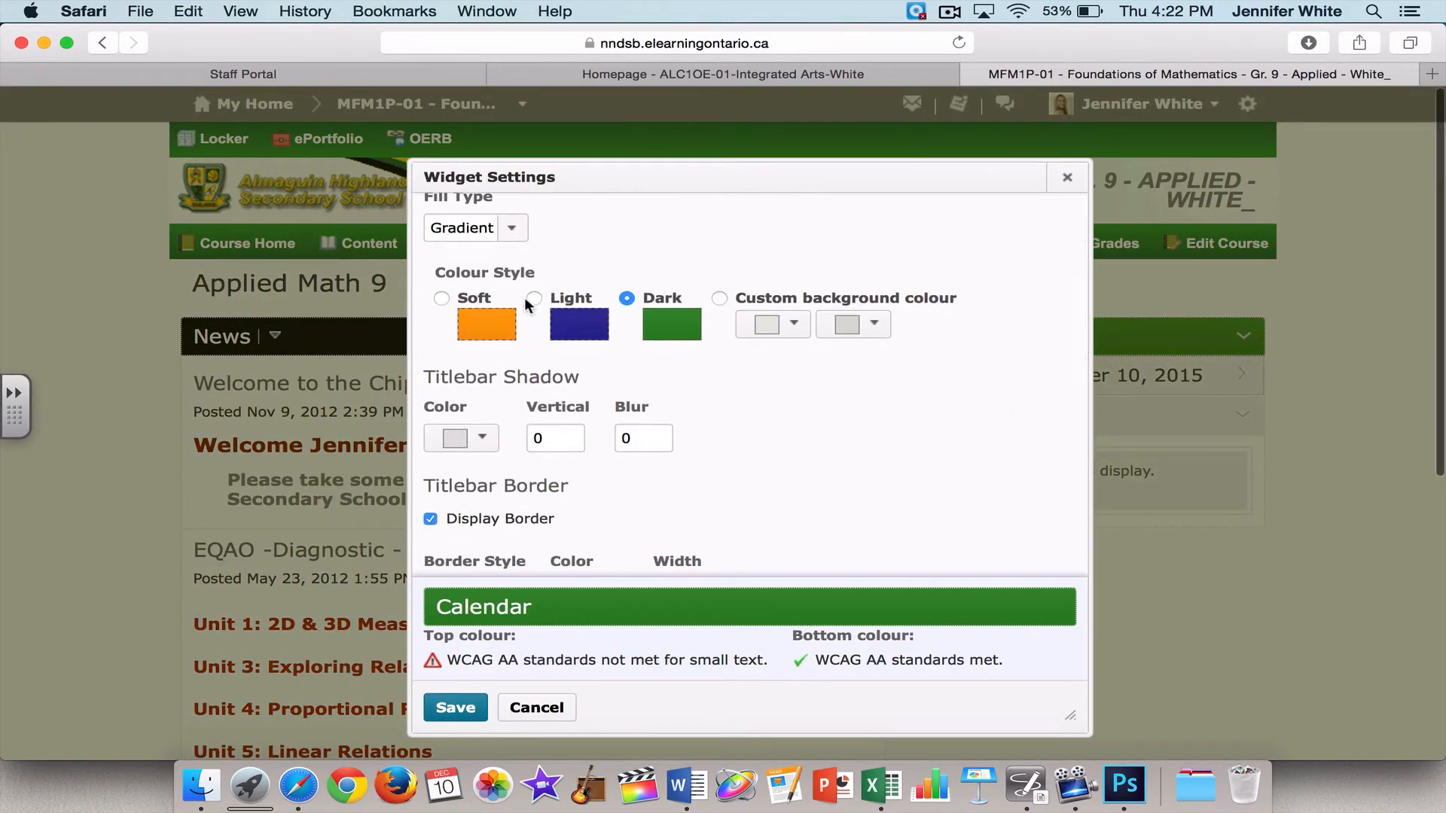
pyautogui.click(510, 228)
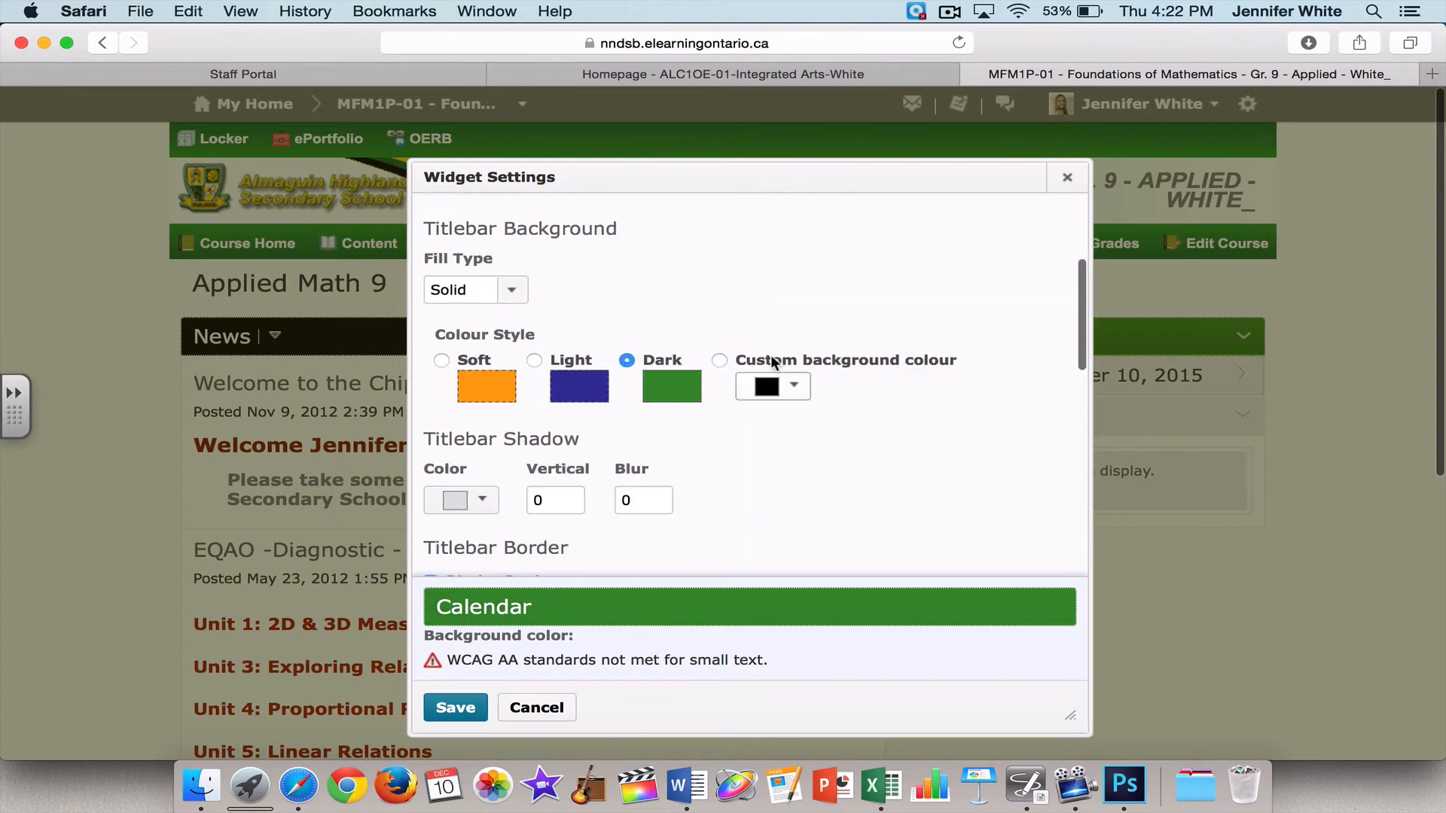
pyautogui.click(720, 360)
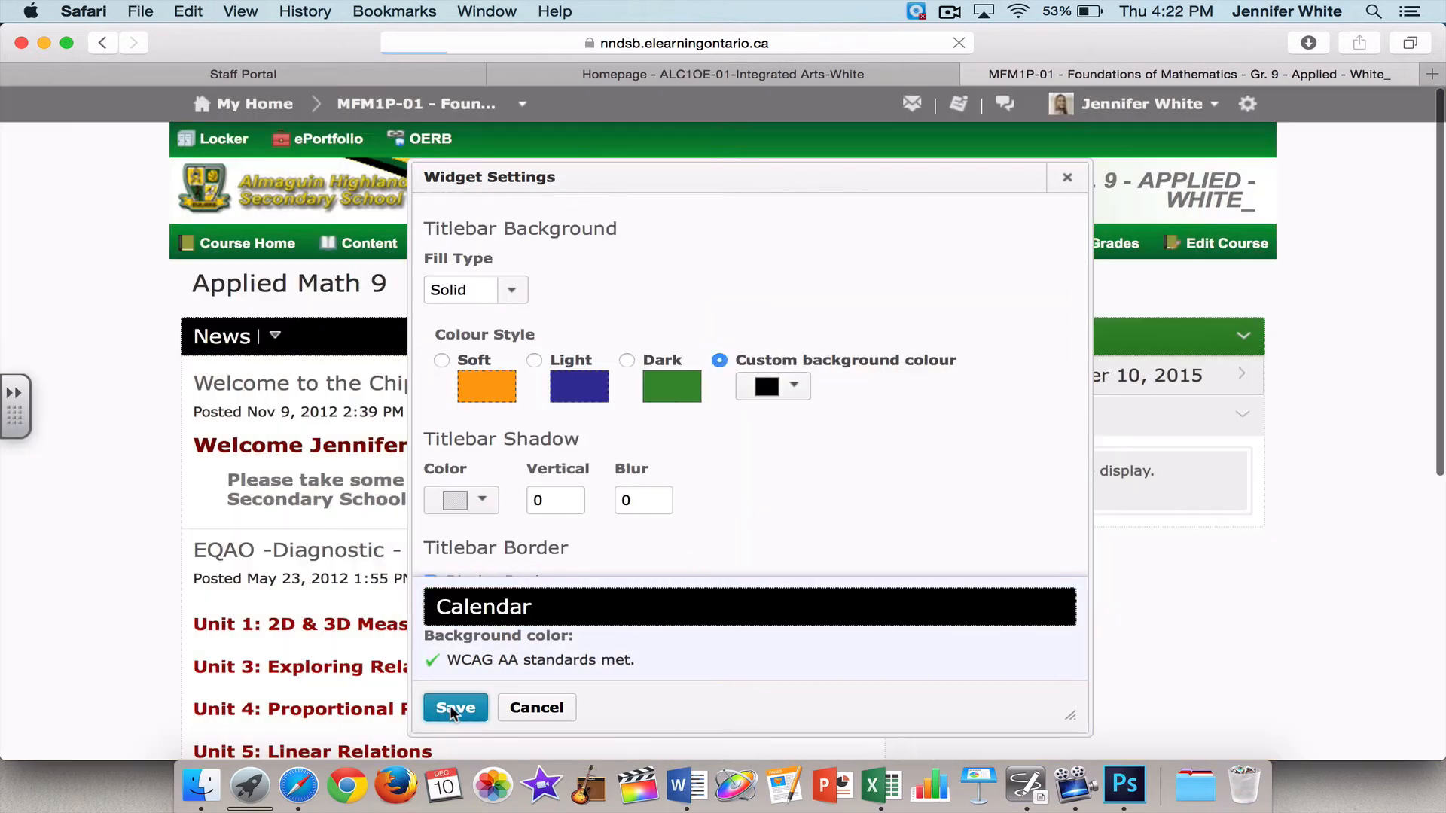
pyautogui.click(453, 707)
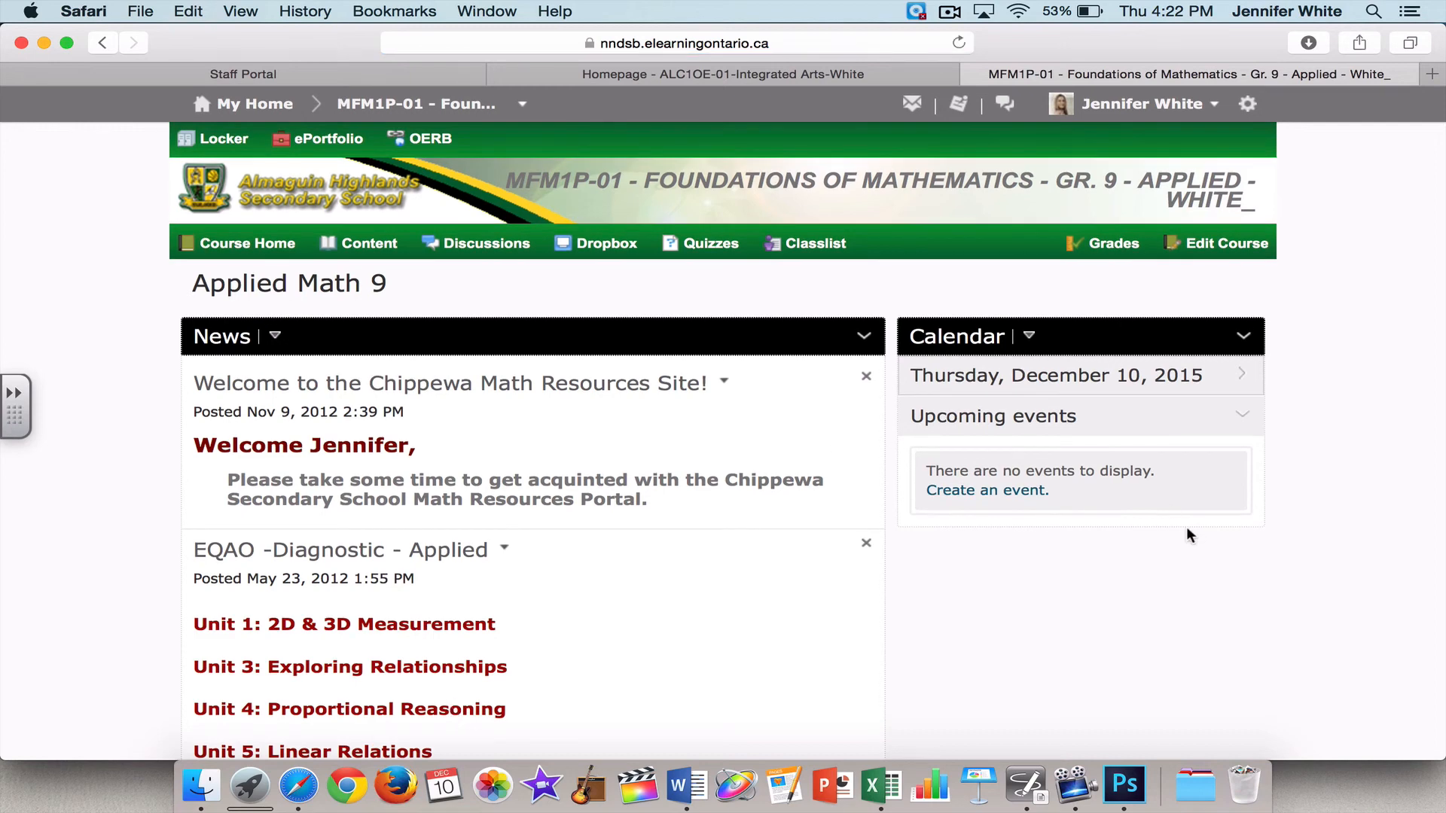